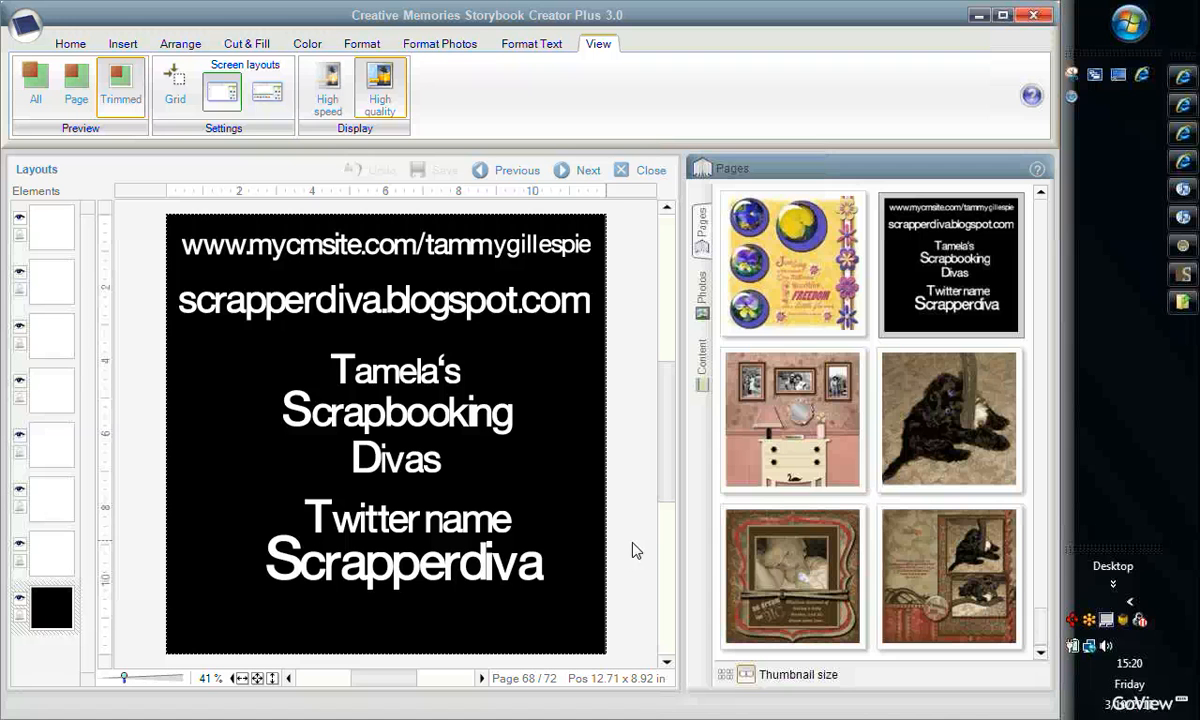
mouse_move(640, 554)
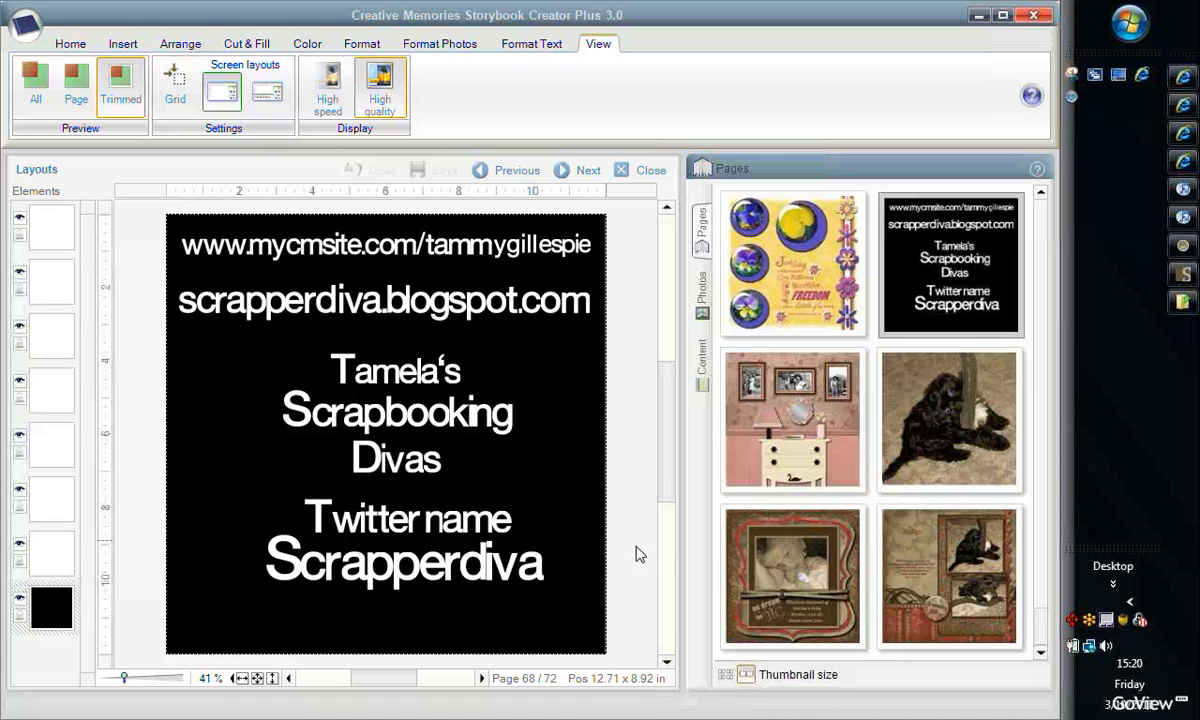
mouse_move(630, 588)
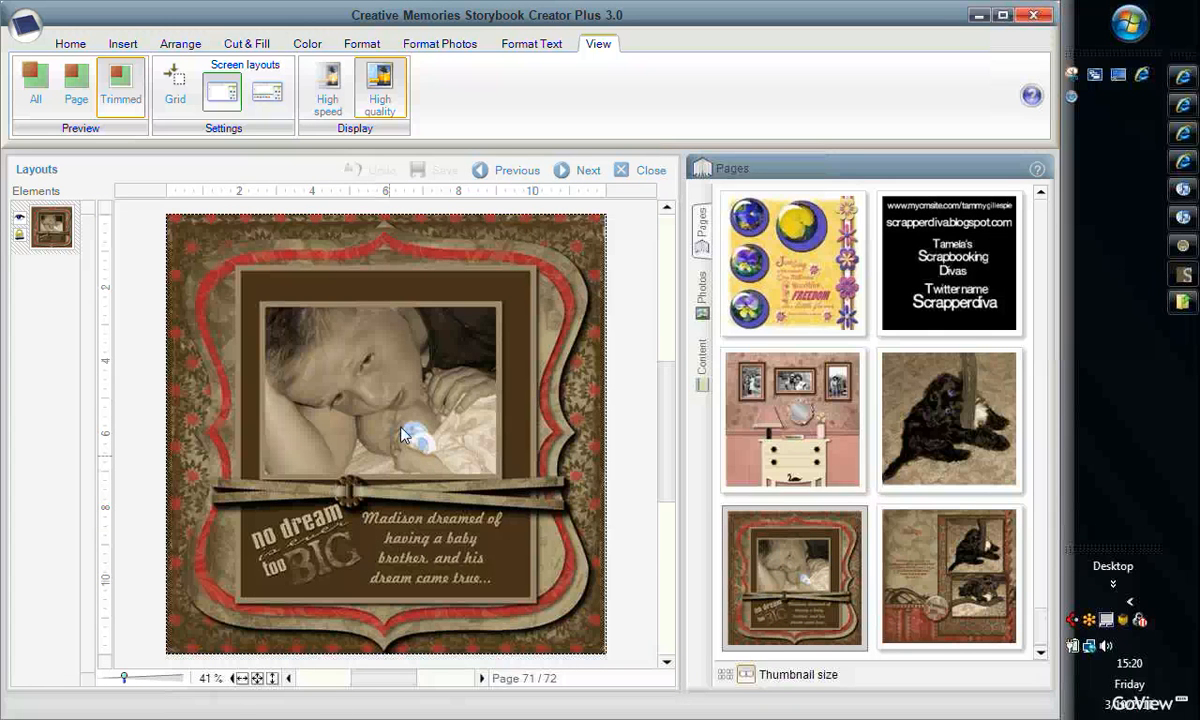
mouse_move(420, 448)
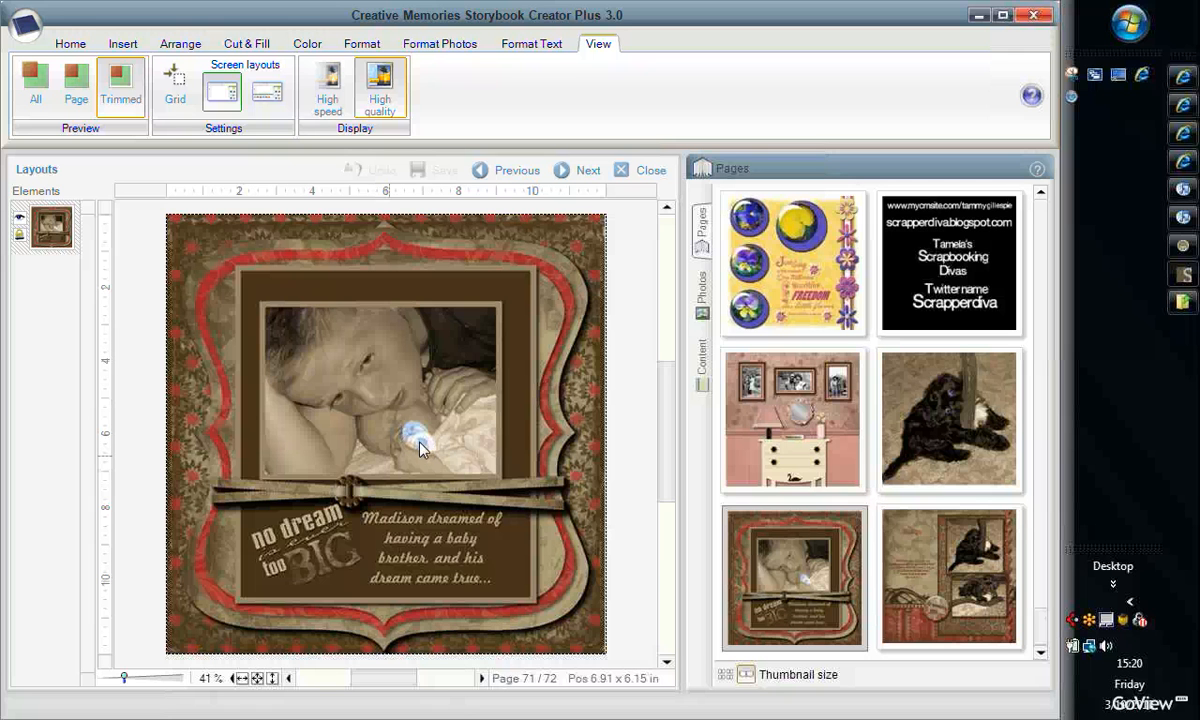
mouse_move(432, 516)
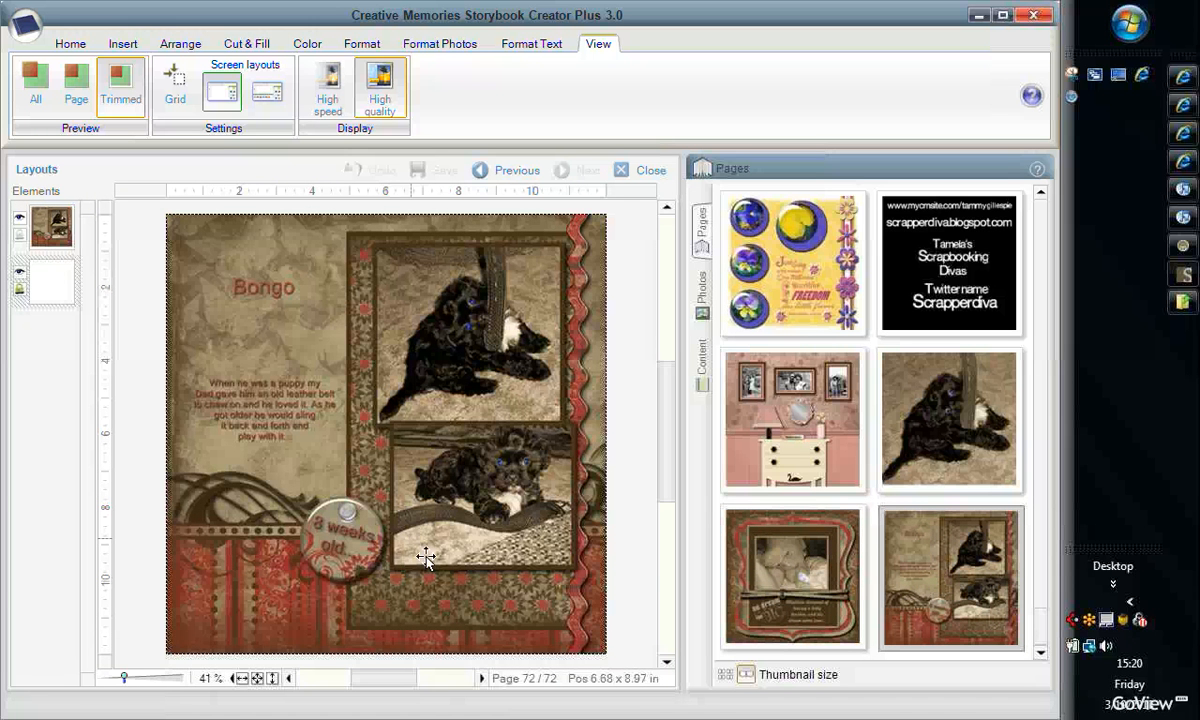
mouse_move(516, 504)
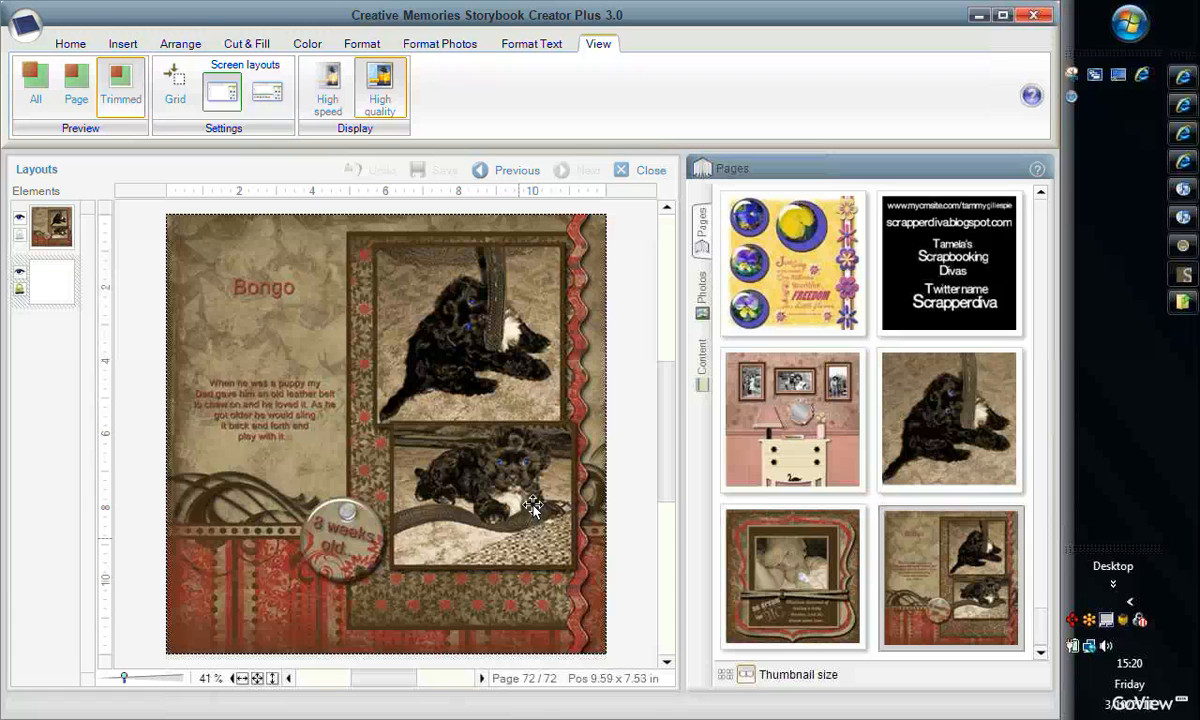
mouse_move(522, 496)
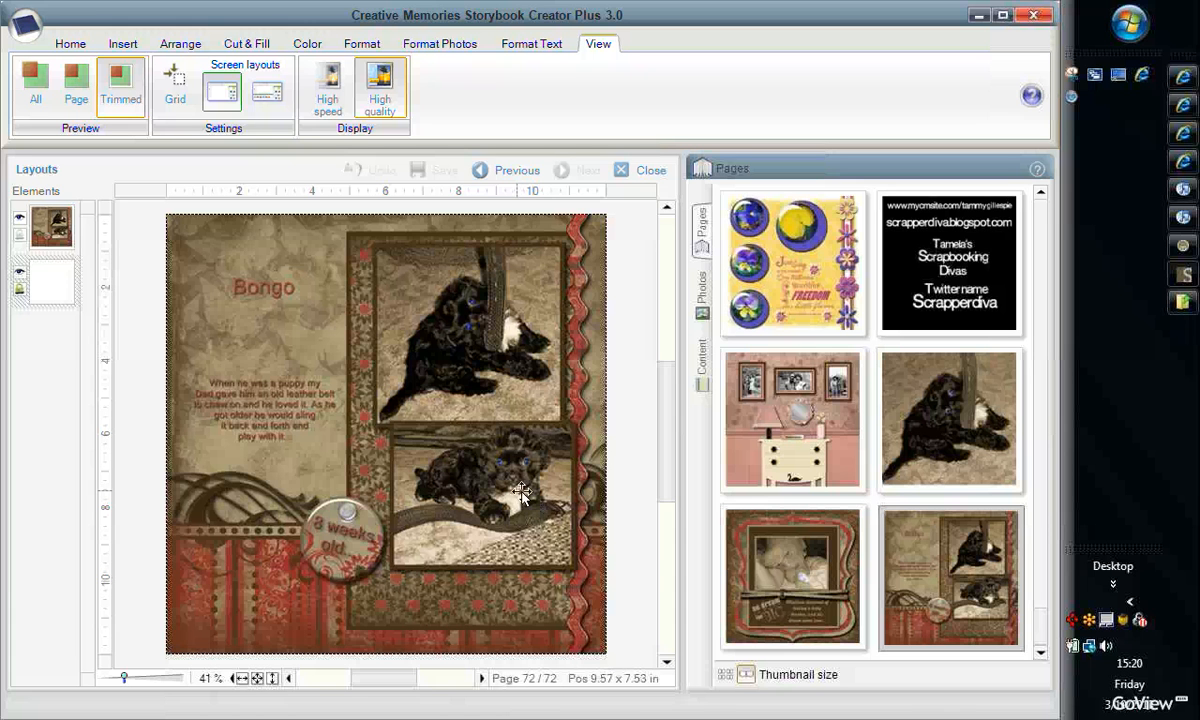
mouse_move(480, 530)
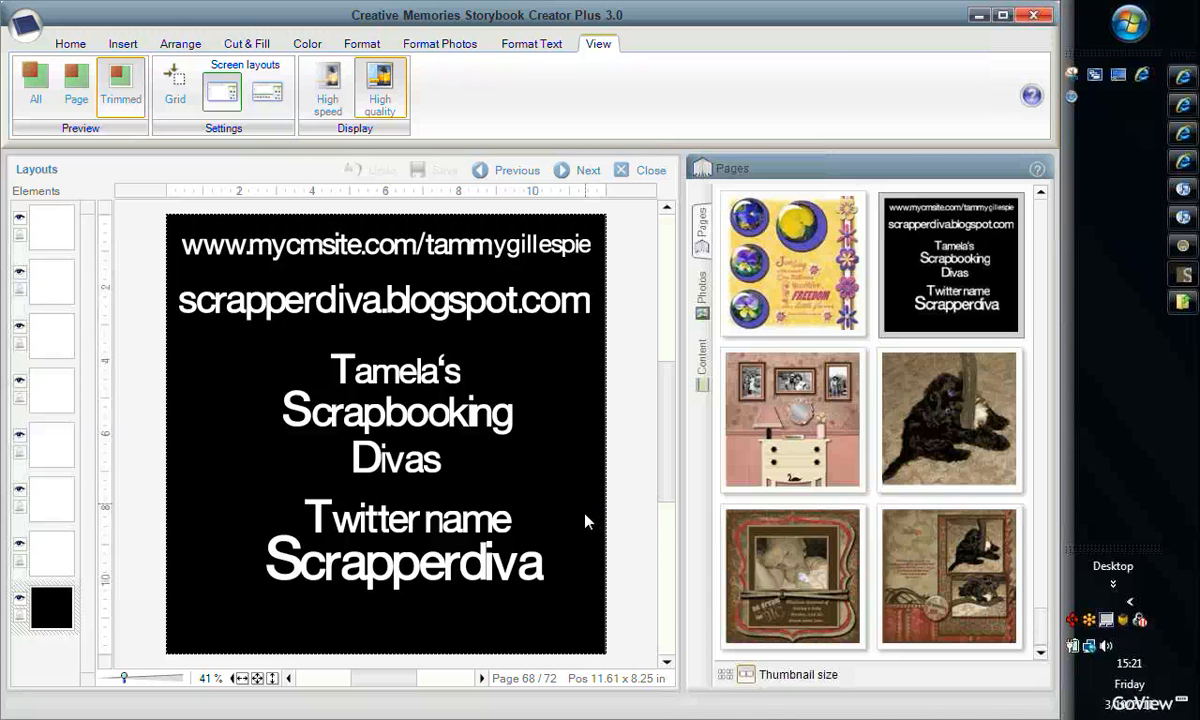
mouse_move(584, 524)
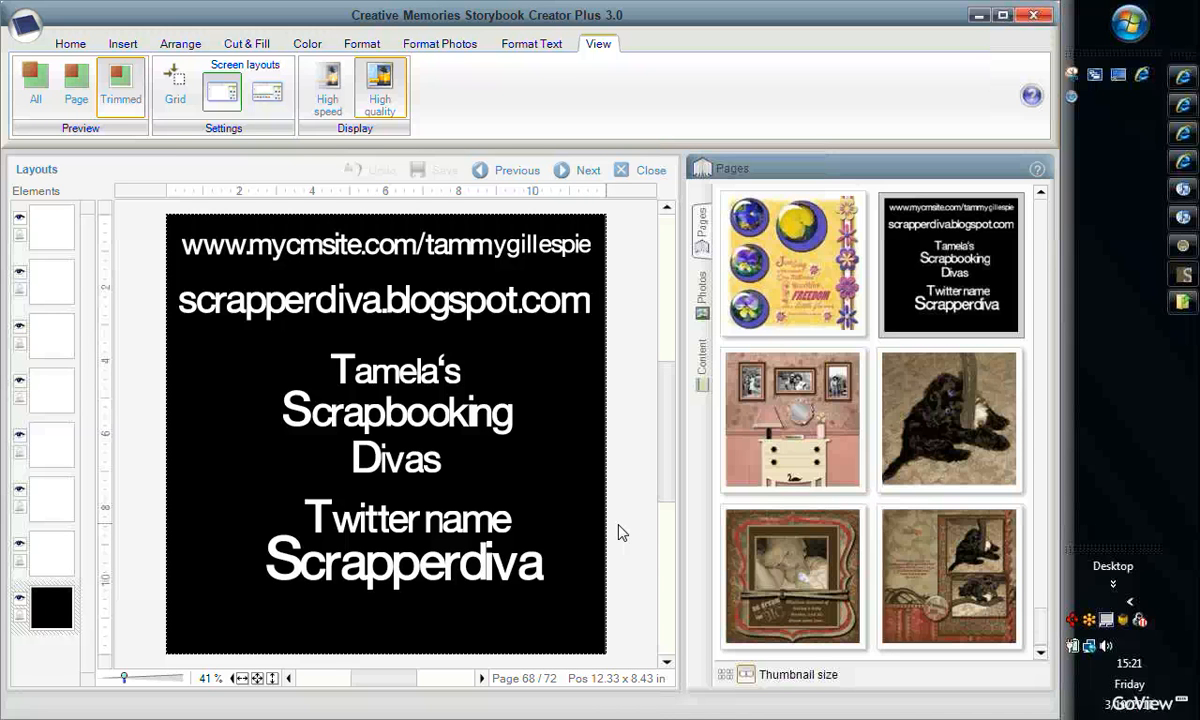
mouse_move(618, 528)
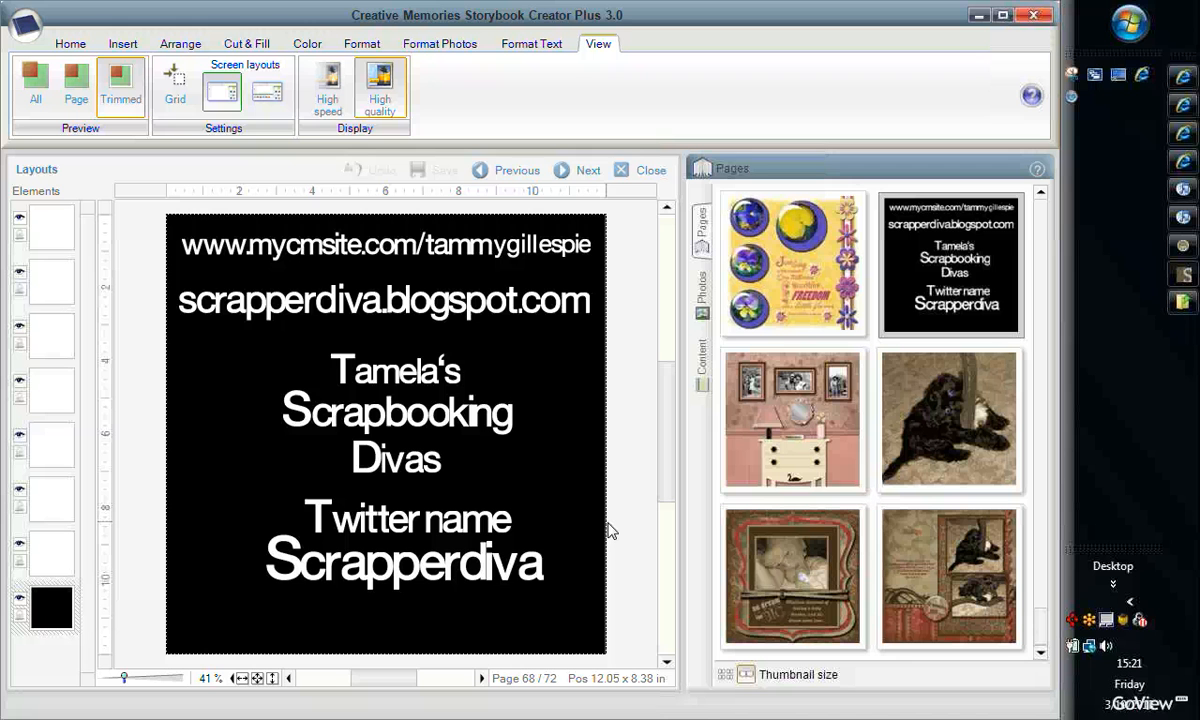
mouse_move(640, 440)
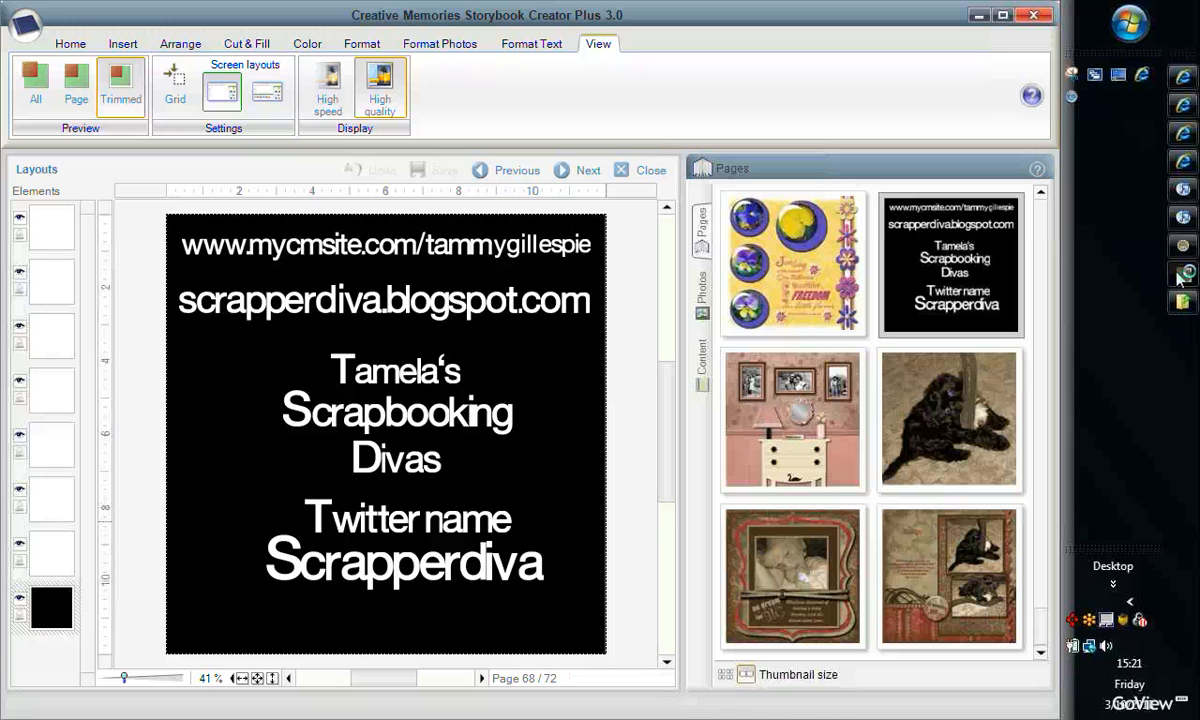
mouse_move(1158, 228)
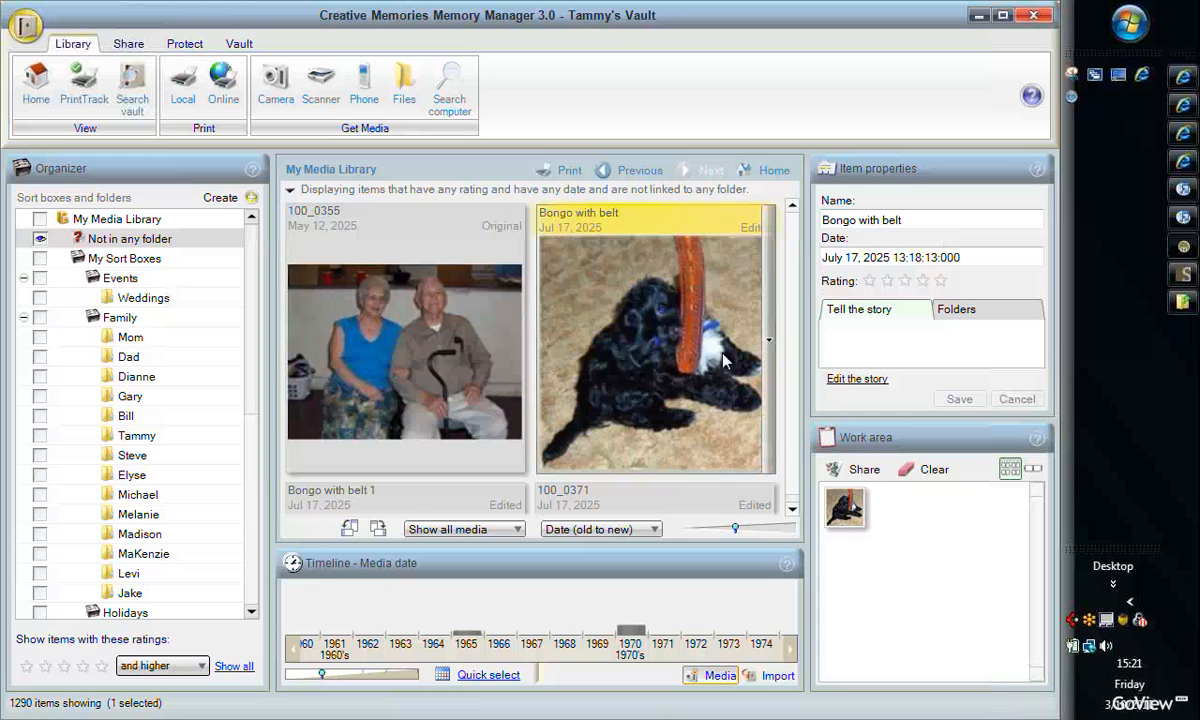
mouse_move(724, 360)
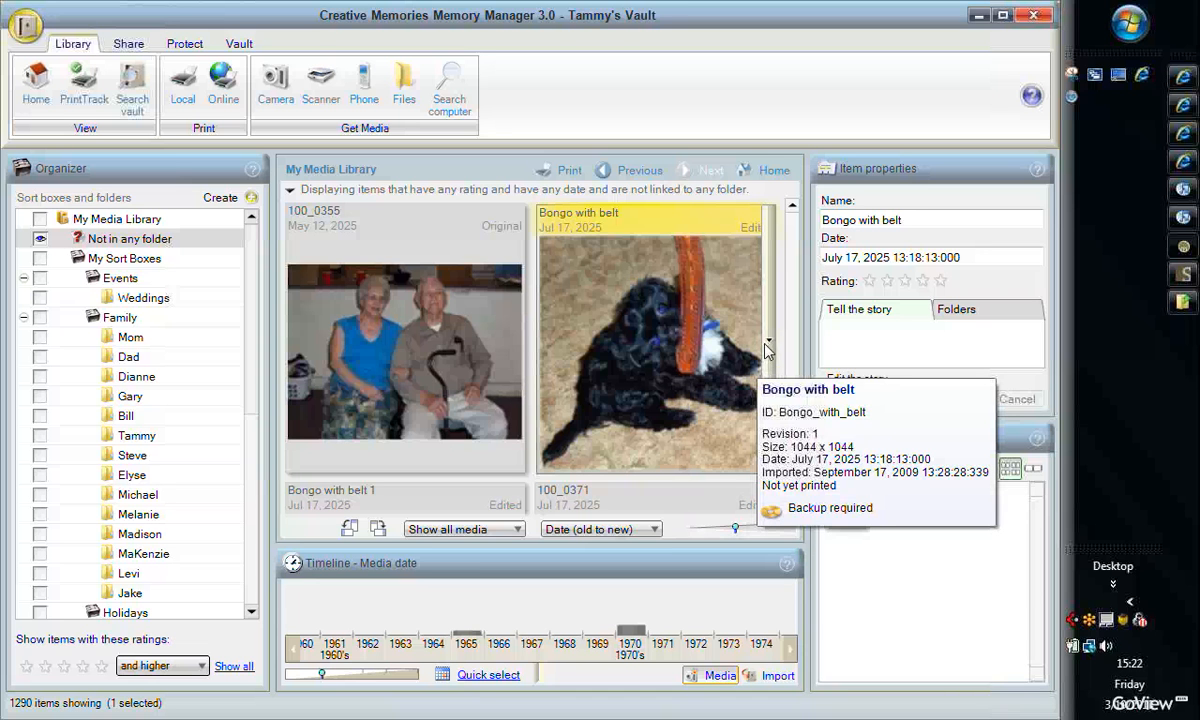
mouse_move(688, 416)
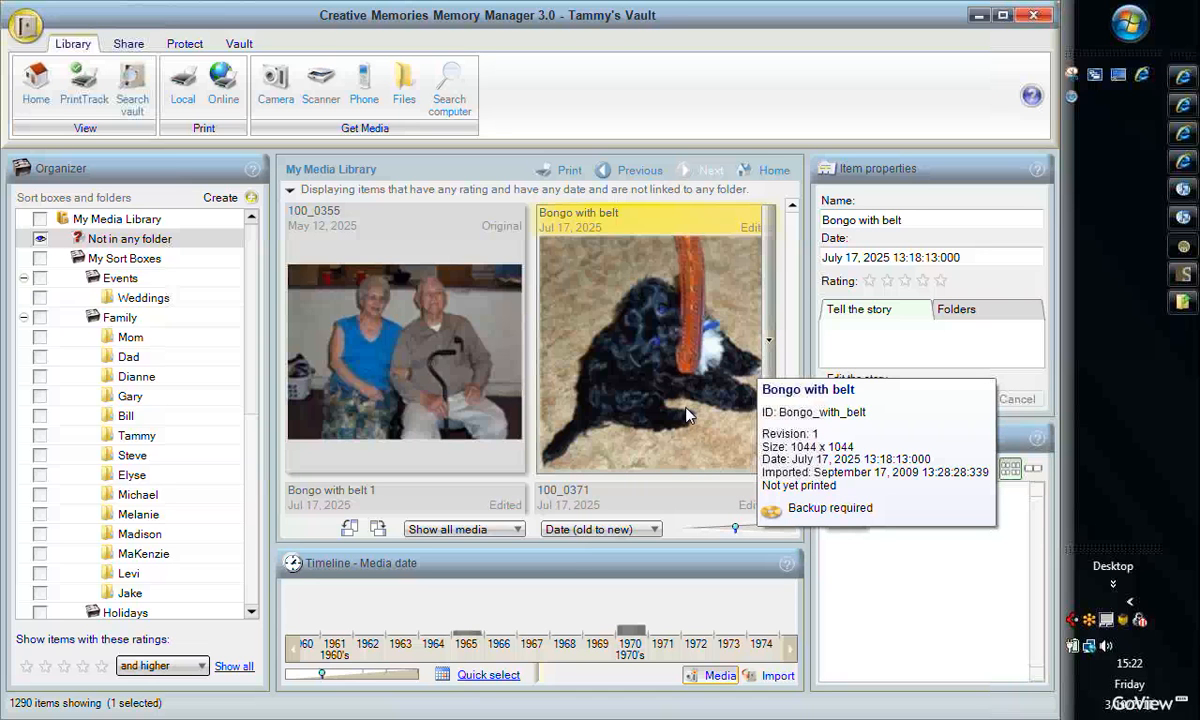
mouse_move(770, 348)
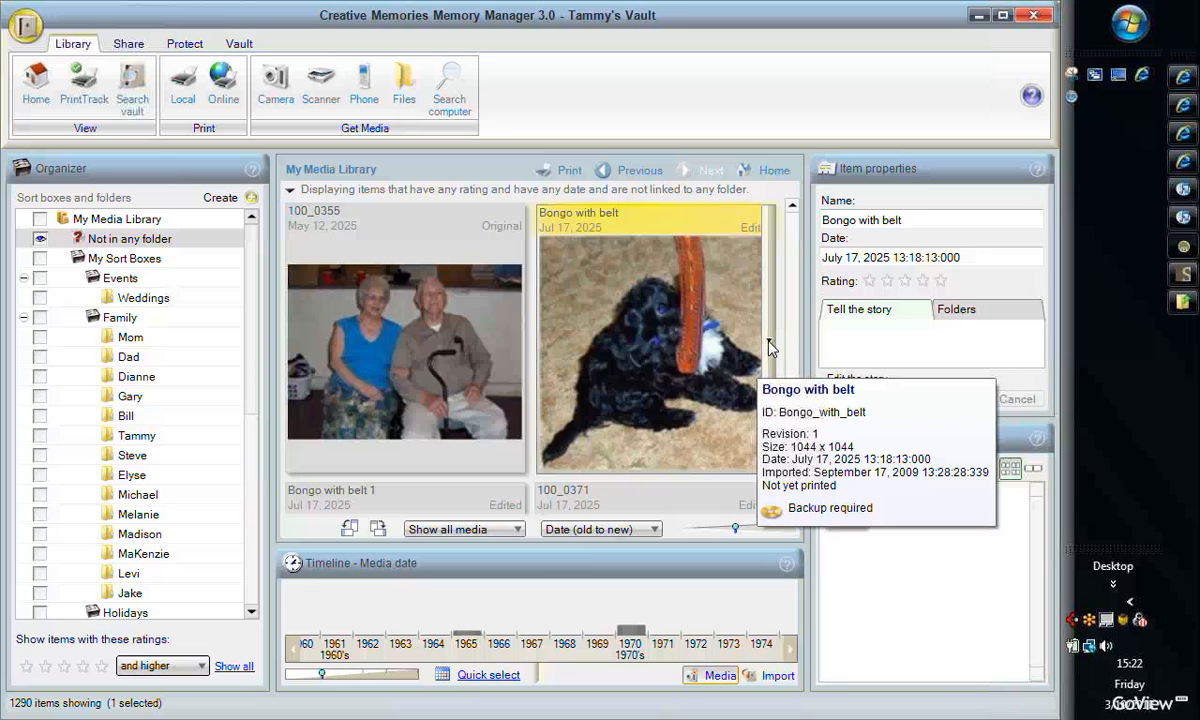
Step: Show the original Bongo with belt photo from its context menu and open it in the image editor
right_click(650, 350)
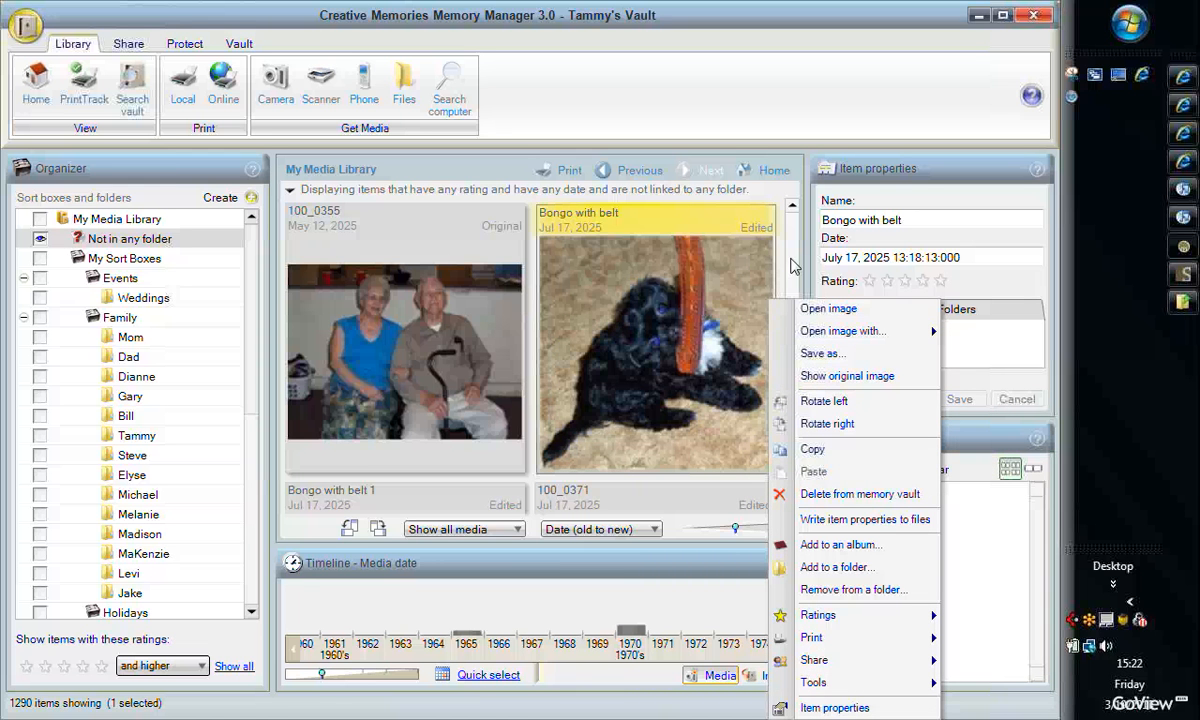
left_click(844, 332)
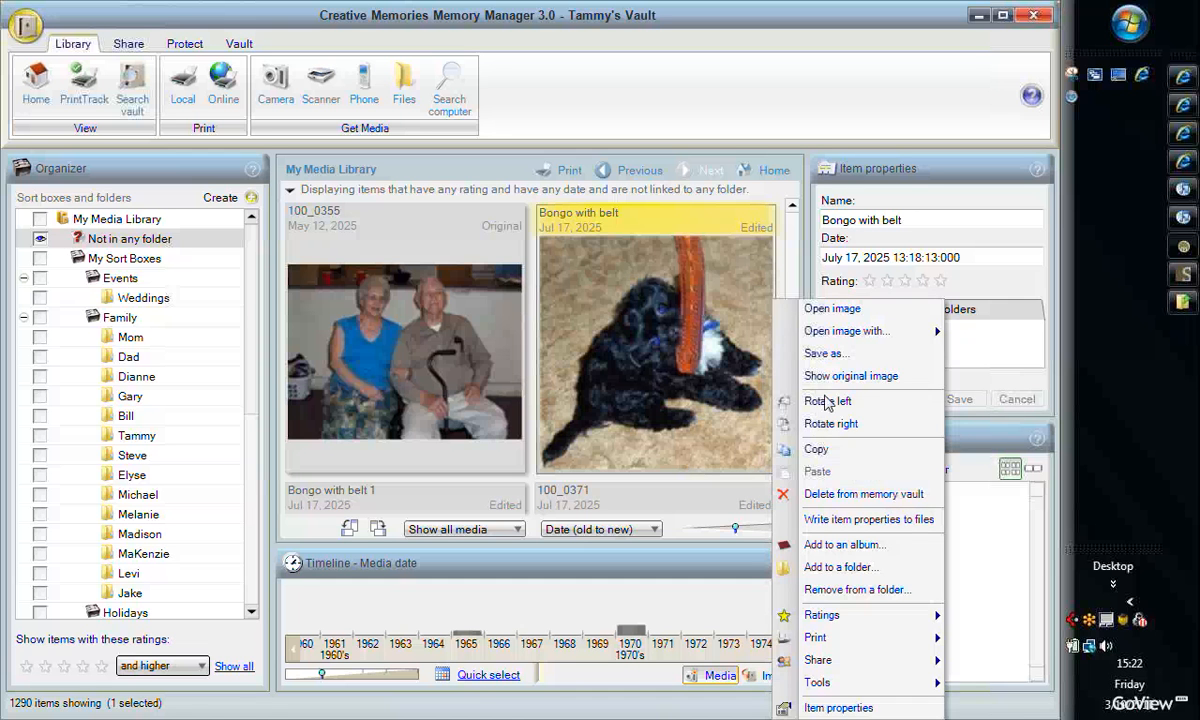
left_click(828, 400)
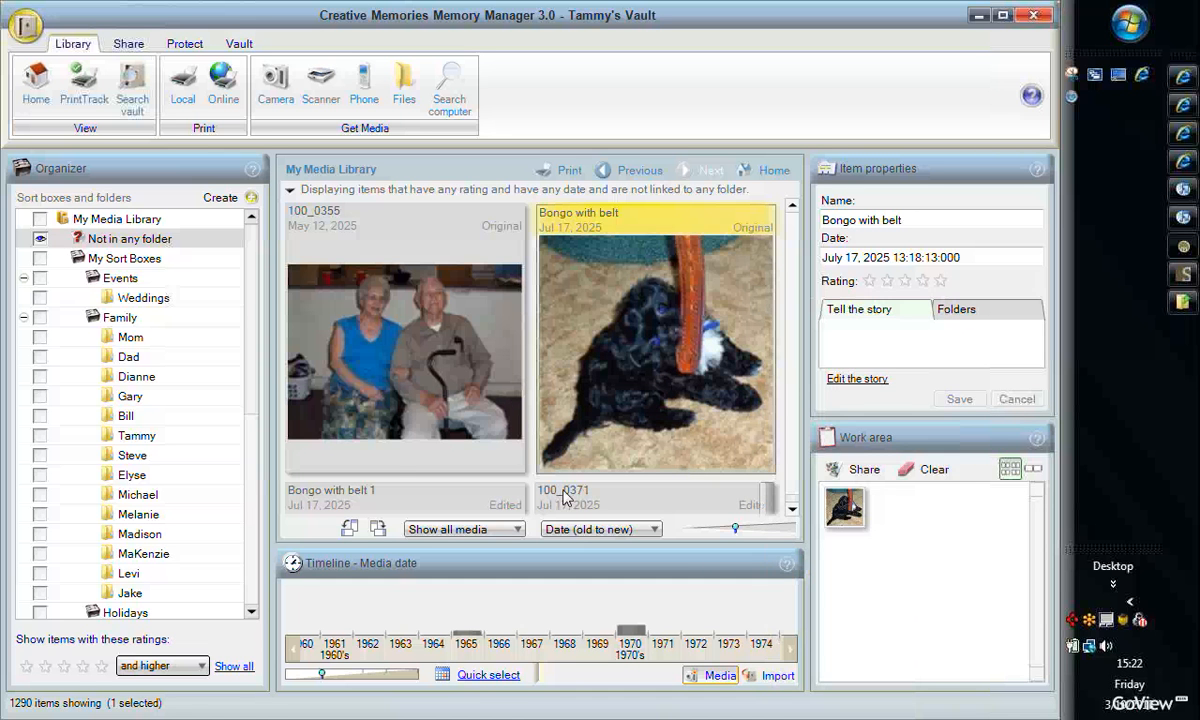
right_click(688, 410)
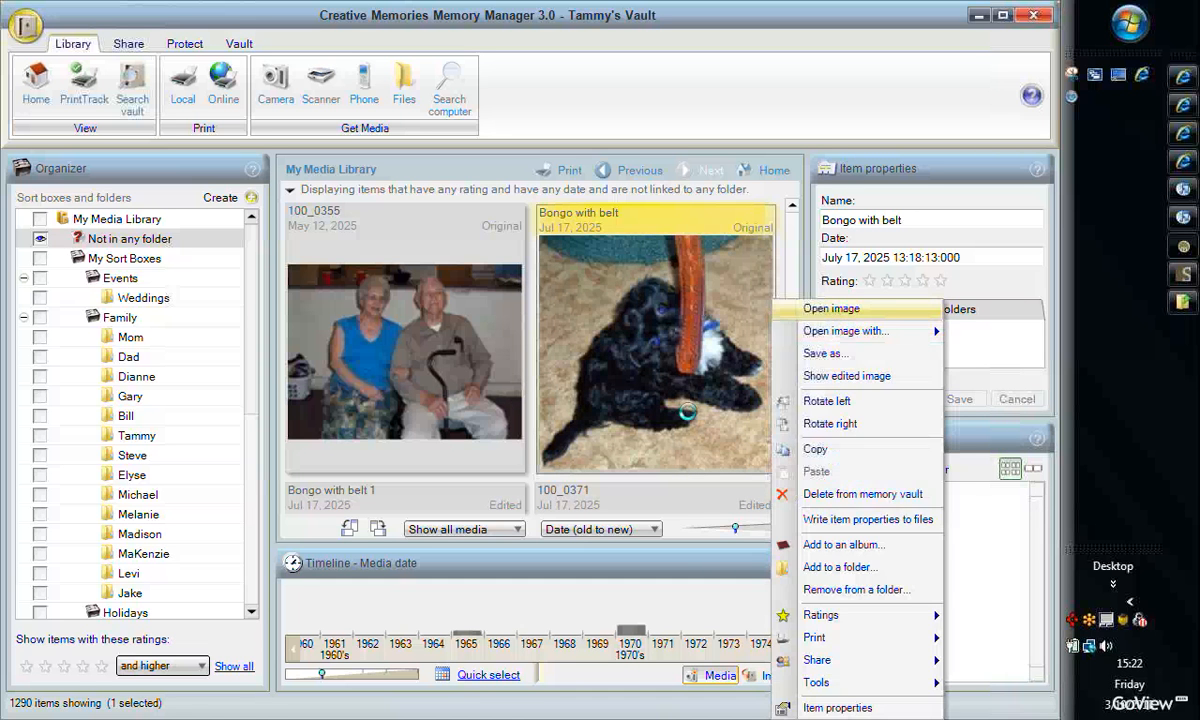
left_click(832, 308)
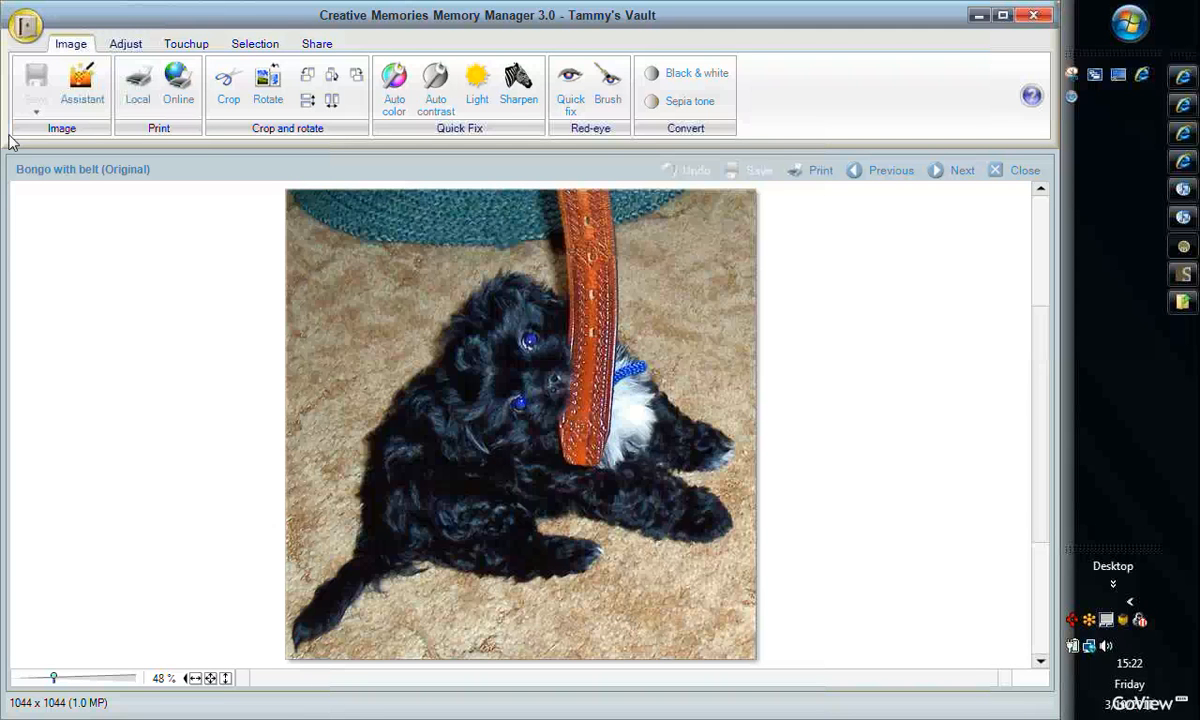
Step: Try the Touchup clone brush on the puppy photo, then cancel leaving it unchanged
left_click(124, 44)
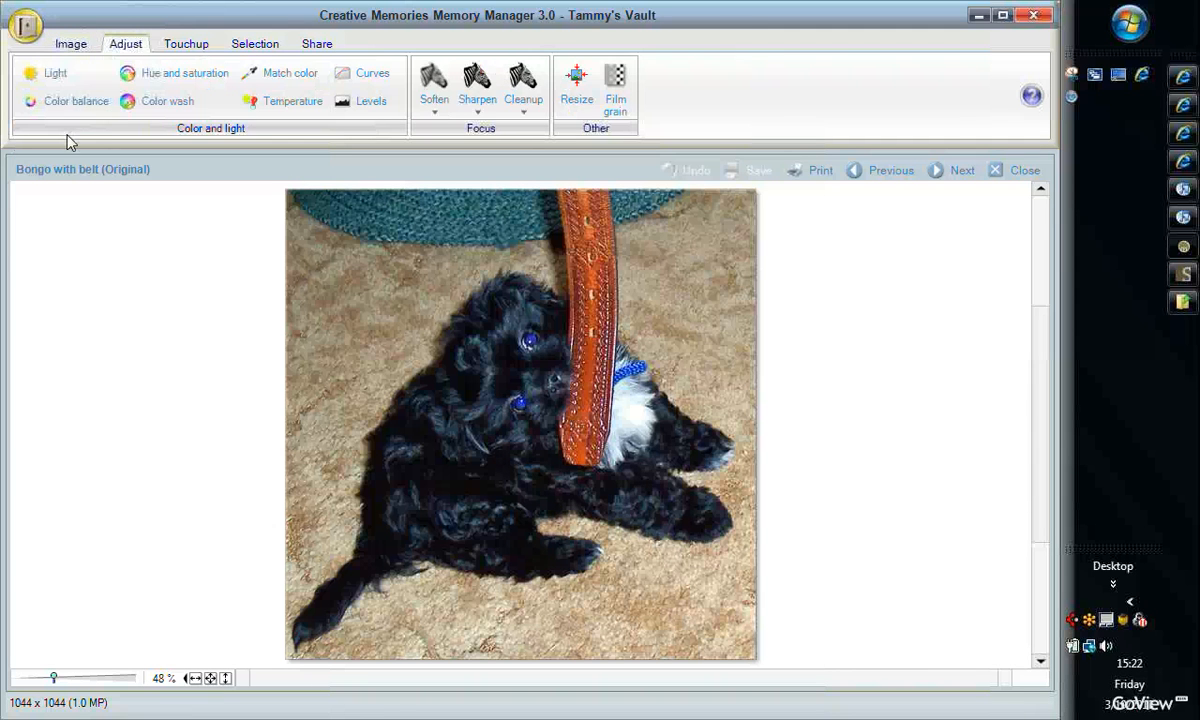
left_click(188, 44)
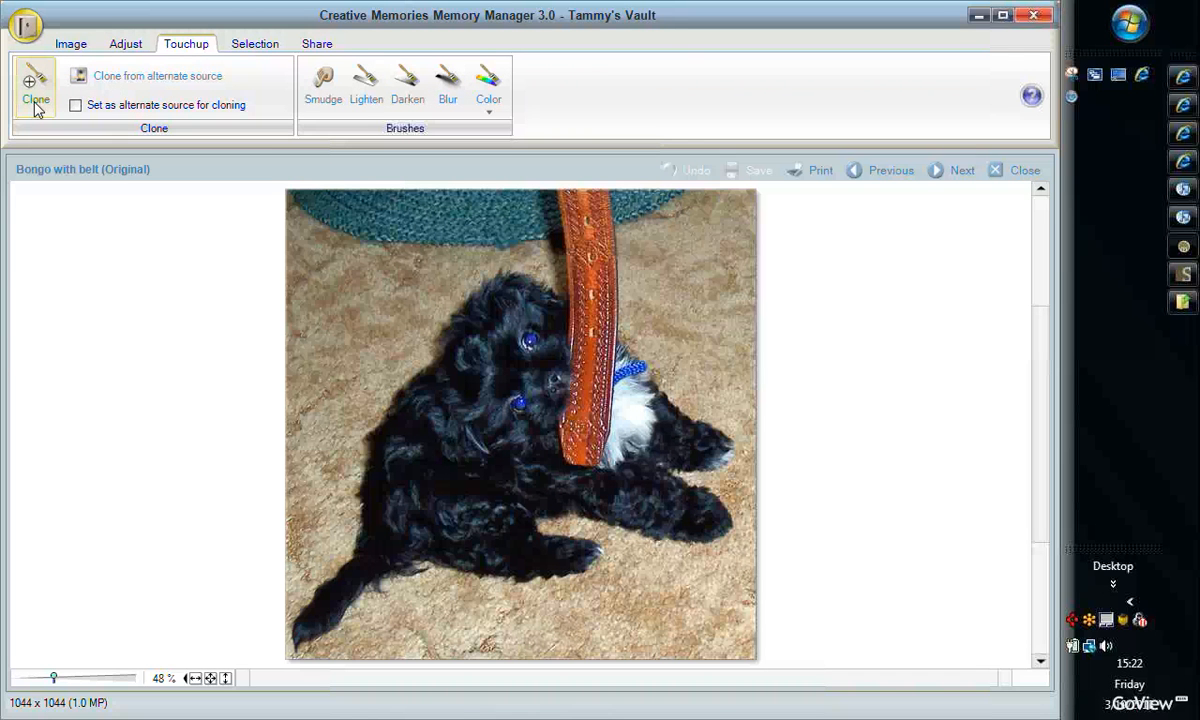
left_click(36, 88)
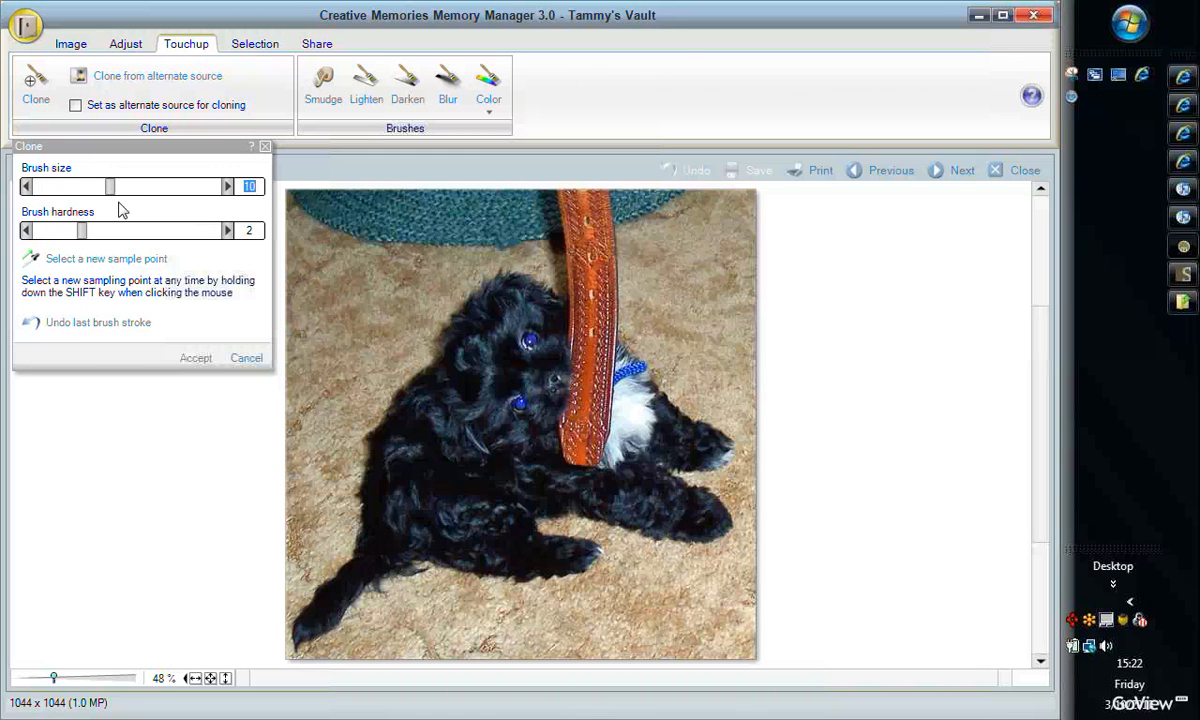
mouse_move(444, 228)
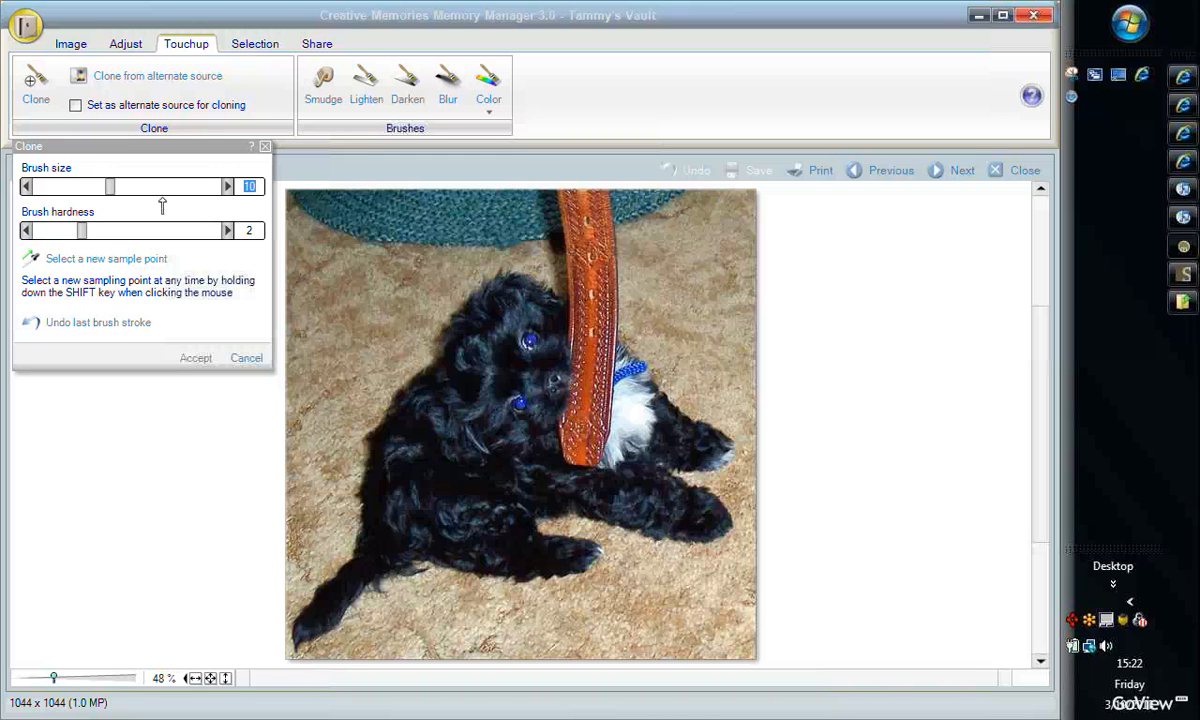
mouse_move(84, 236)
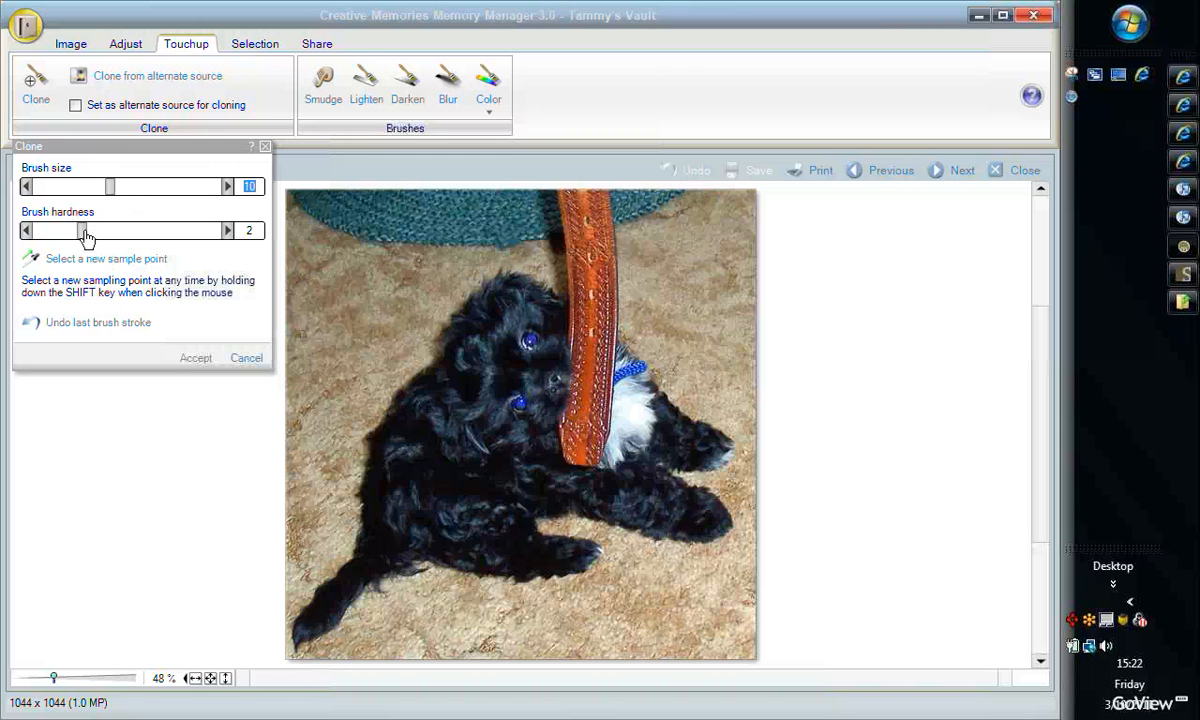
mouse_move(68, 264)
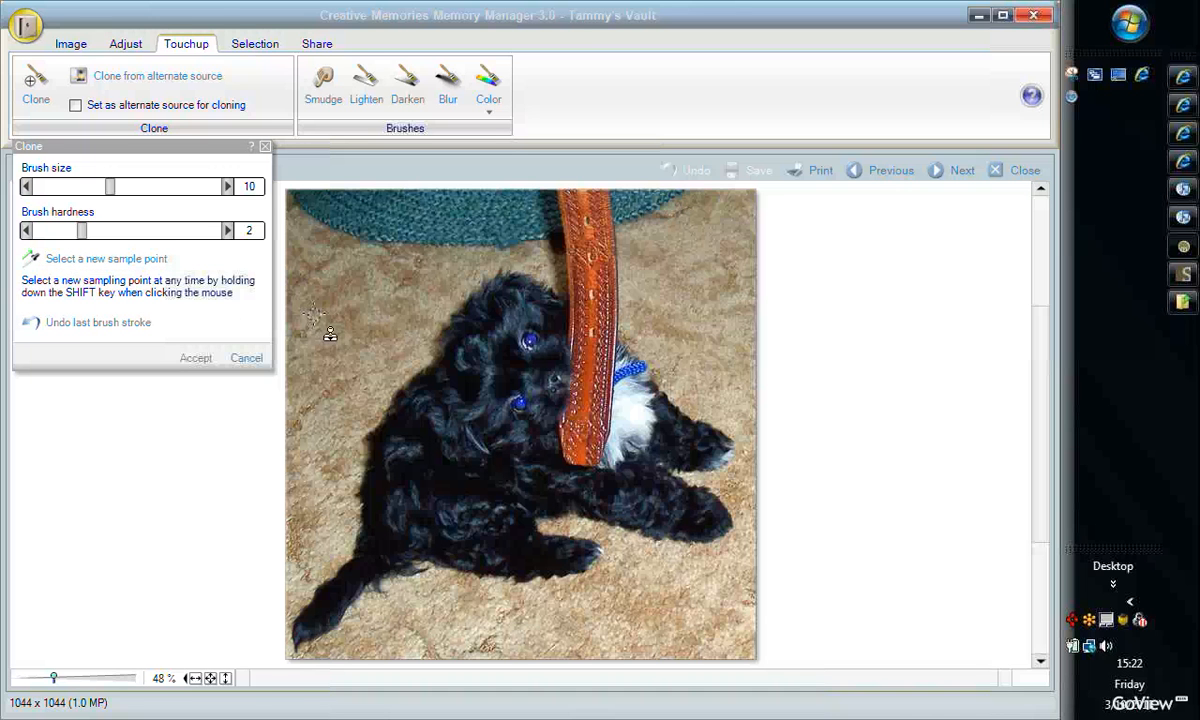
mouse_move(356, 364)
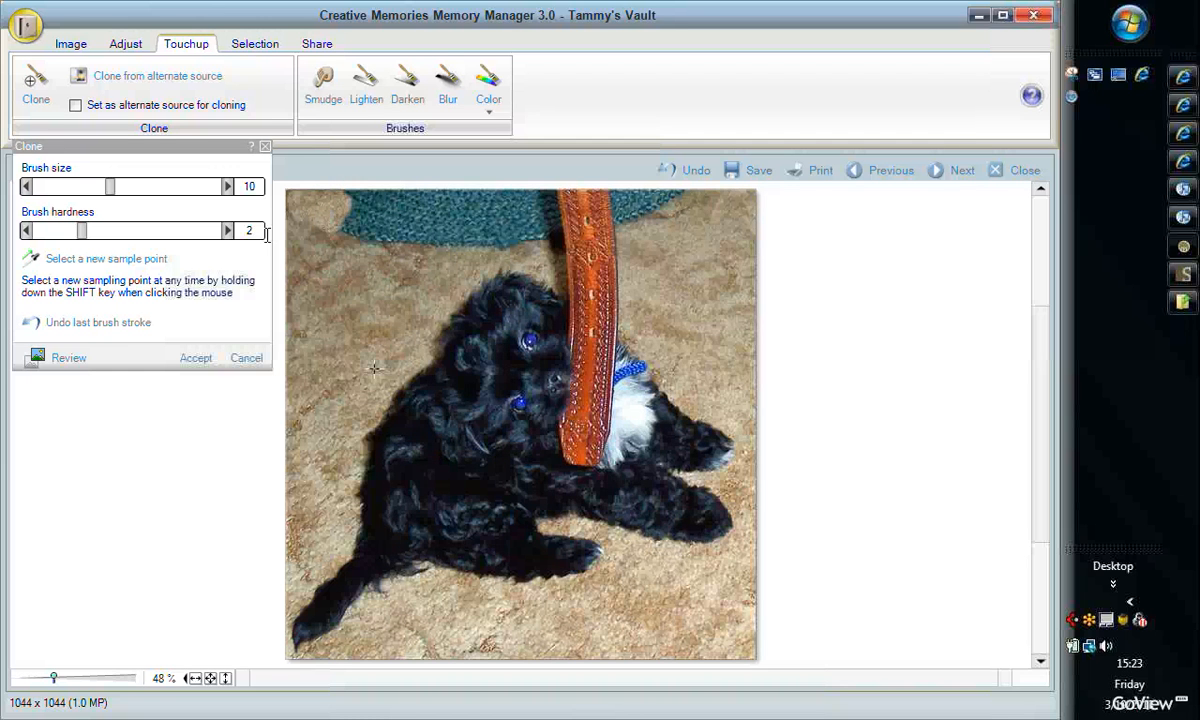
mouse_move(324, 324)
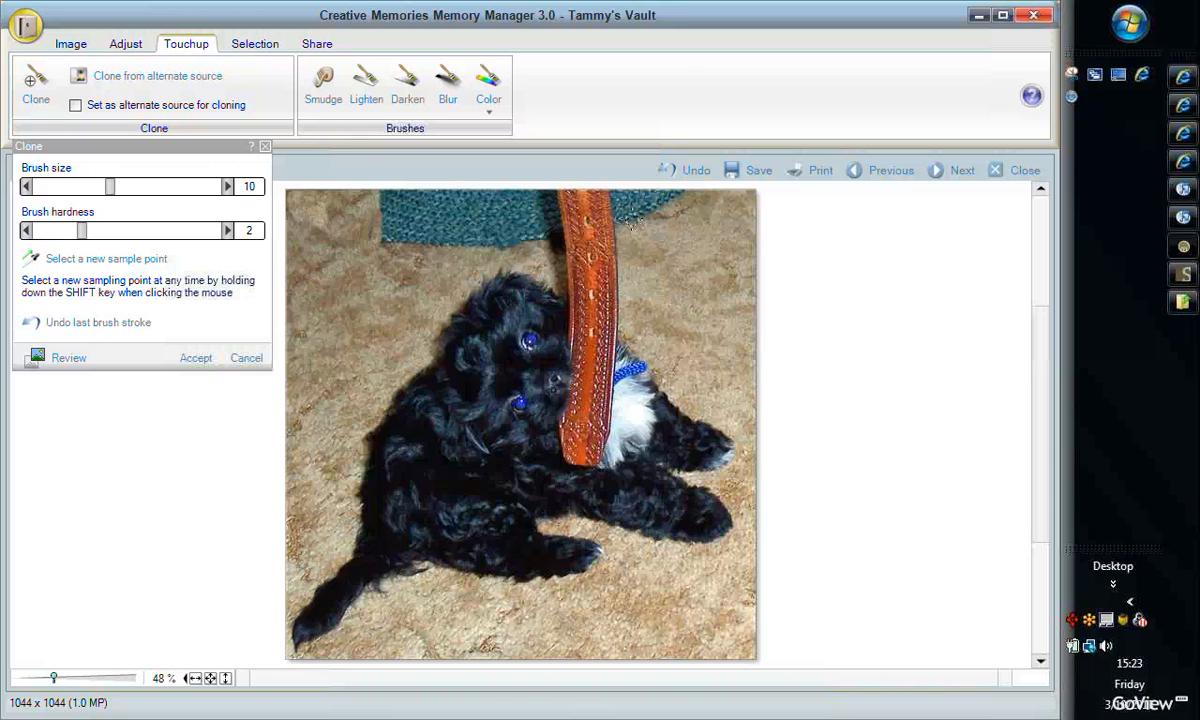
mouse_move(248, 268)
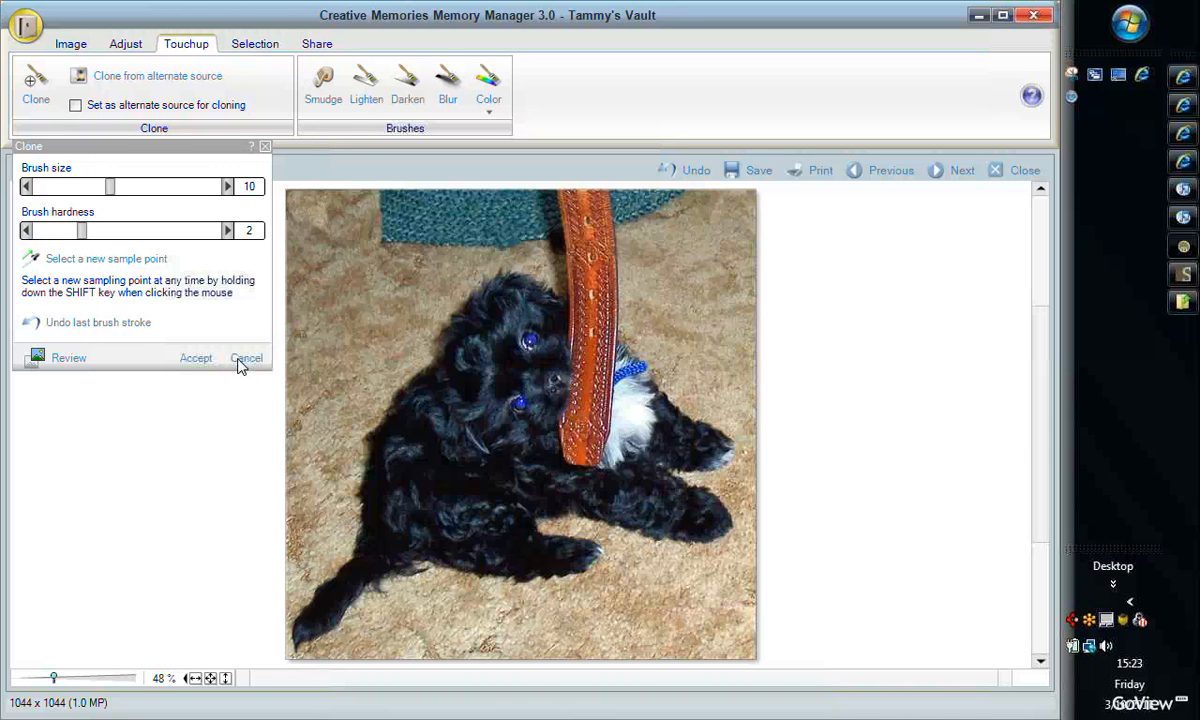
mouse_move(240, 364)
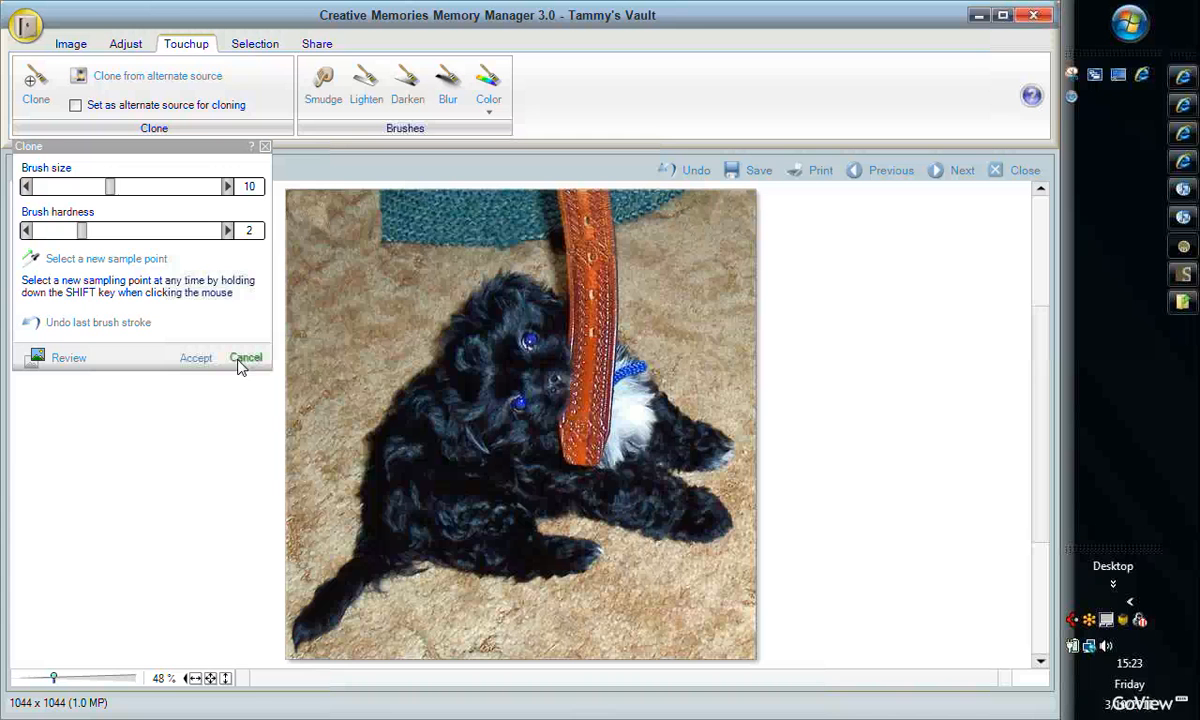
left_click(246, 356)
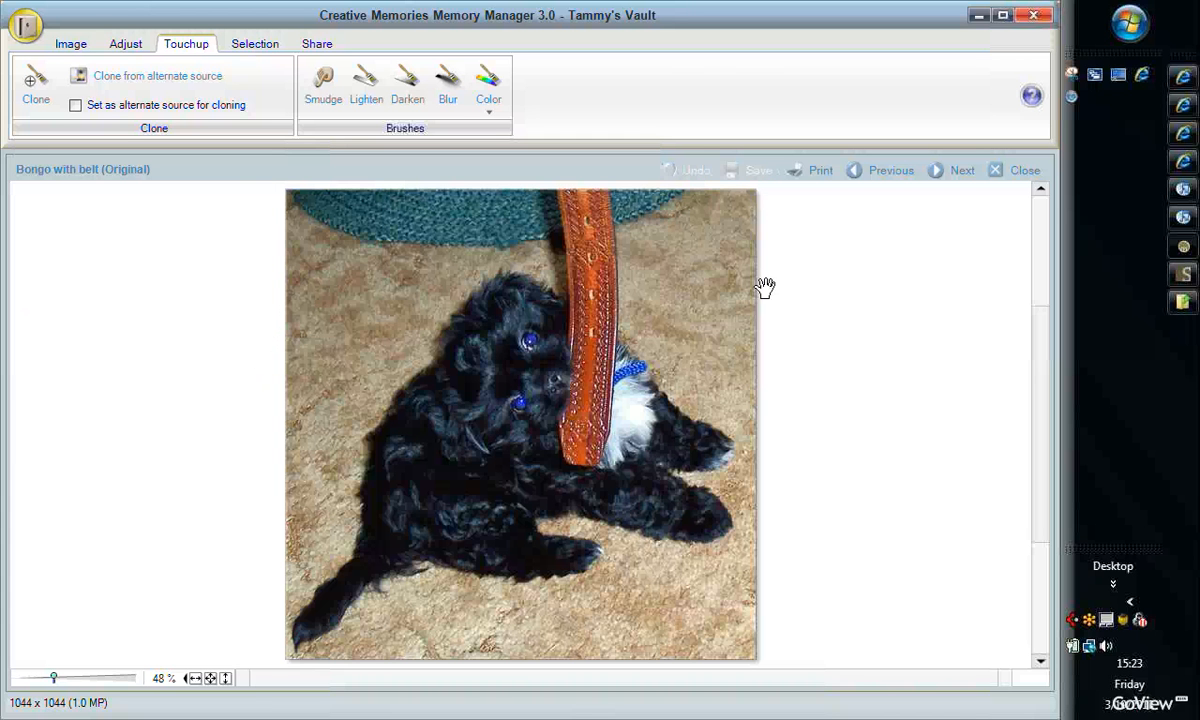
mouse_move(822, 420)
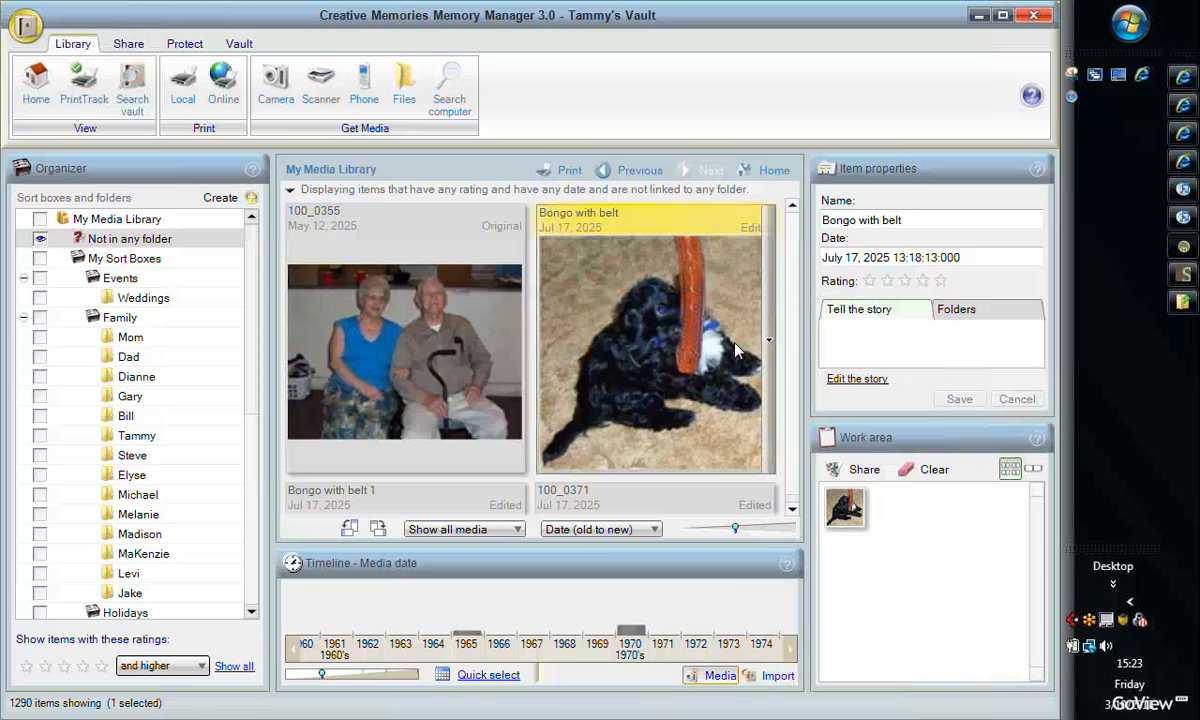
Step: Reopen the Bongo with belt photo to review it, then close back to My Media Library
right_click(660, 350)
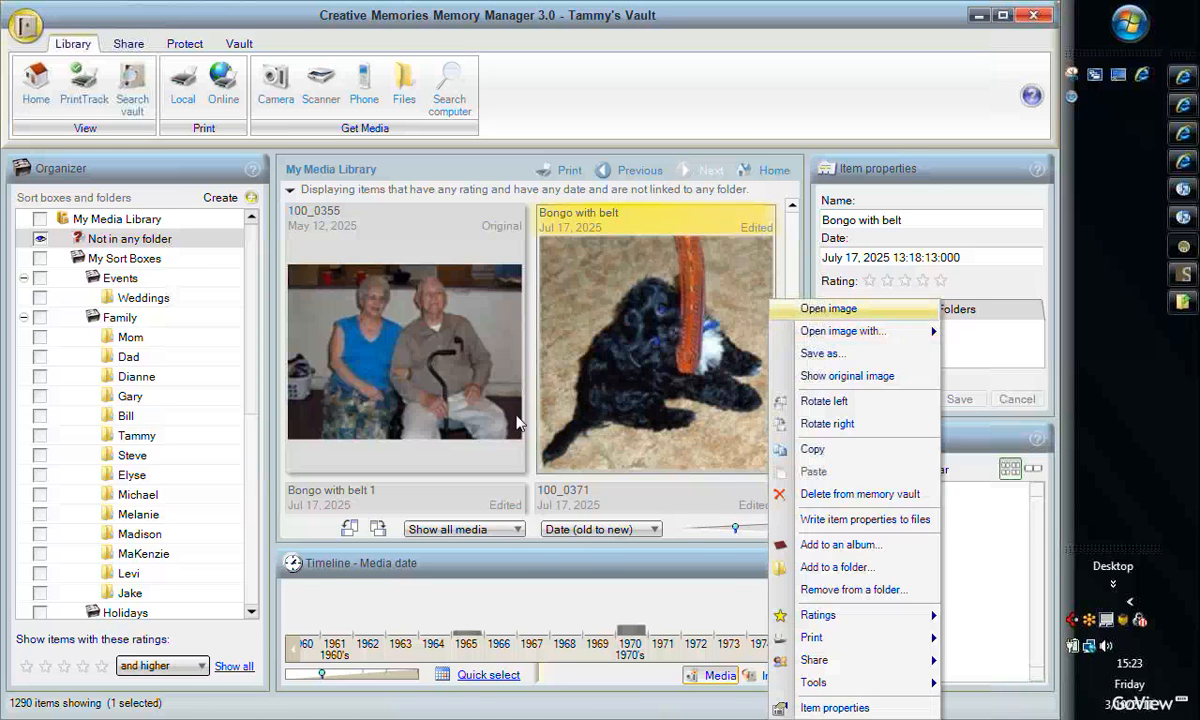
left_click(828, 308)
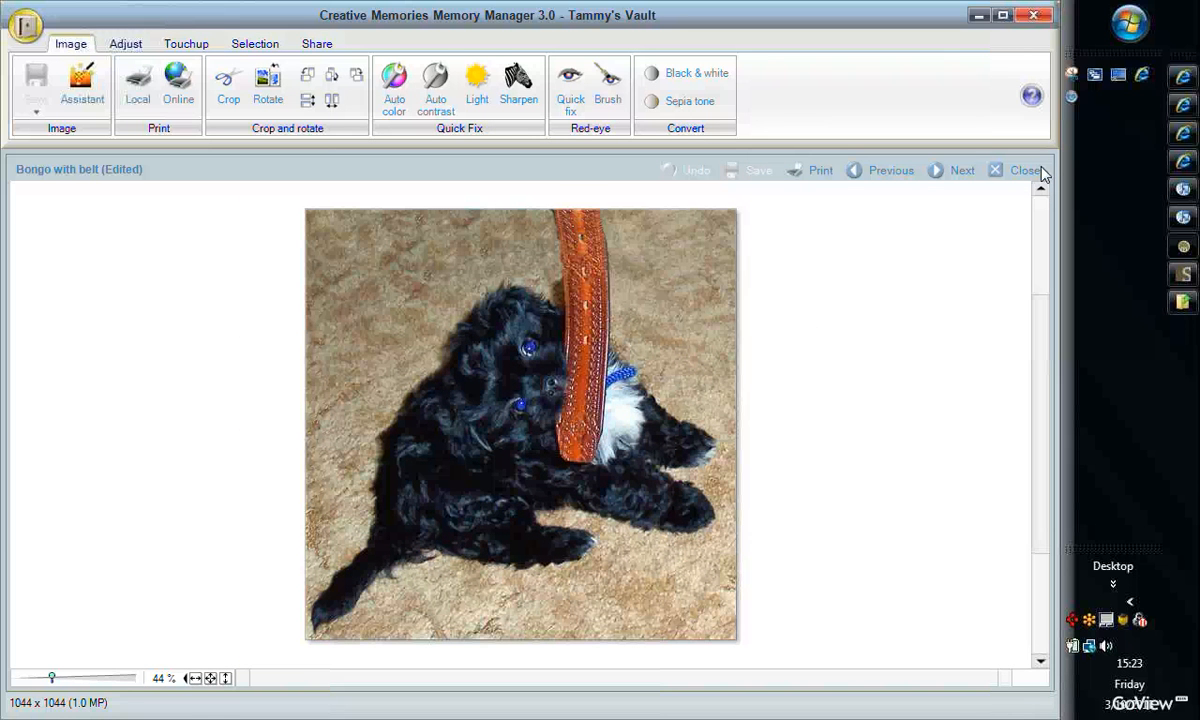
left_click(1020, 170)
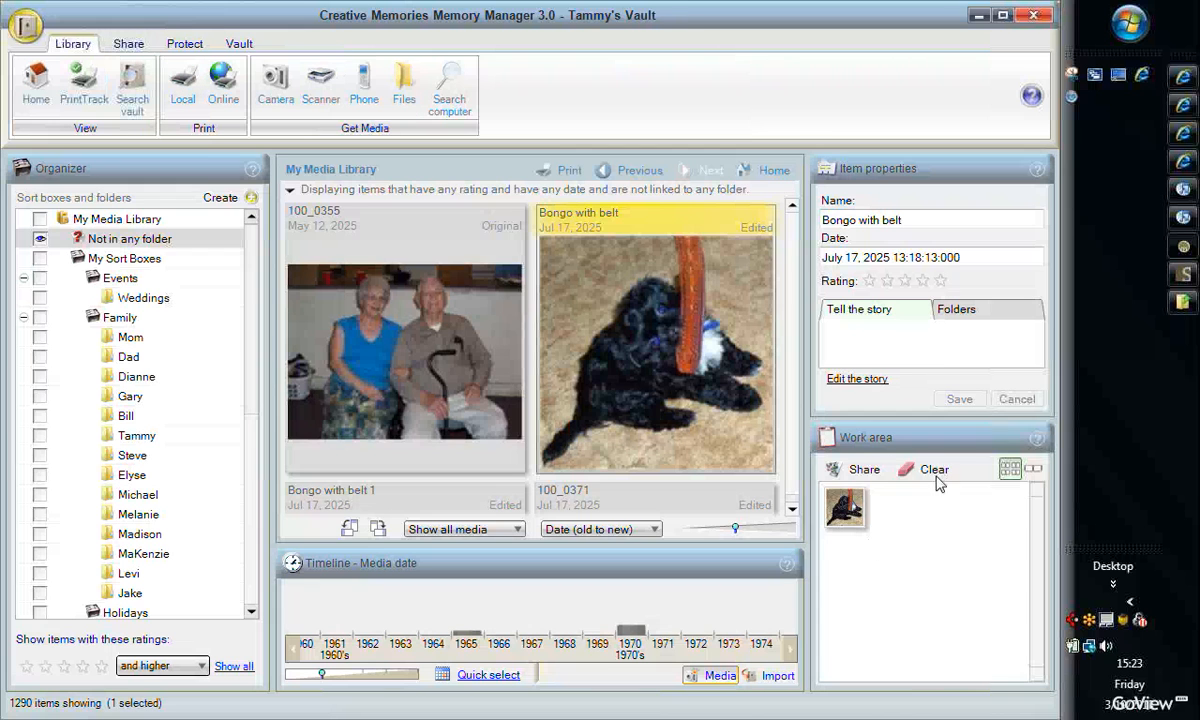
mouse_move(596, 650)
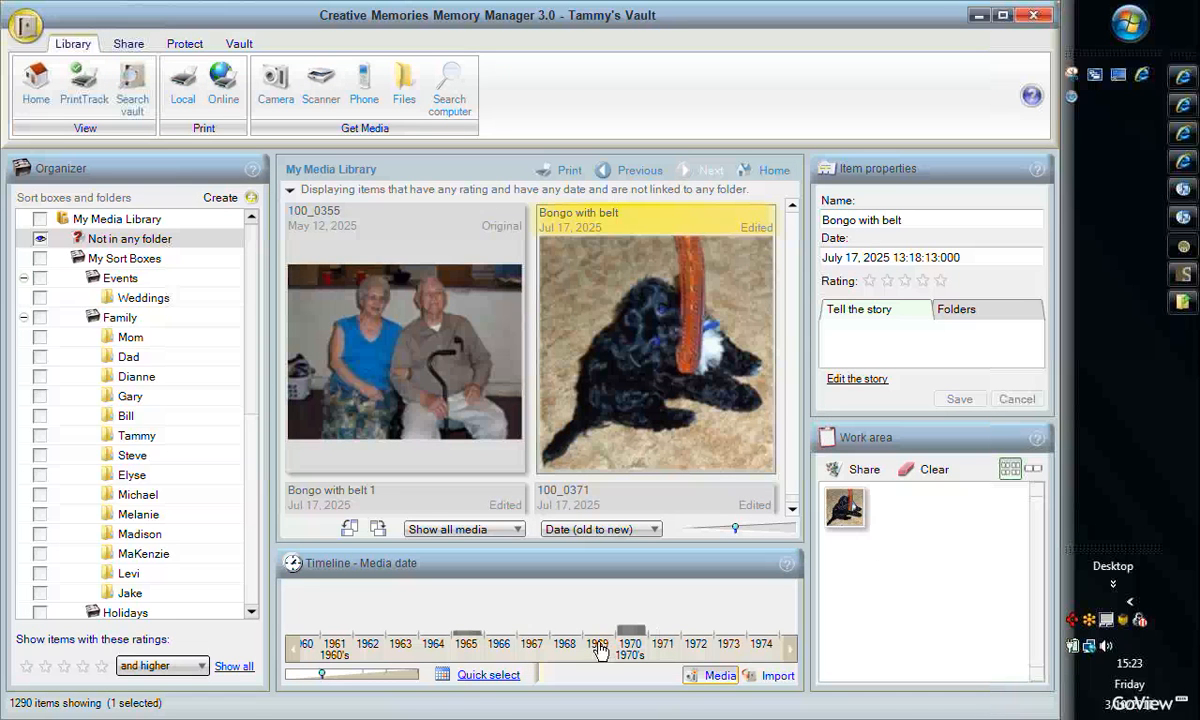
mouse_move(1112, 364)
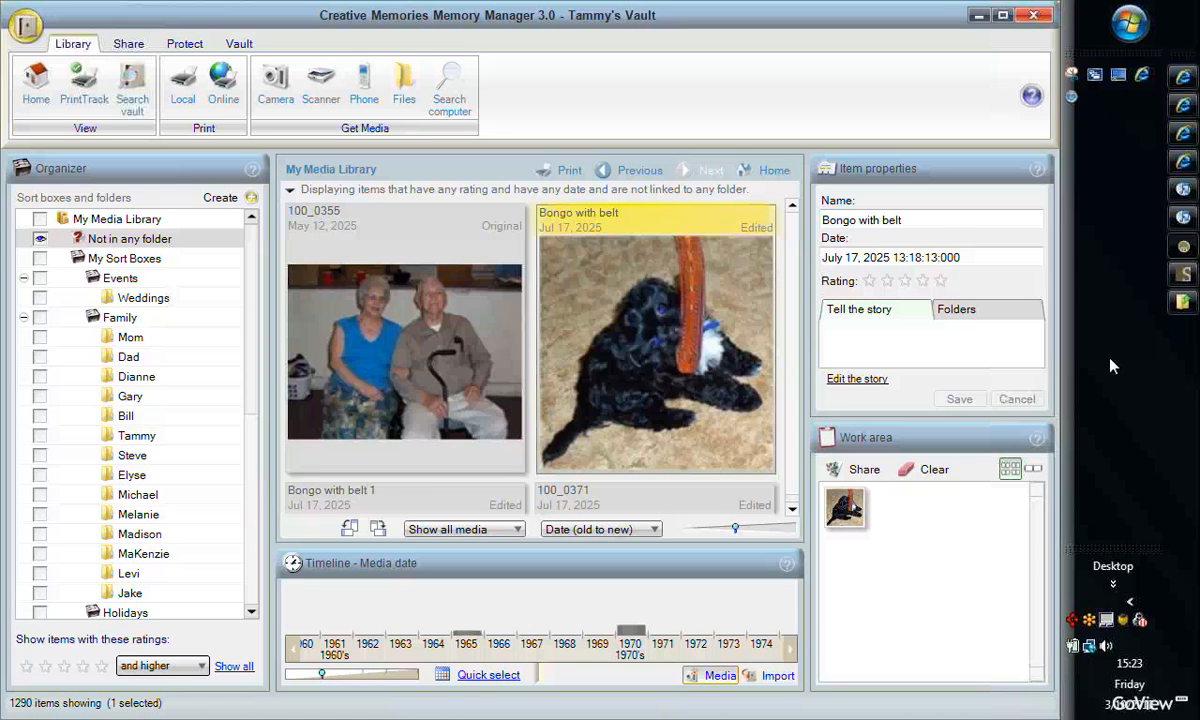
mouse_move(896, 528)
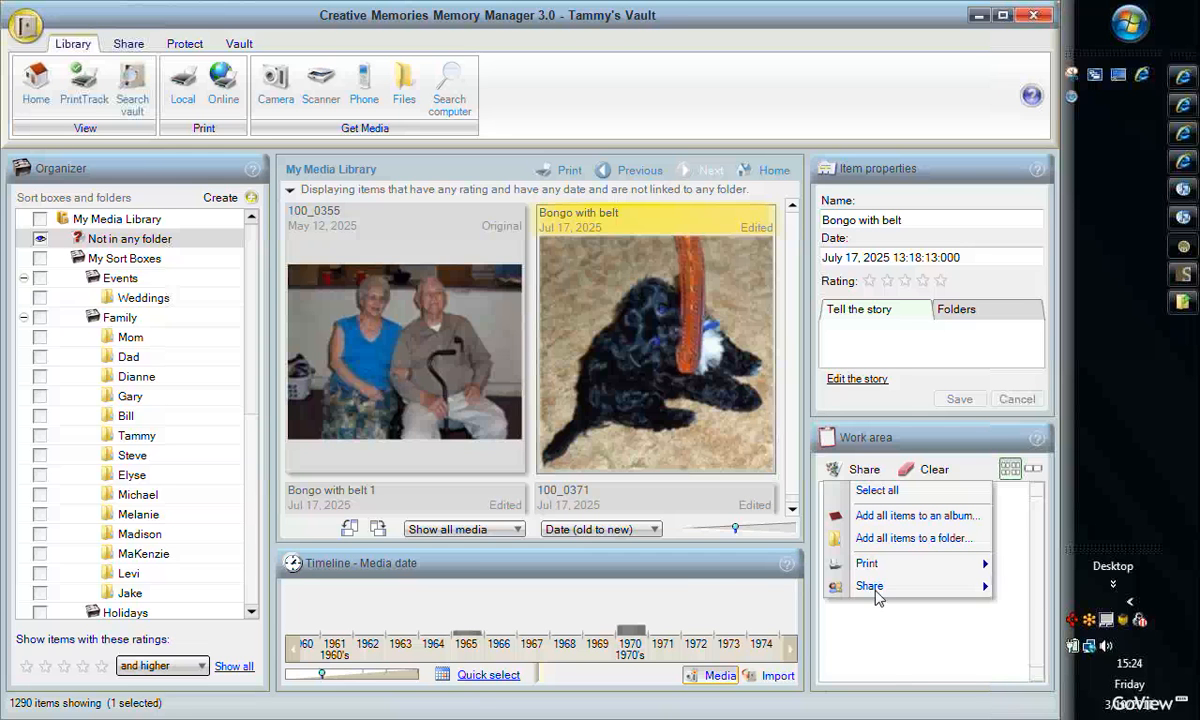
Step: Share the work area items to StoryBook Creator, adding them to the currently open project
left_click(868, 586)
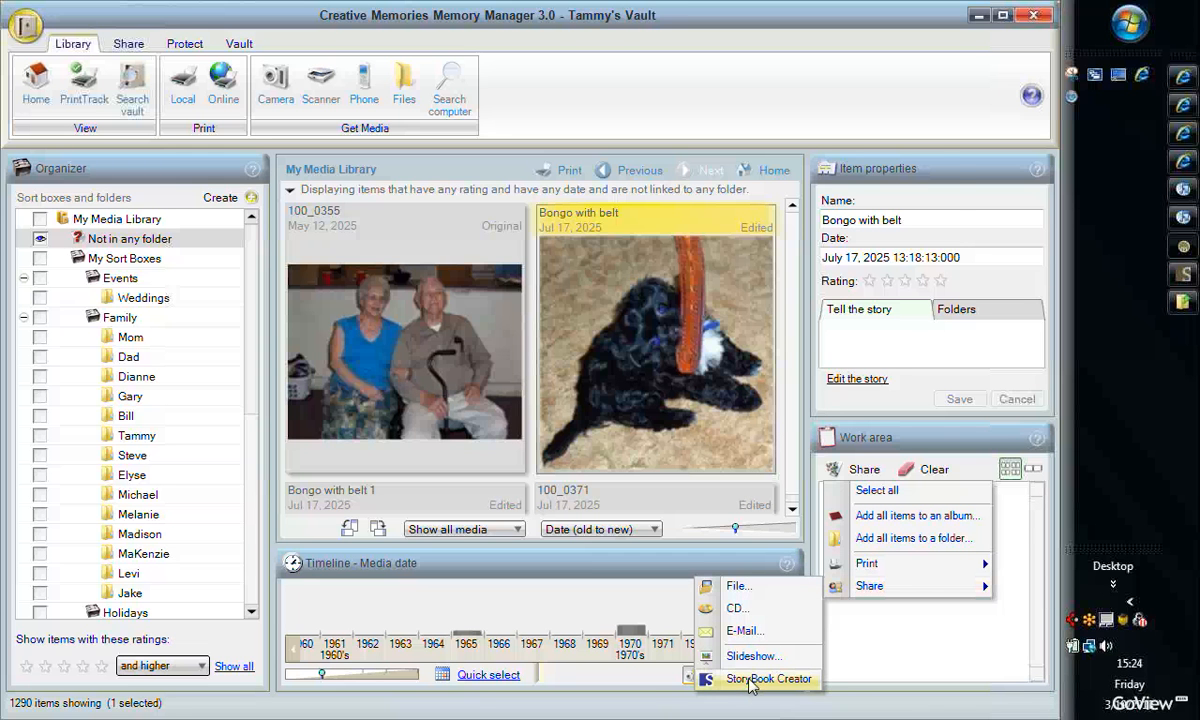
left_click(764, 680)
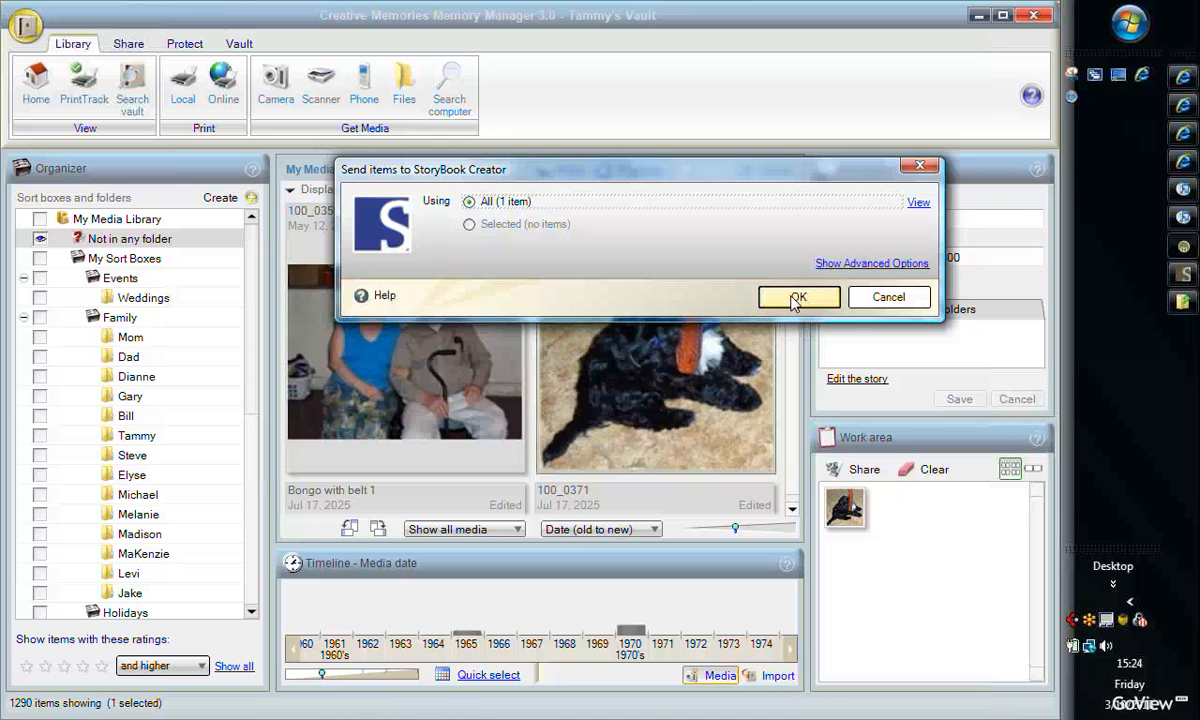
left_click(798, 296)
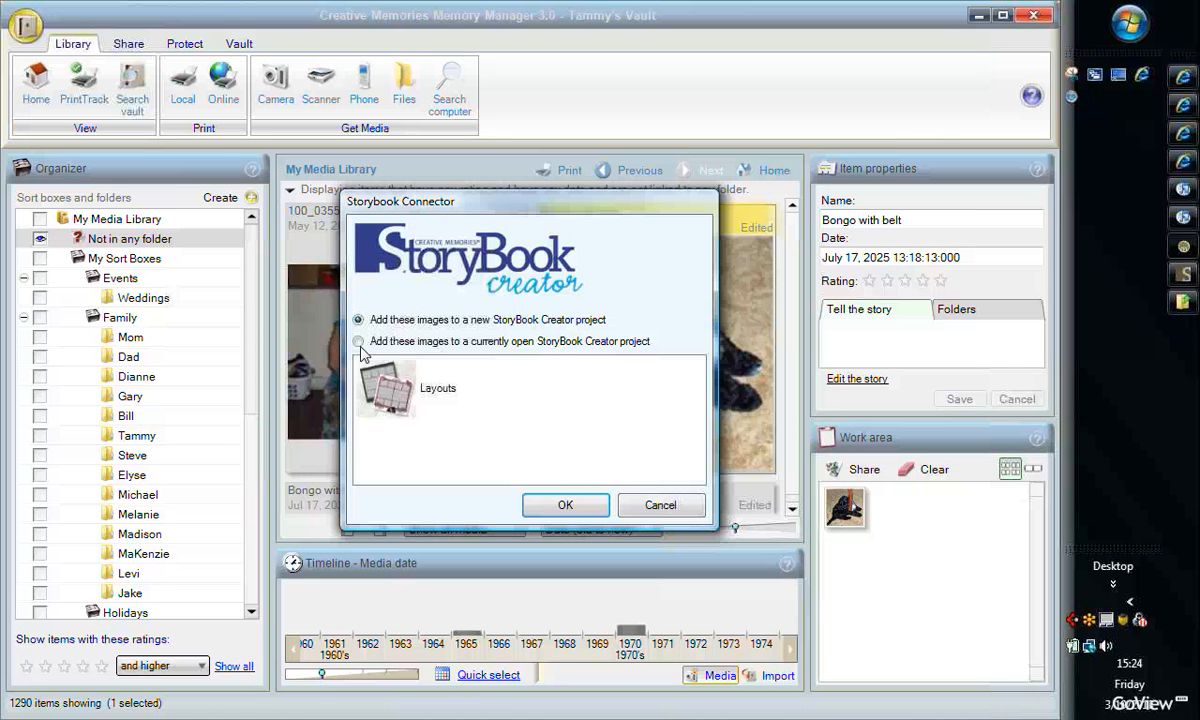
left_click(358, 340)
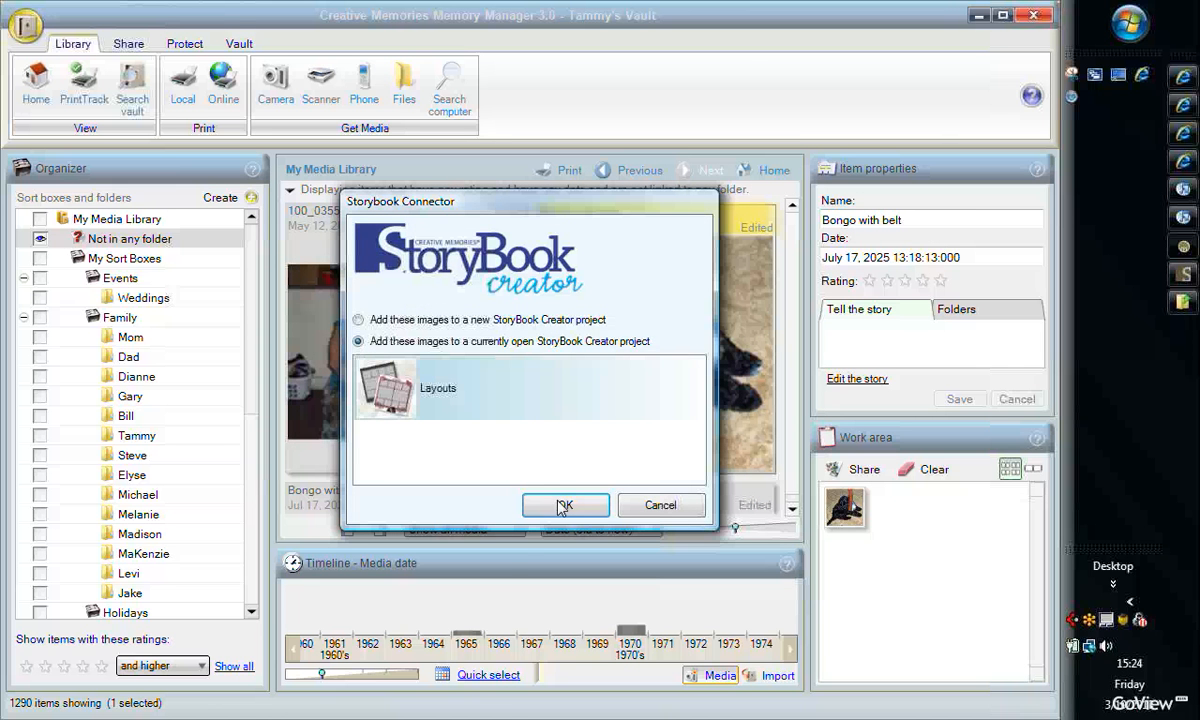
left_click(564, 504)
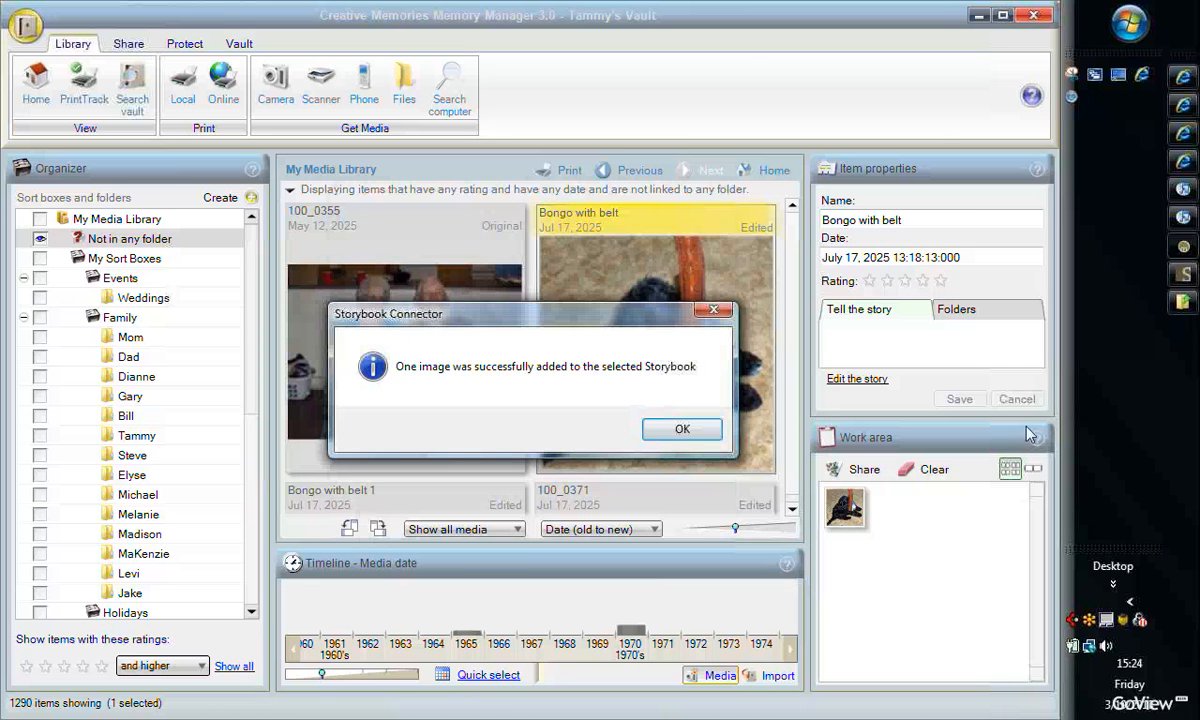
left_click(682, 428)
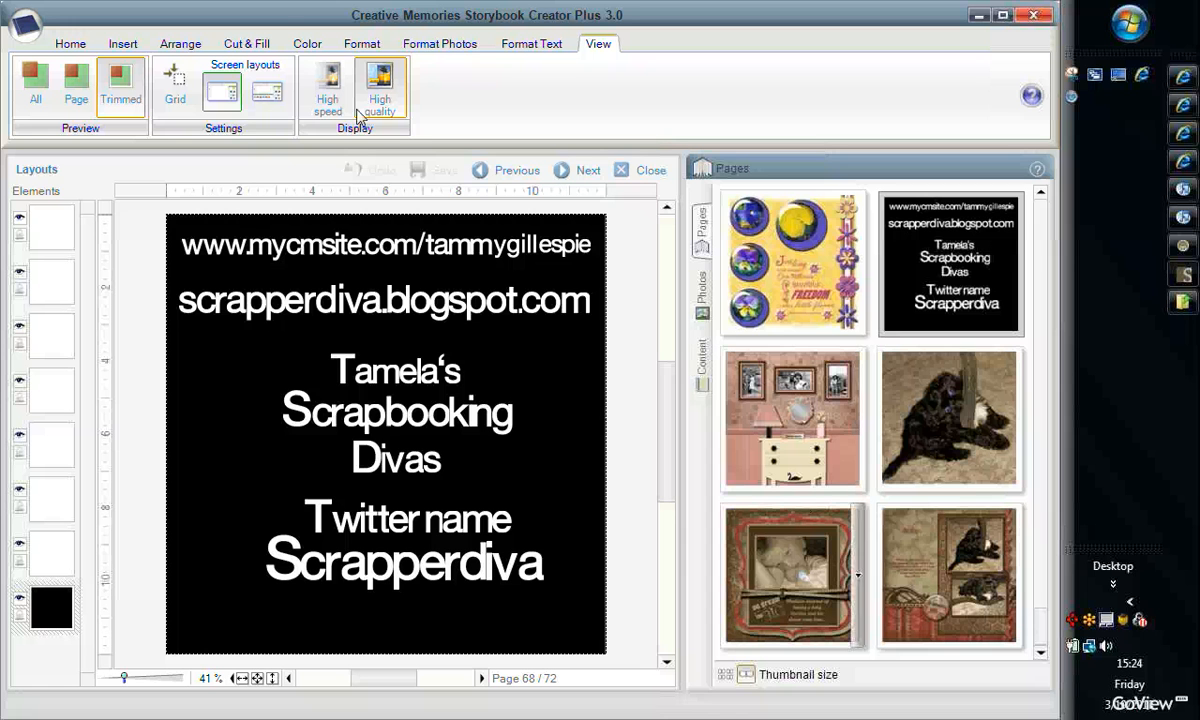
mouse_move(750, 362)
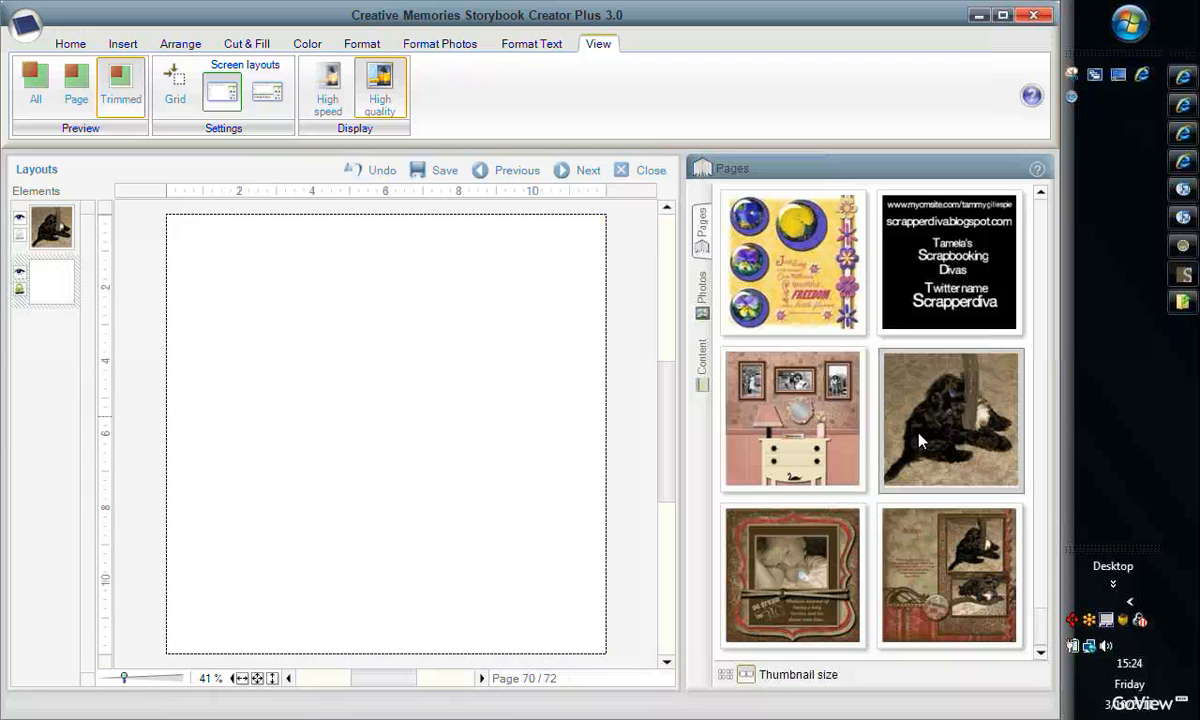
Step: Show the project photos and place the puppy photo onto blank page 70 to fill it
left_click(700, 300)
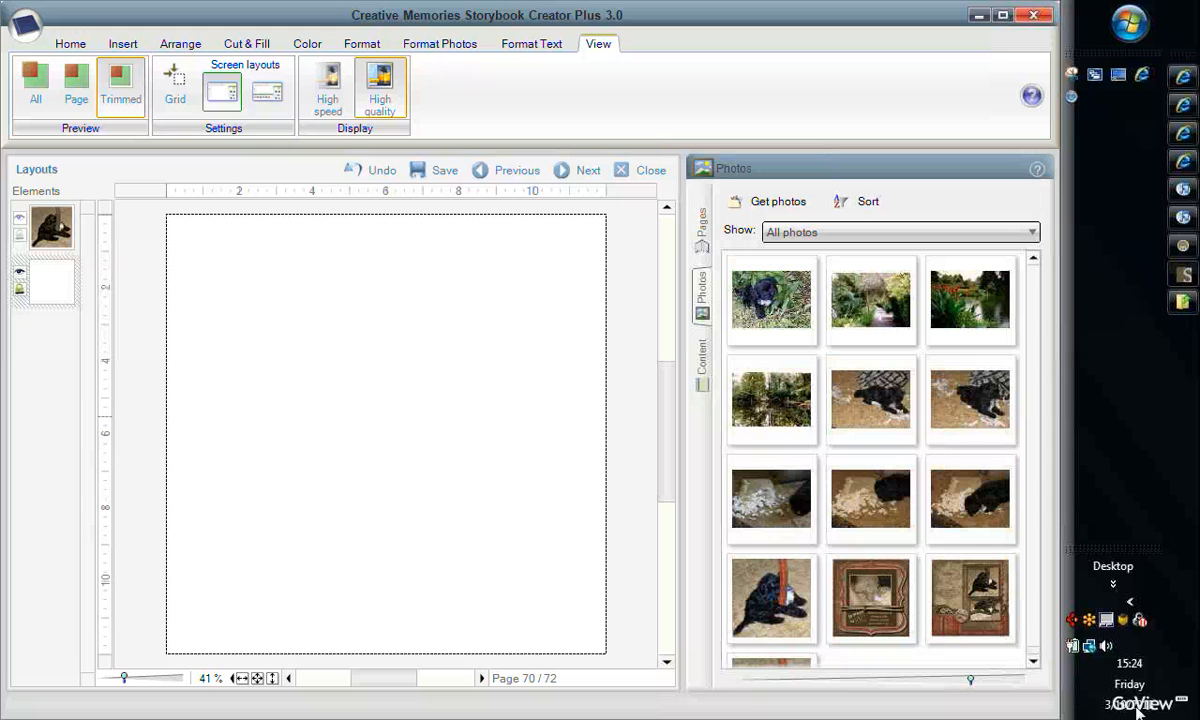
right_click(772, 600)
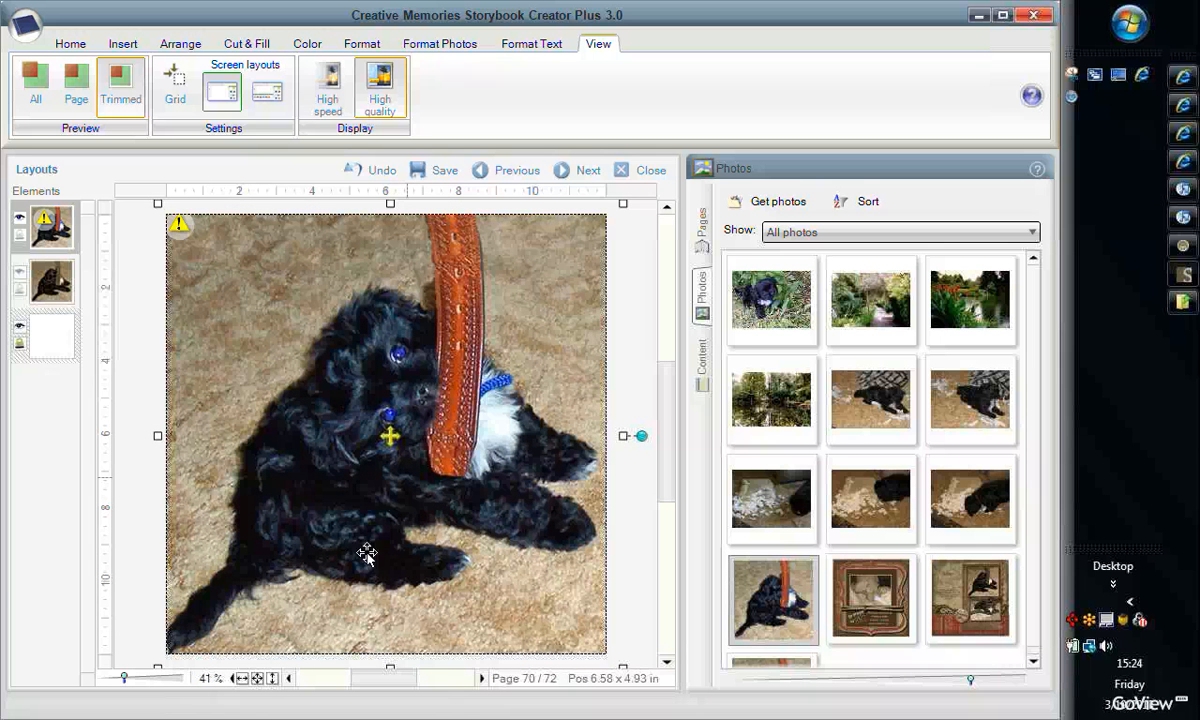
mouse_move(336, 516)
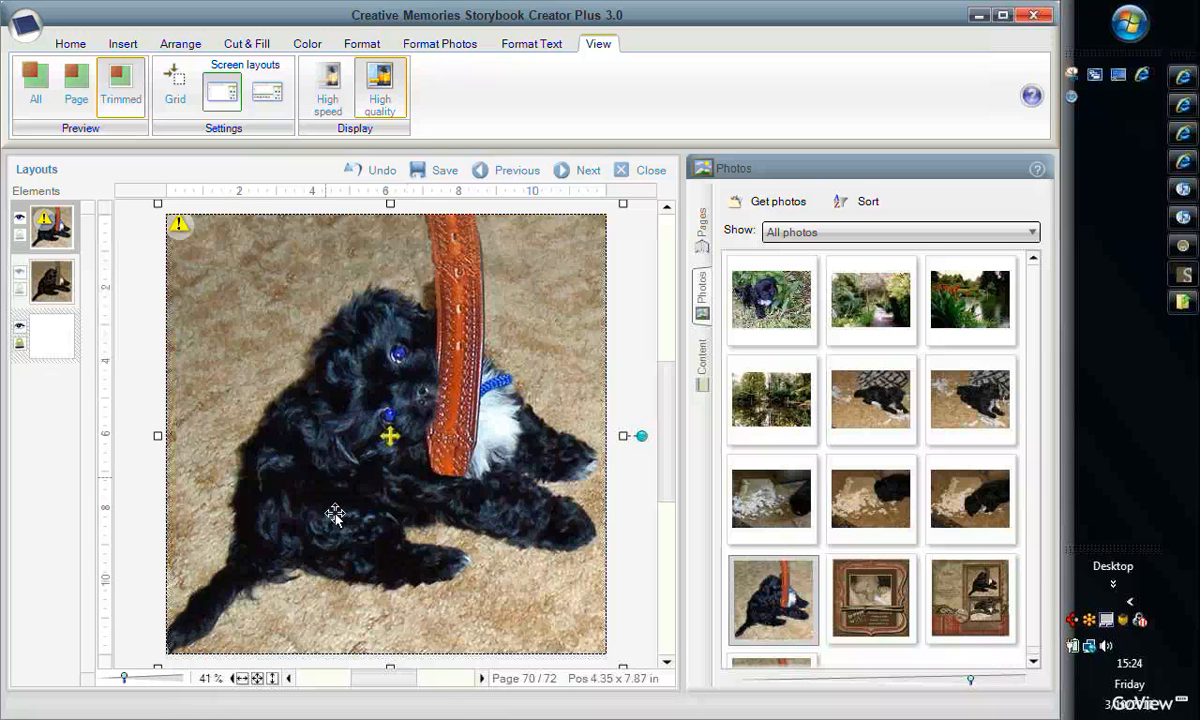
mouse_move(340, 370)
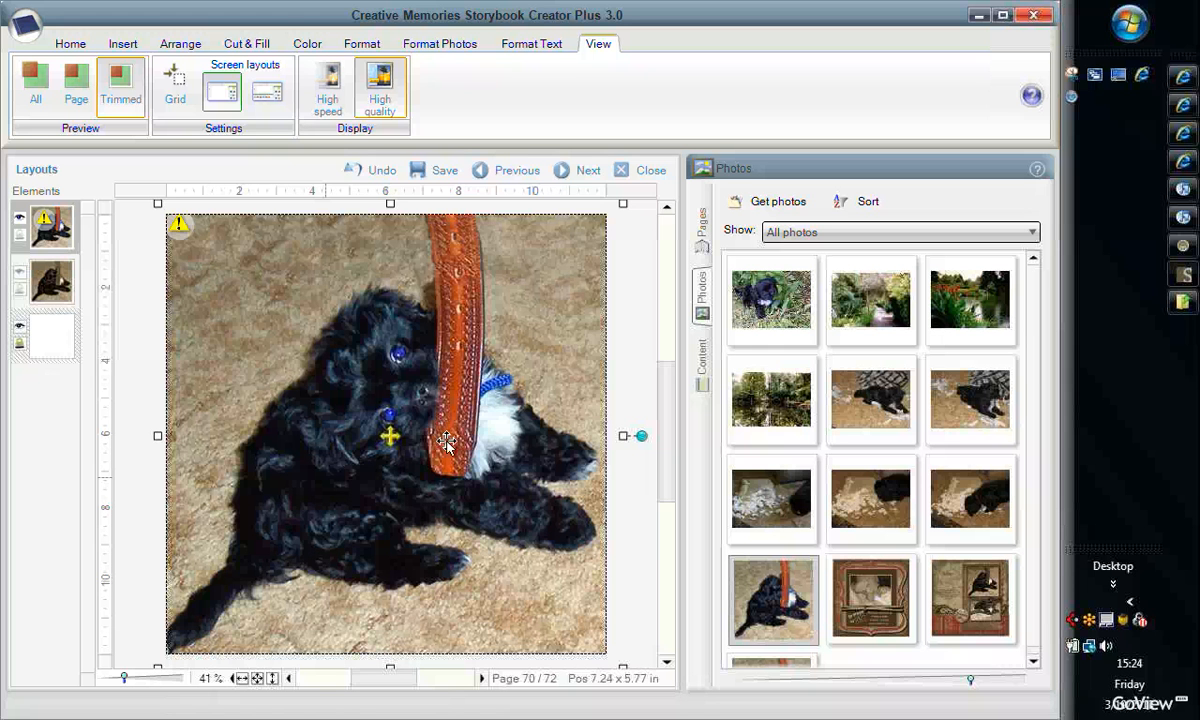
mouse_move(402, 408)
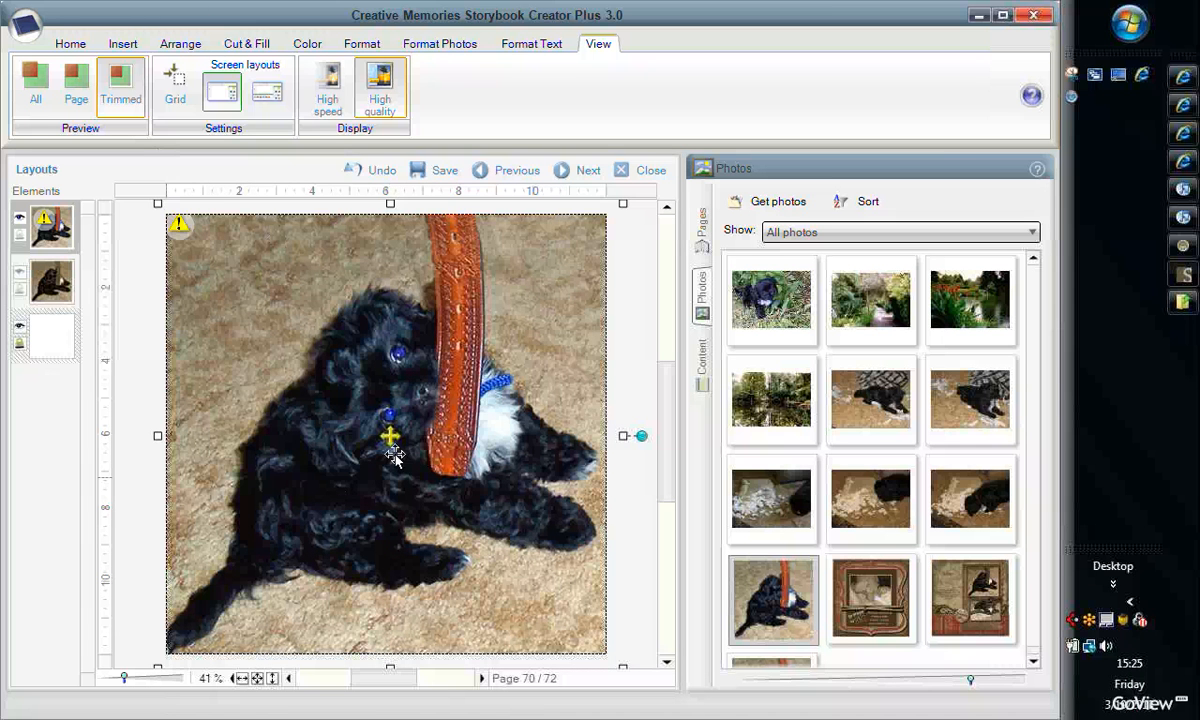
mouse_move(196, 264)
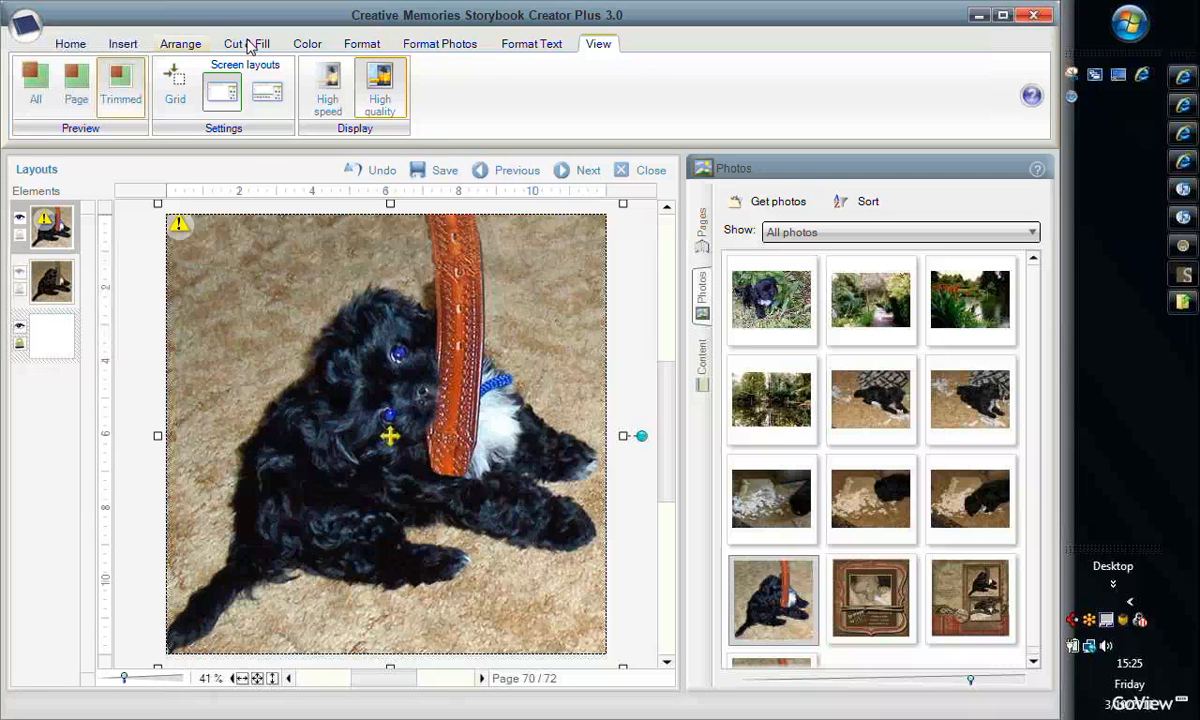
Step: Use the Cut & Fill custom curved-path cutter to cut one puppy eye out as its own element
right_click(390, 436)
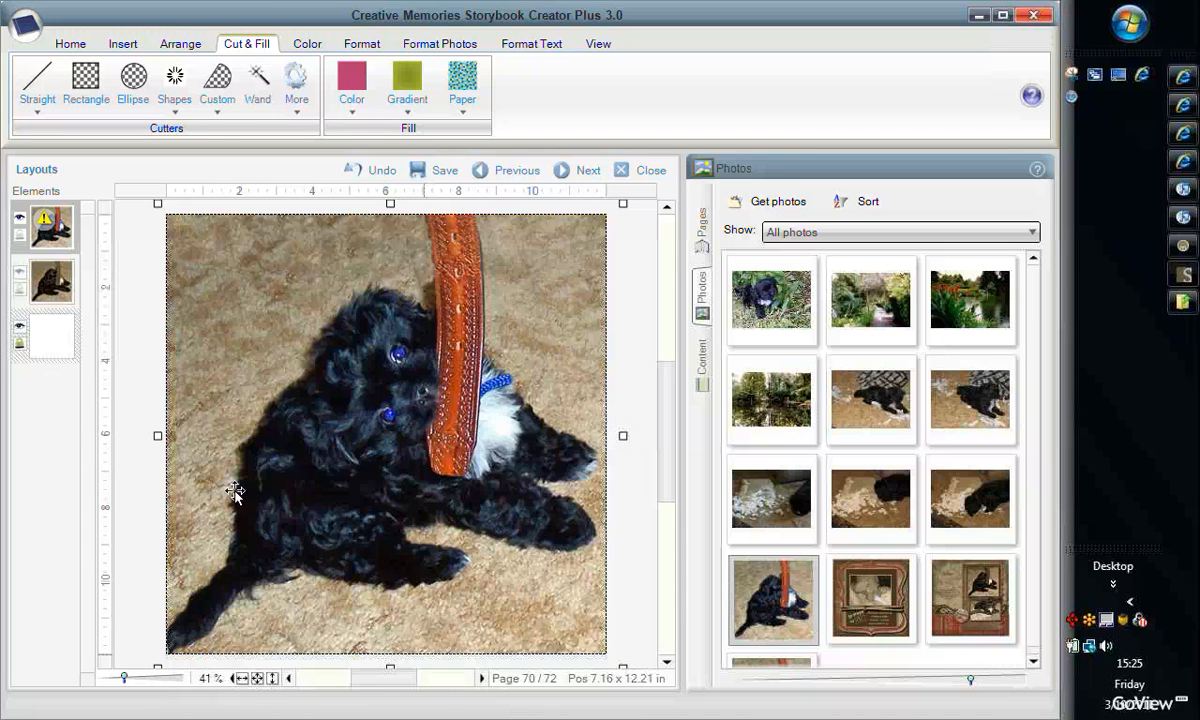
left_click(218, 82)
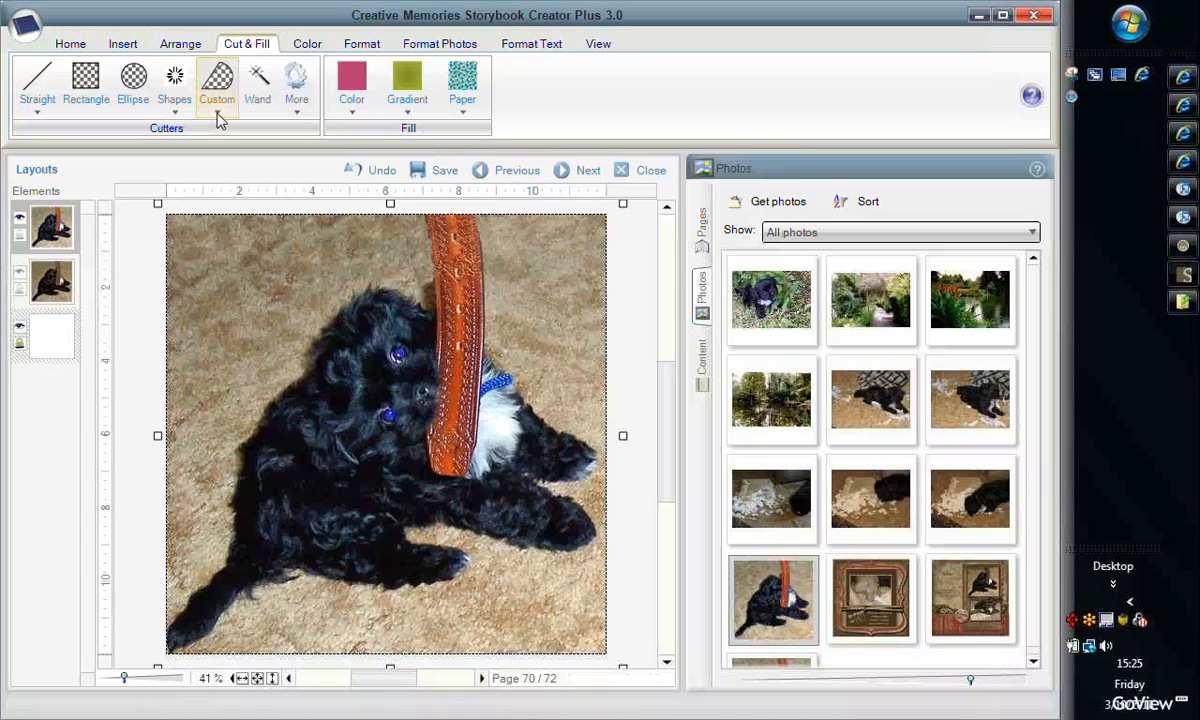
left_click(220, 84)
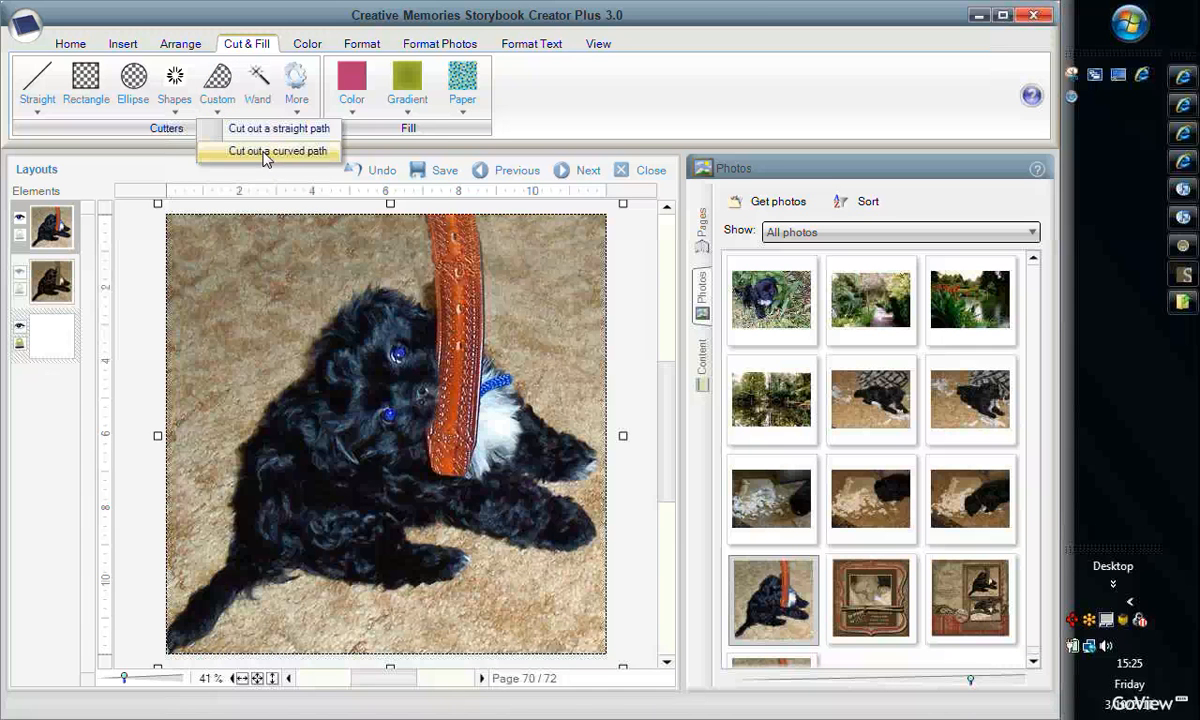
left_click(266, 150)
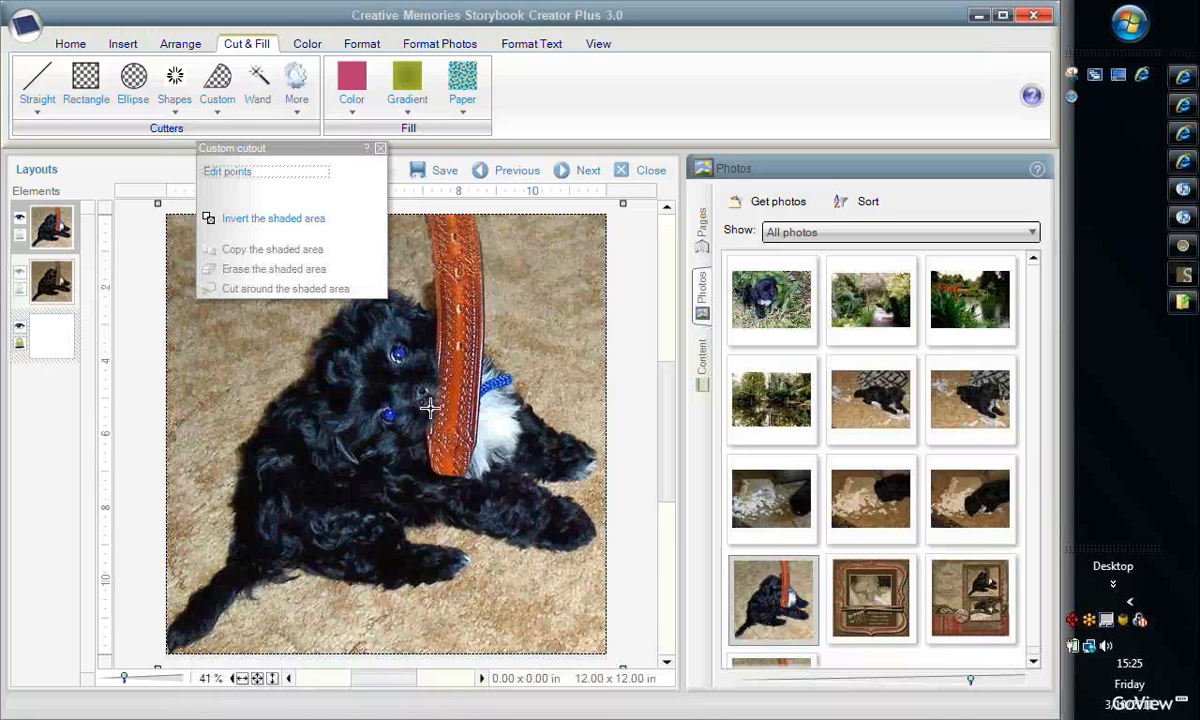
mouse_move(408, 374)
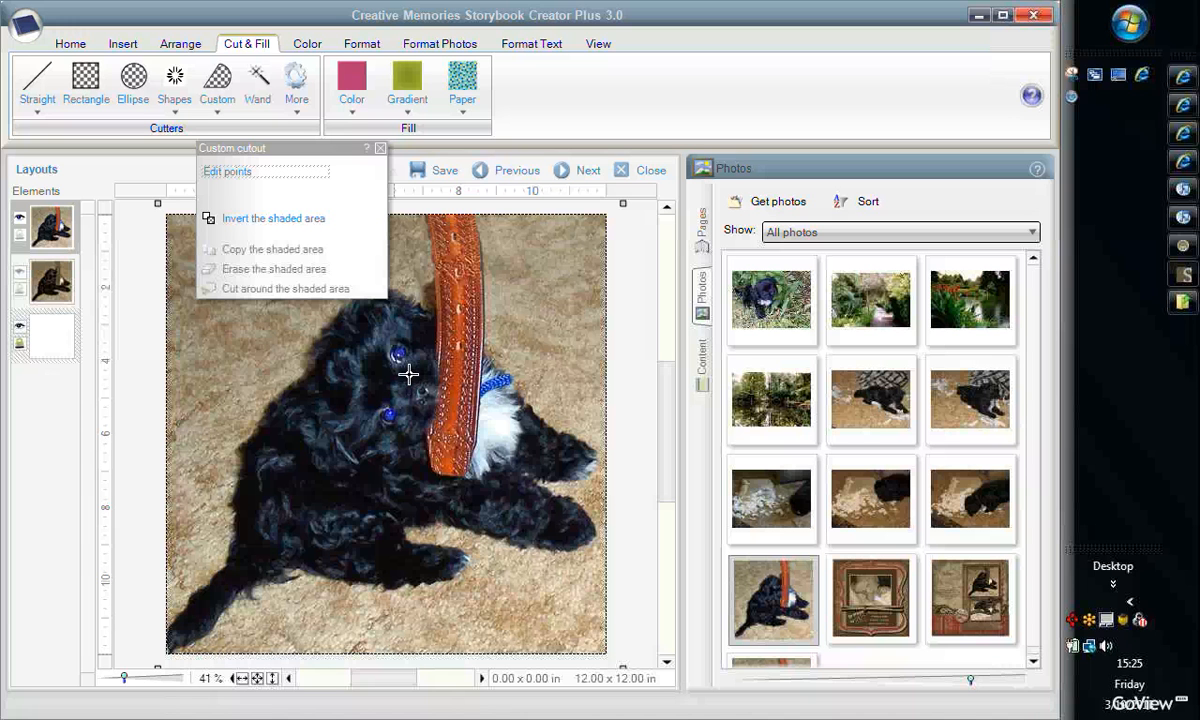
mouse_move(412, 376)
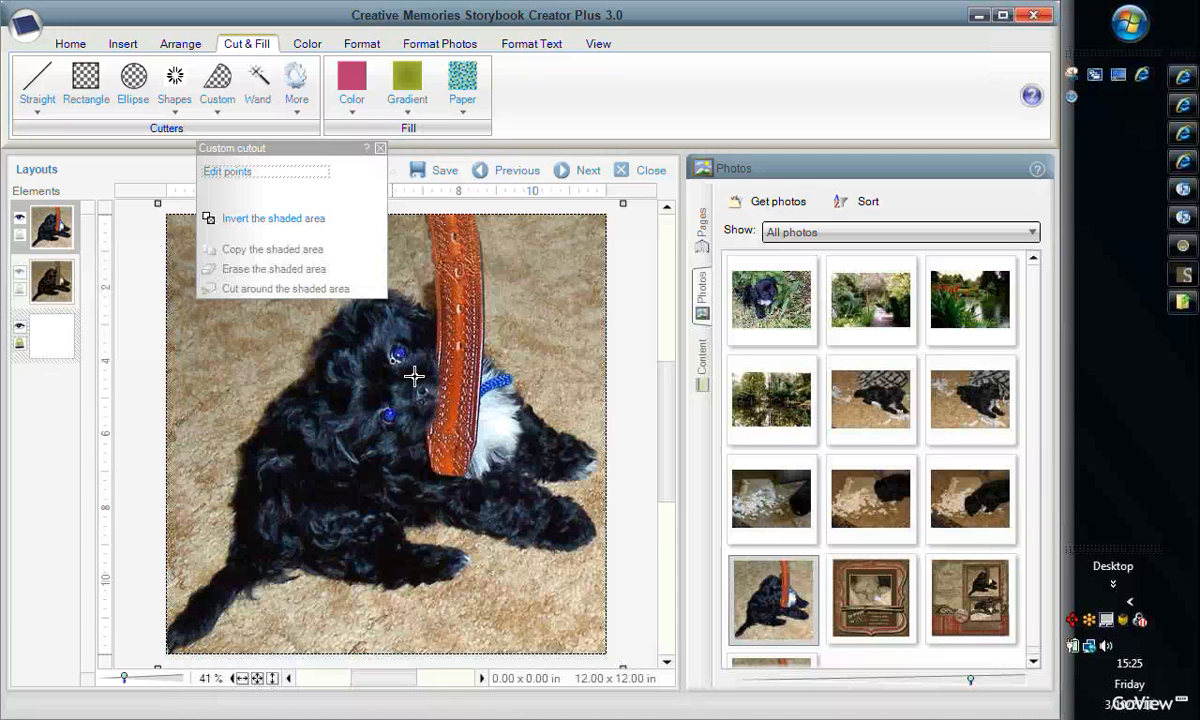
mouse_move(422, 364)
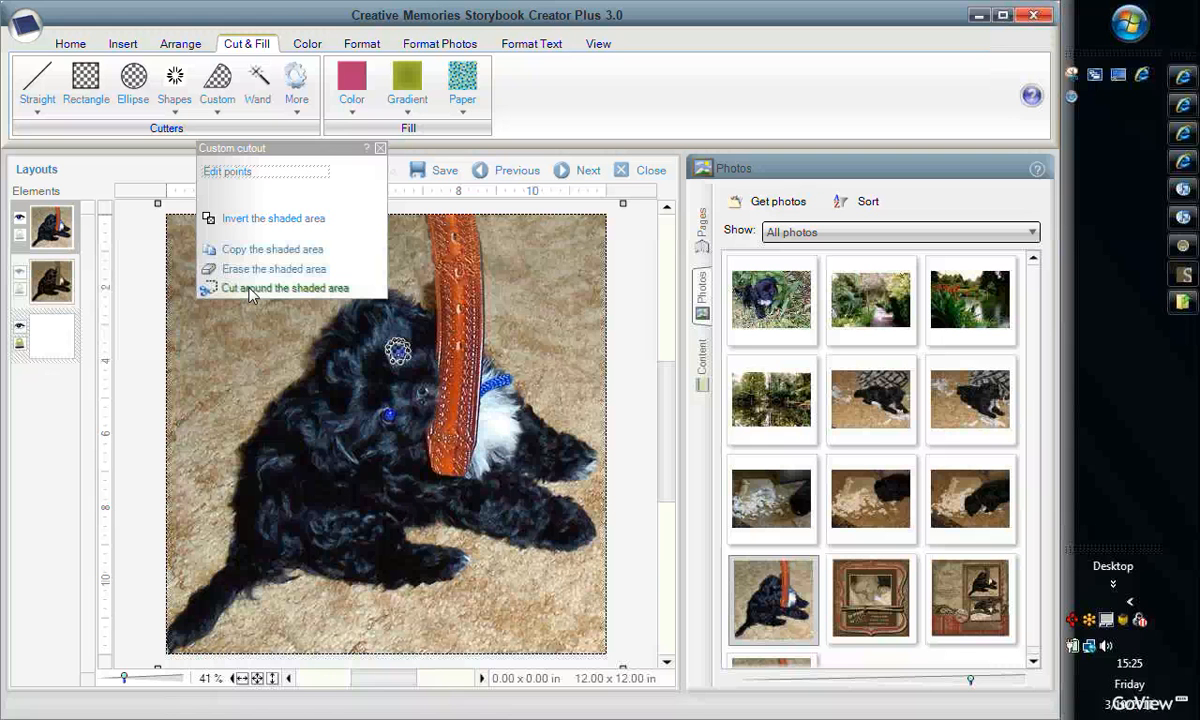
left_click(284, 288)
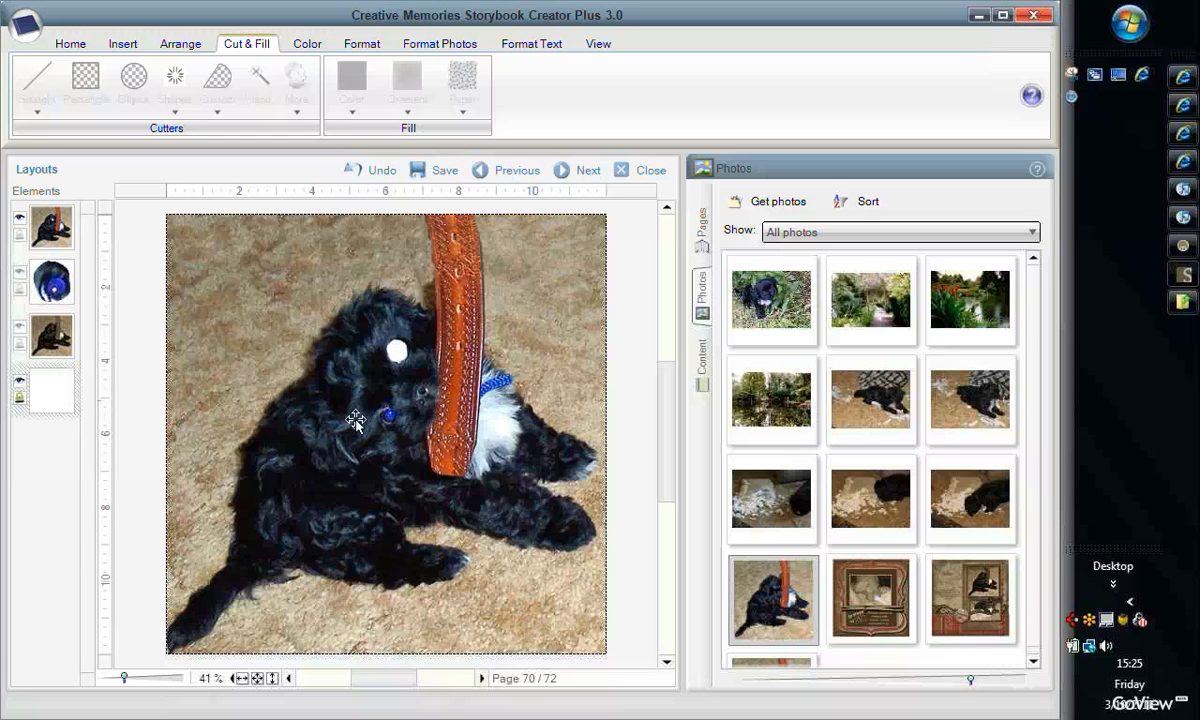
Step: Reselect the puppy photo and cut out the second eye with the custom cutter
left_click(356, 424)
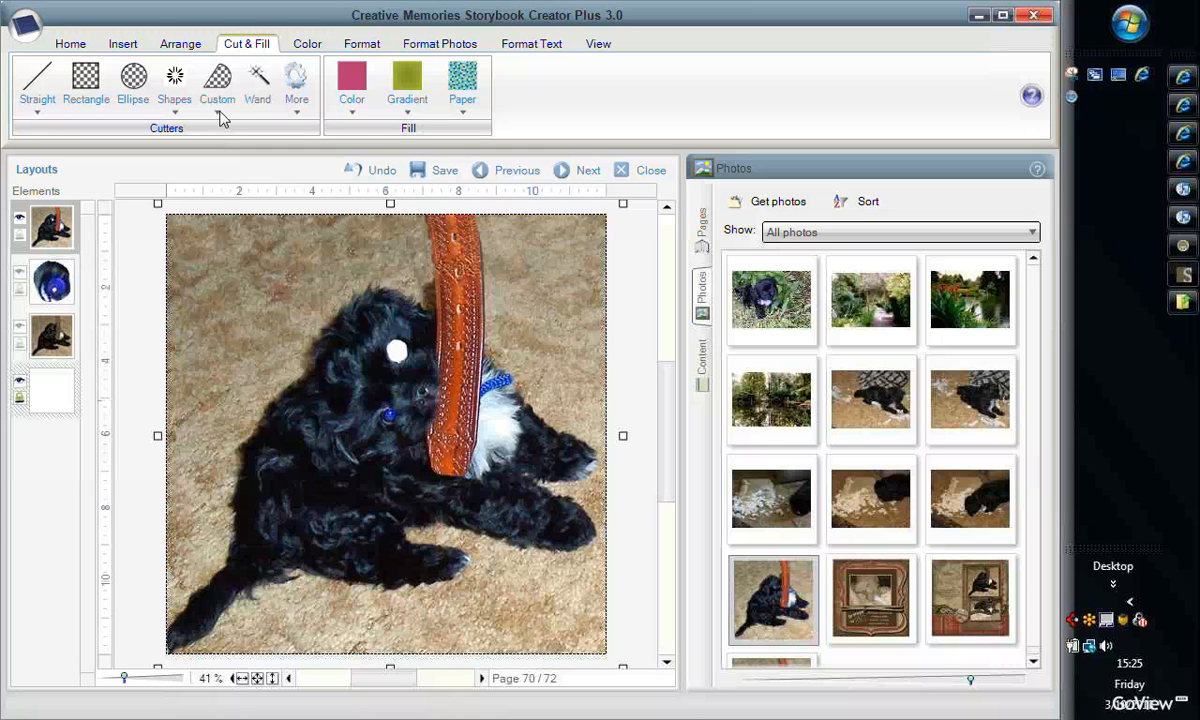
left_click(216, 84)
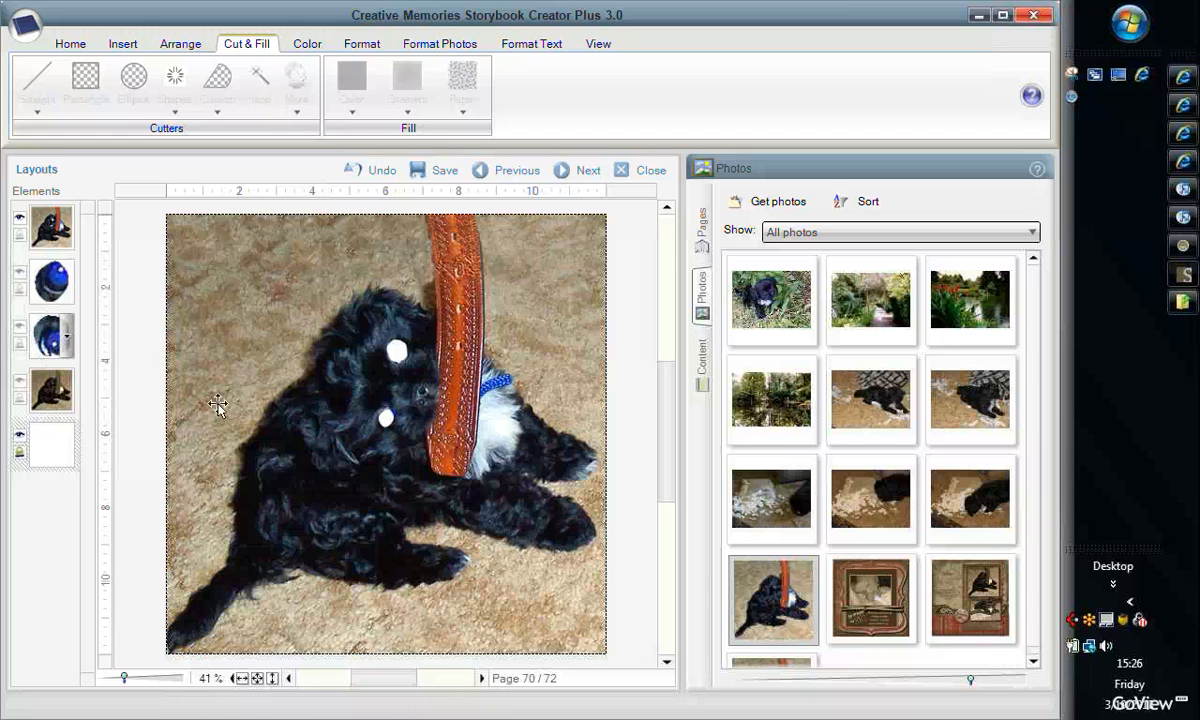
mouse_move(364, 604)
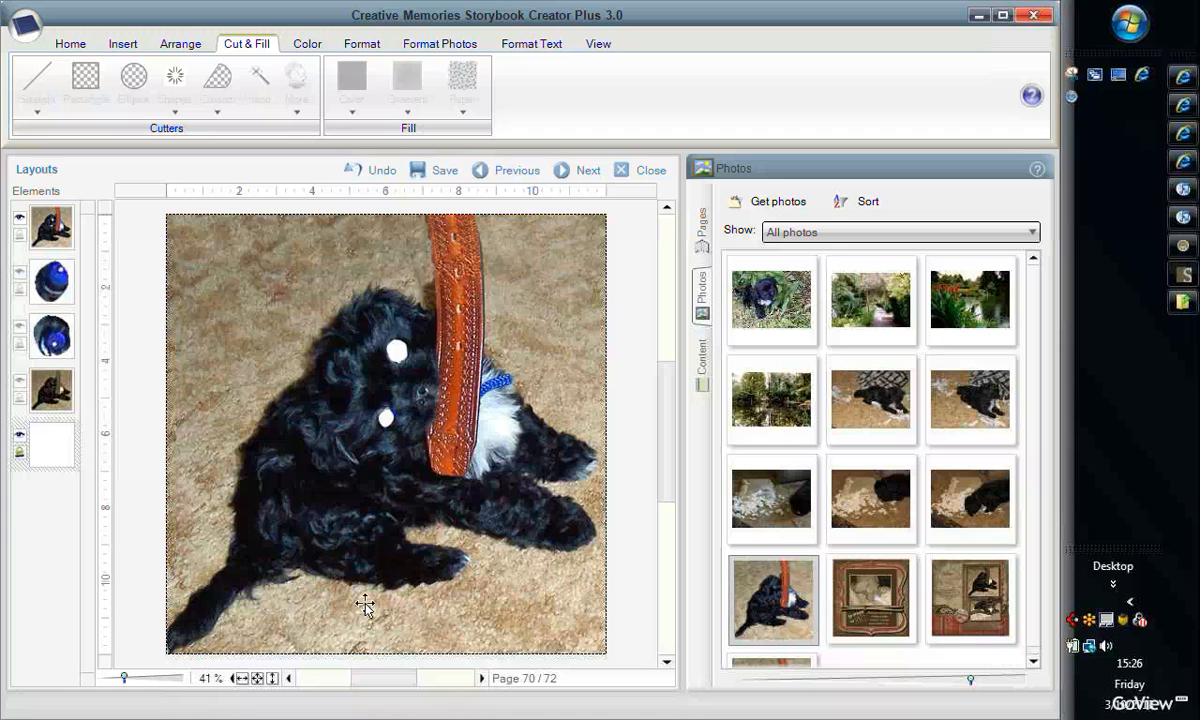
Step: Convert the puppy photo on page 70 to sepia from the Color adjustments
left_click(308, 44)
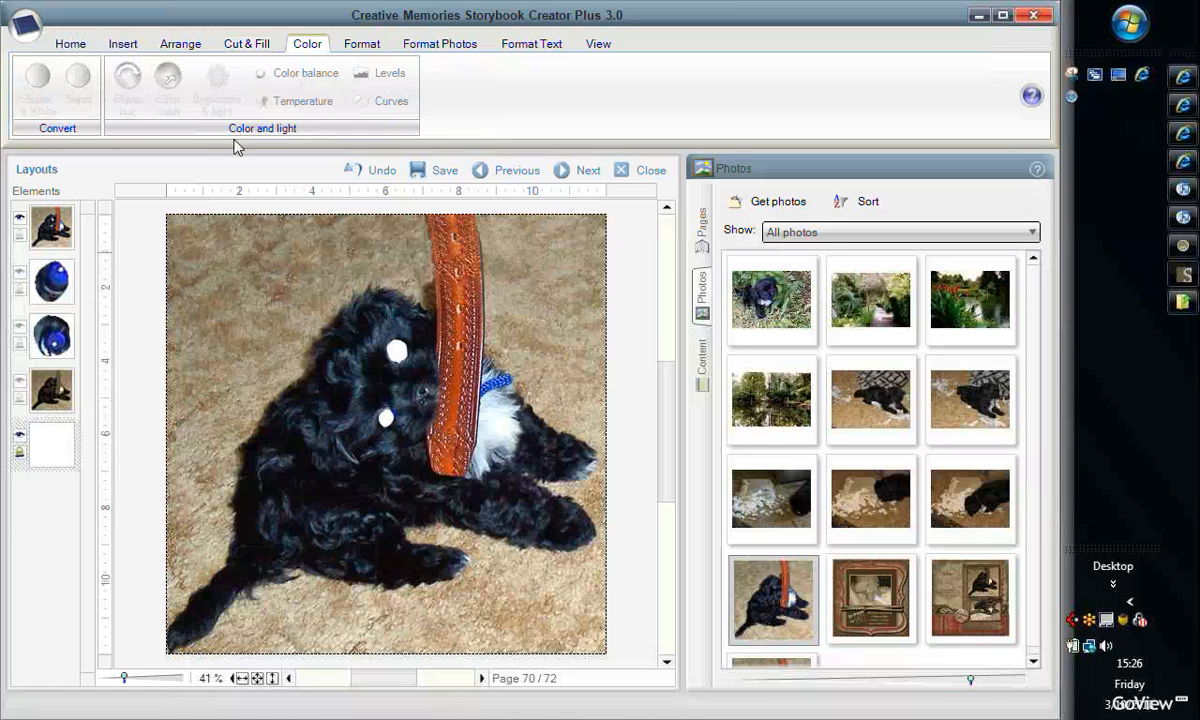
left_click(386, 436)
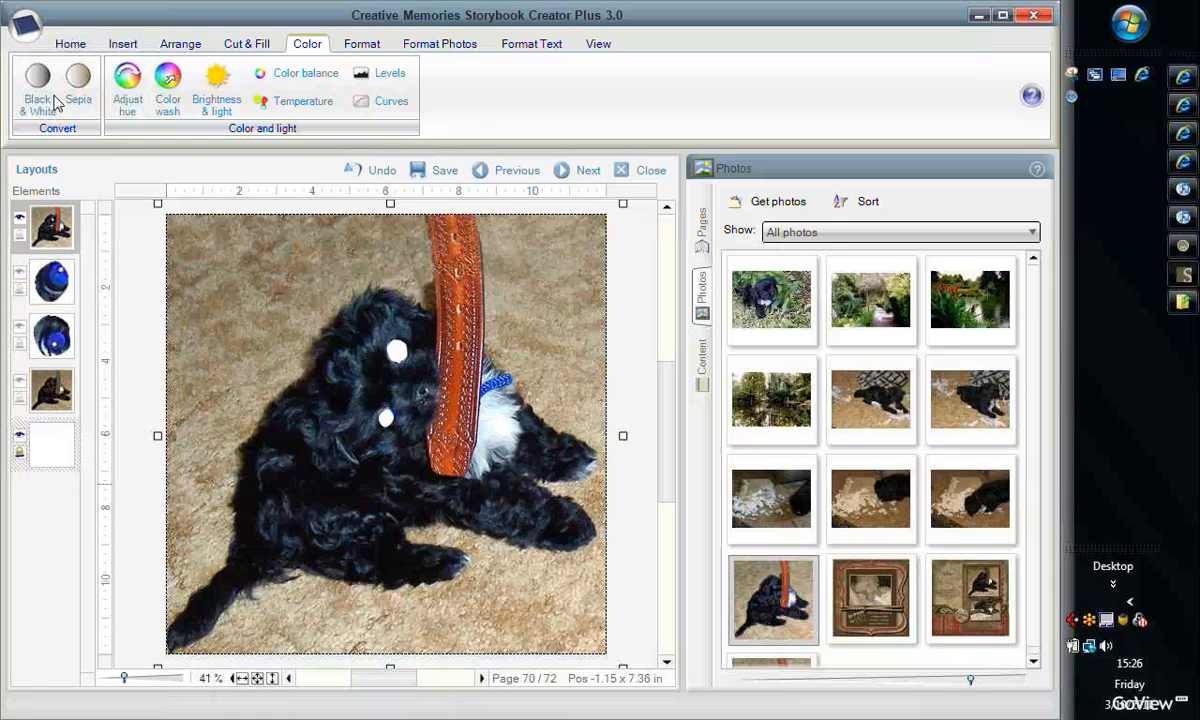
mouse_move(76, 90)
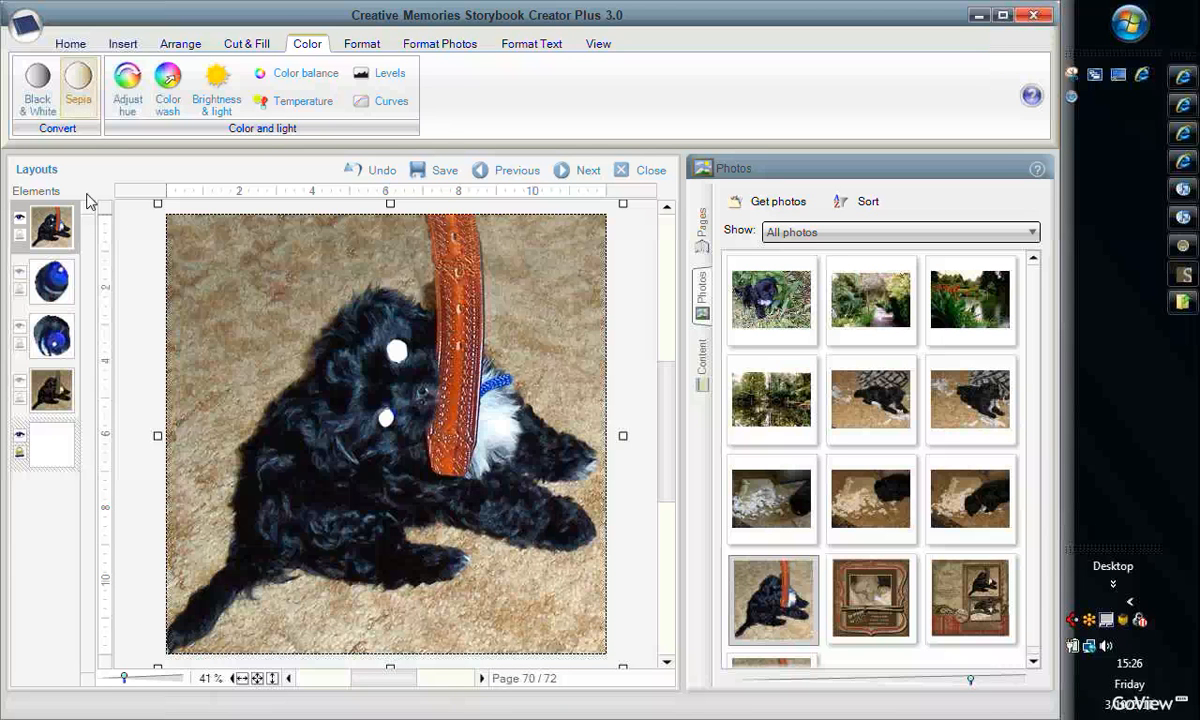
mouse_move(136, 626)
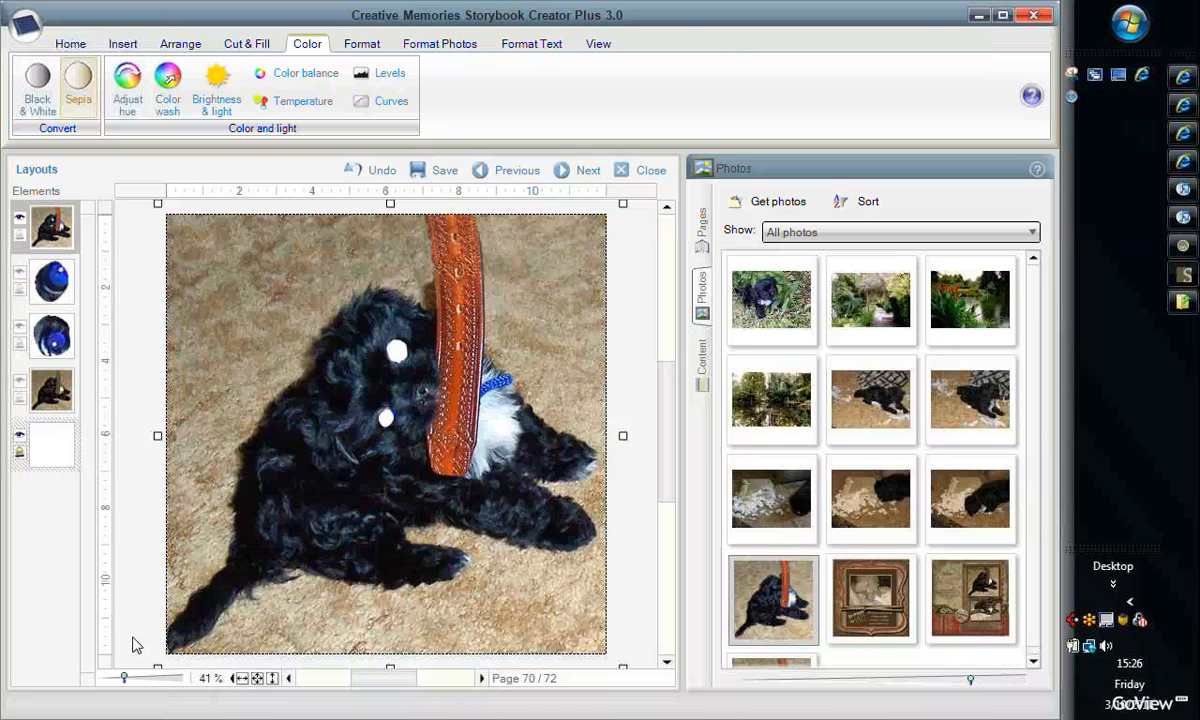
mouse_move(440, 584)
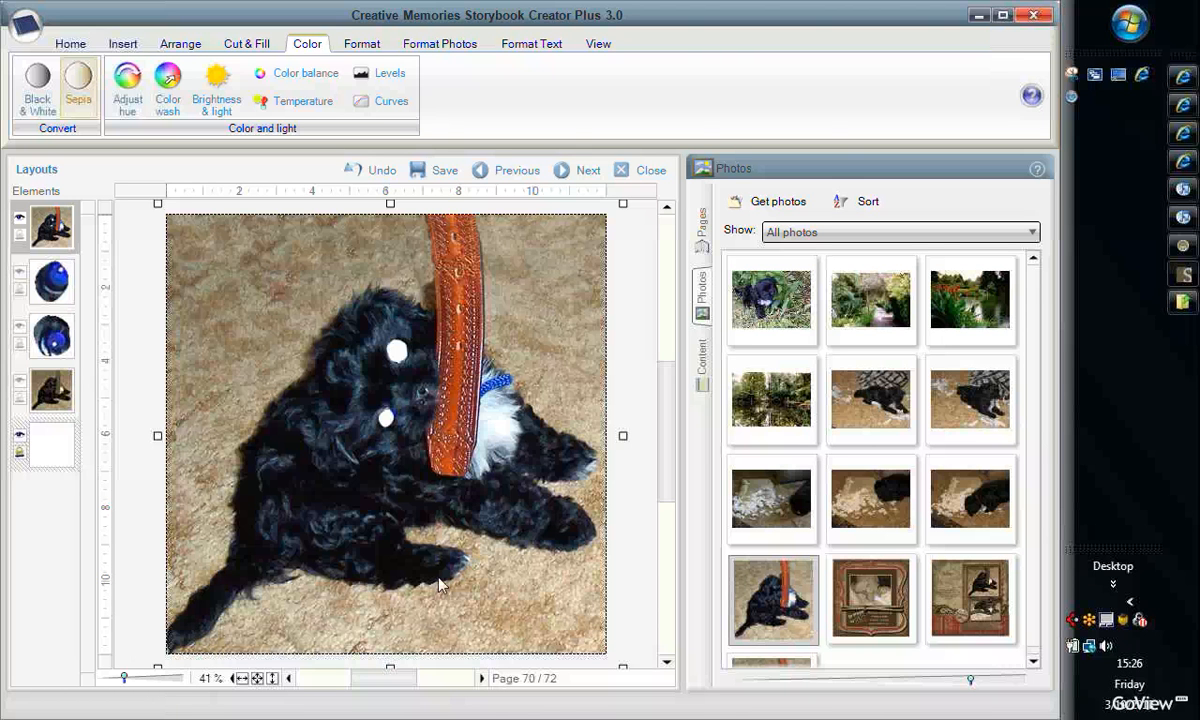
mouse_move(638, 600)
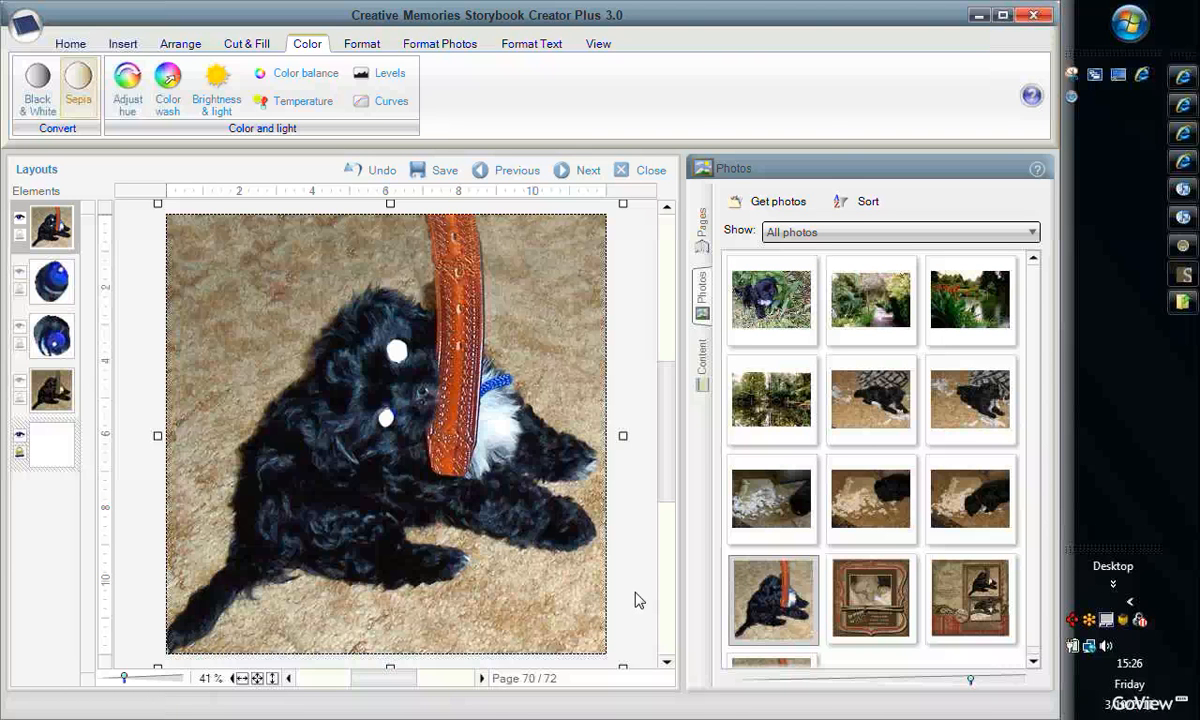
mouse_move(620, 600)
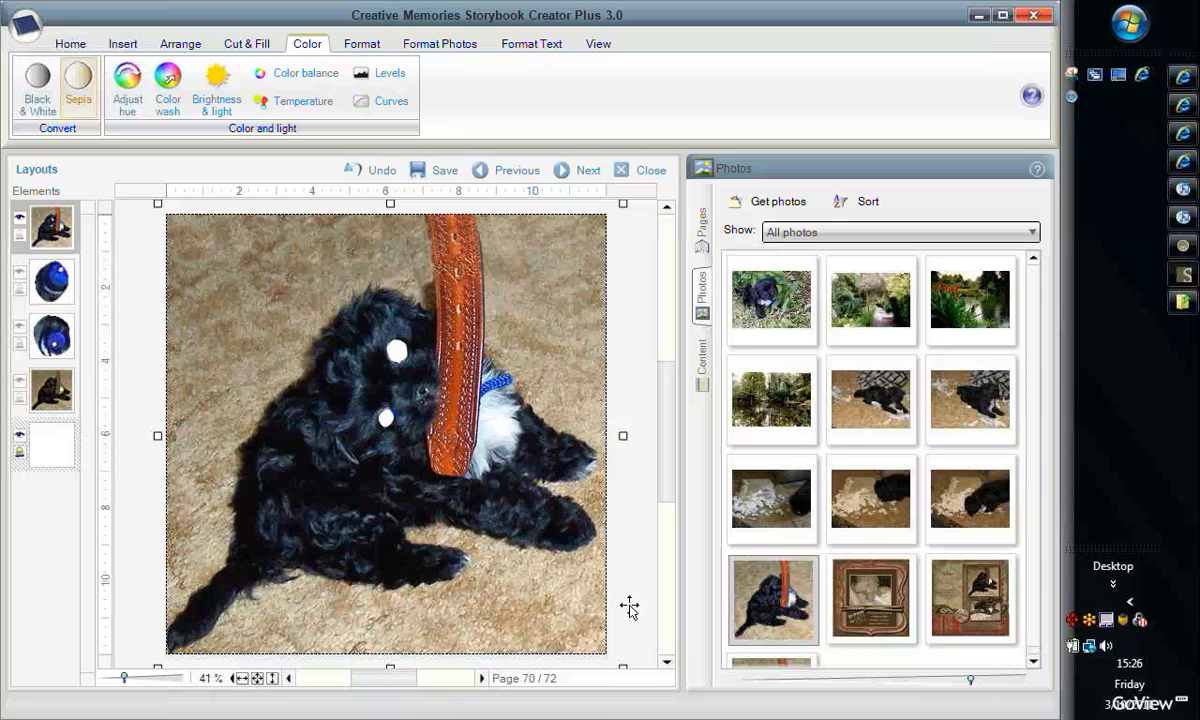
left_click(74, 78)
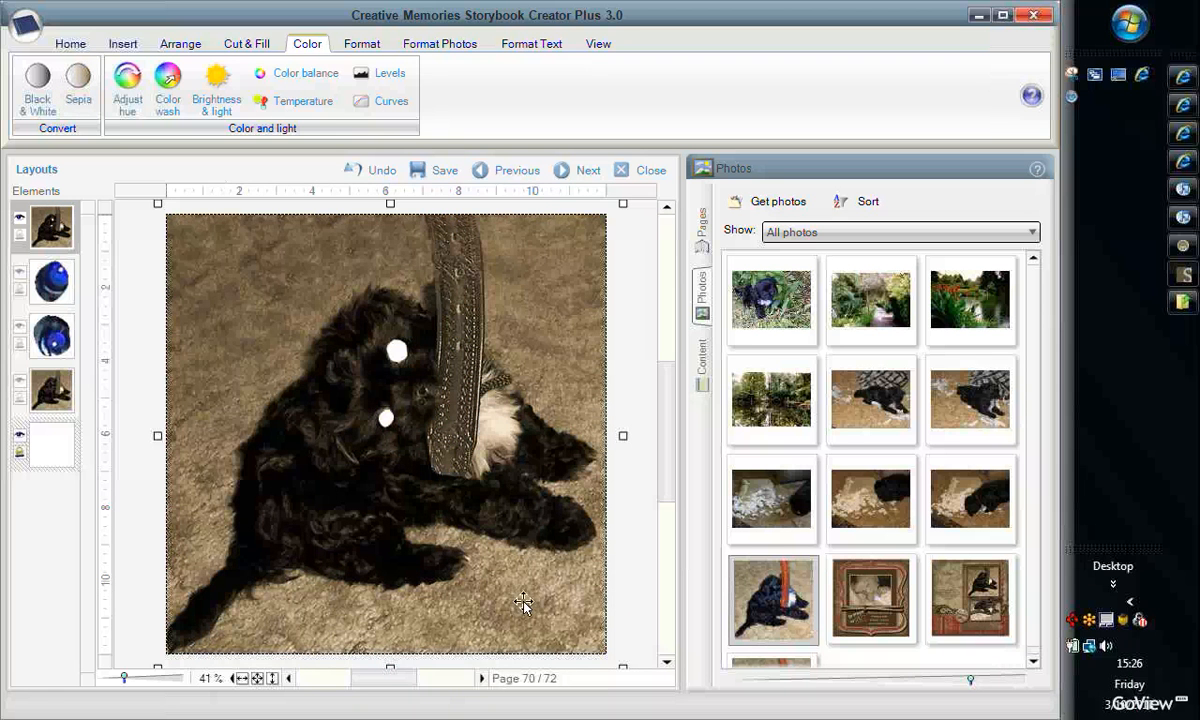
mouse_move(458, 570)
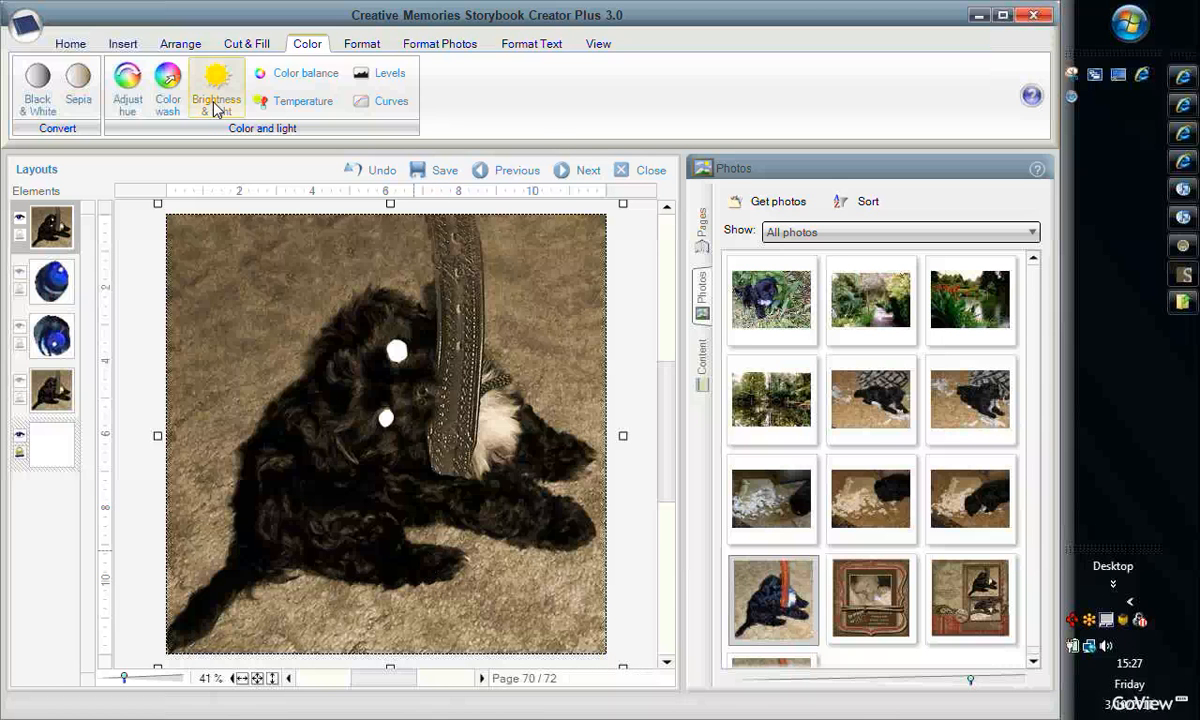
Step: Brighten the sepia photo's shadows in Brightness & light and accept the change
left_click(216, 92)
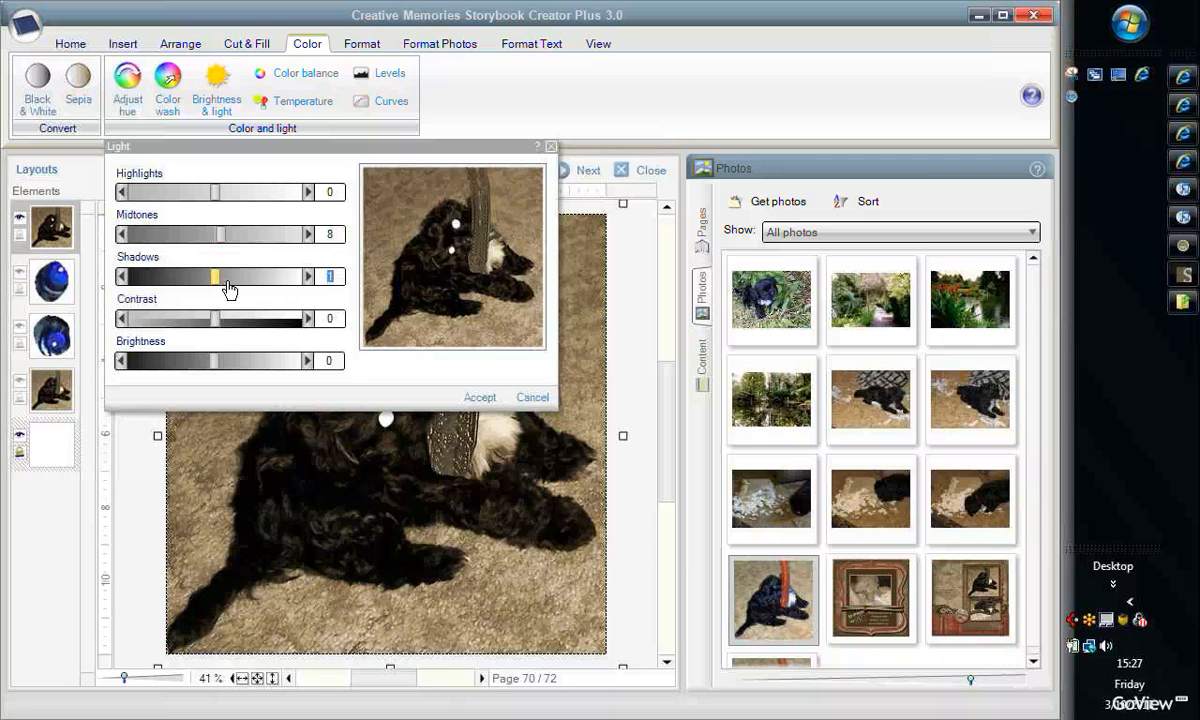
left_click_drag(216, 276, 228, 276)
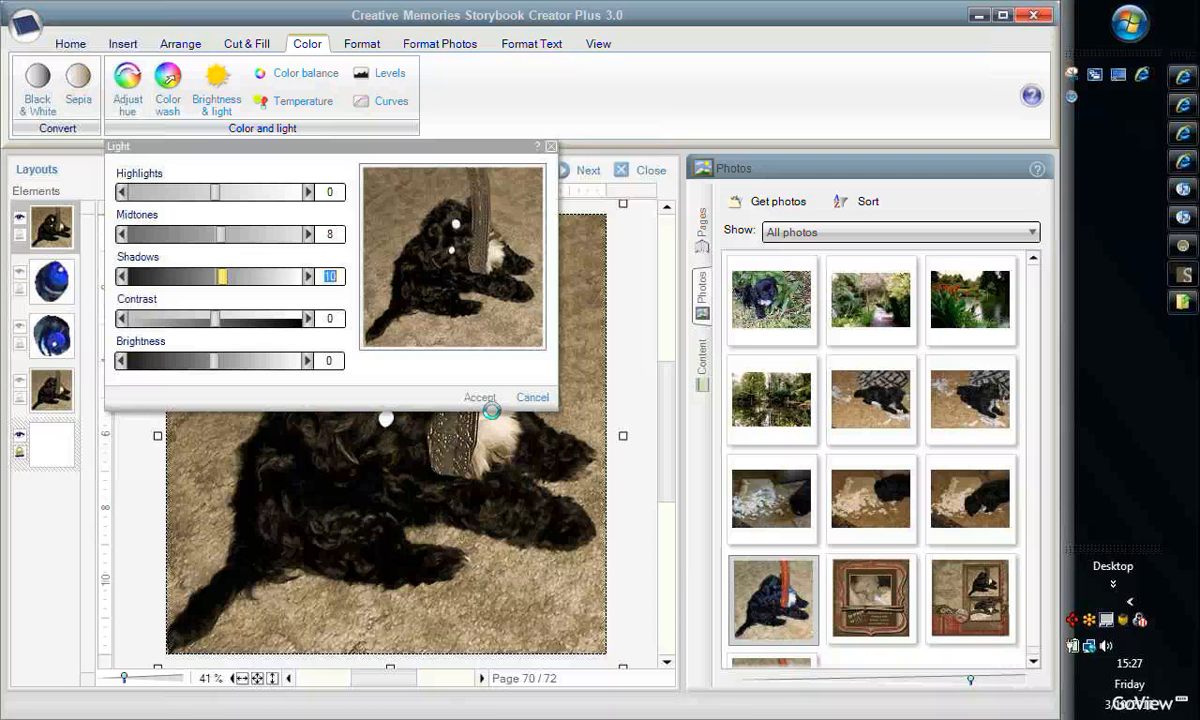
left_click(480, 396)
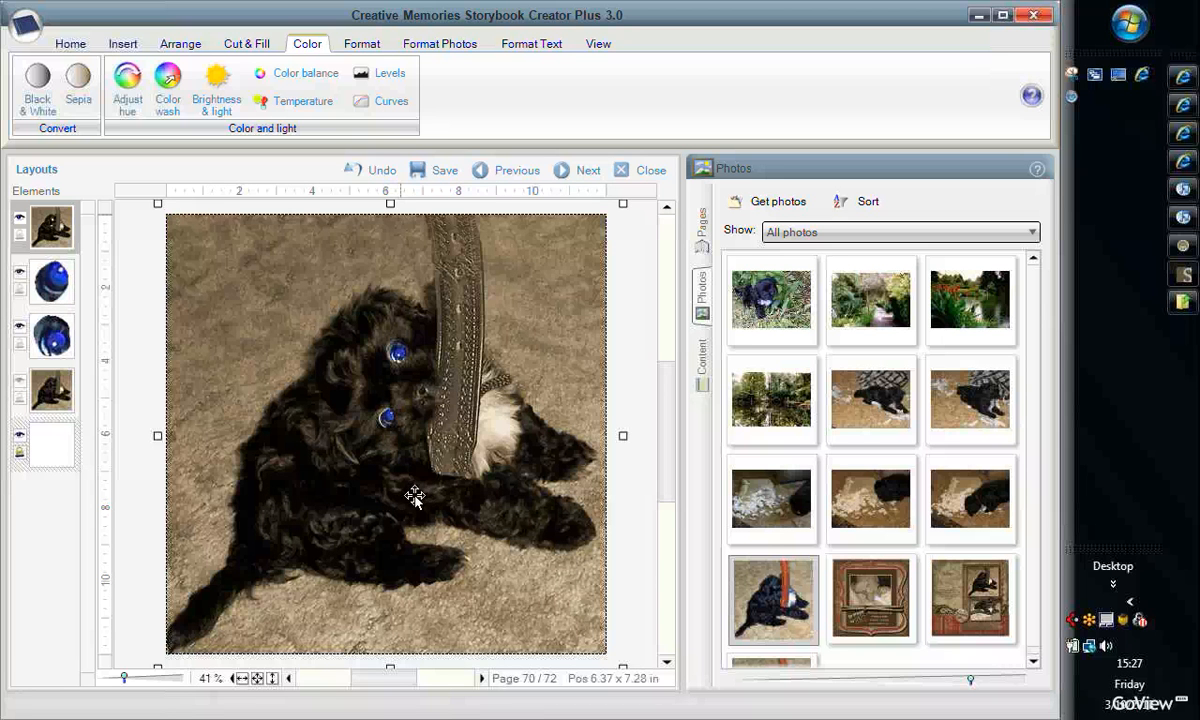
mouse_move(36, 338)
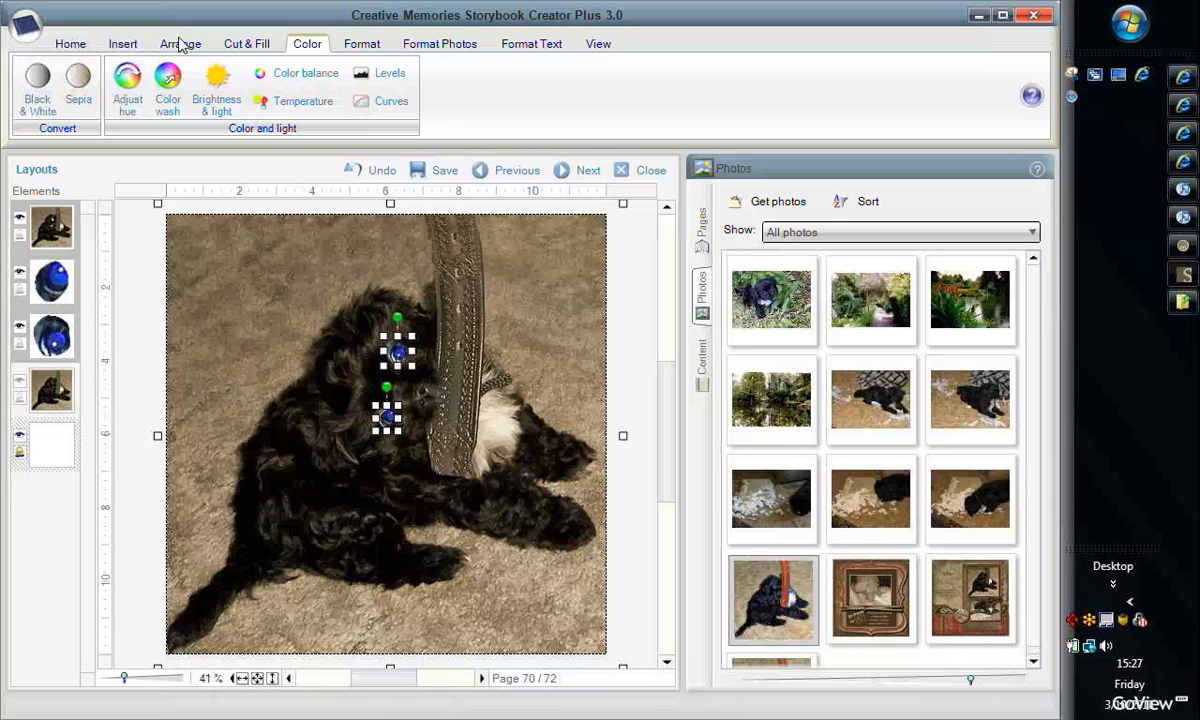
Step: Group the two blue eye cutouts together from the Arrange options
left_click(182, 44)
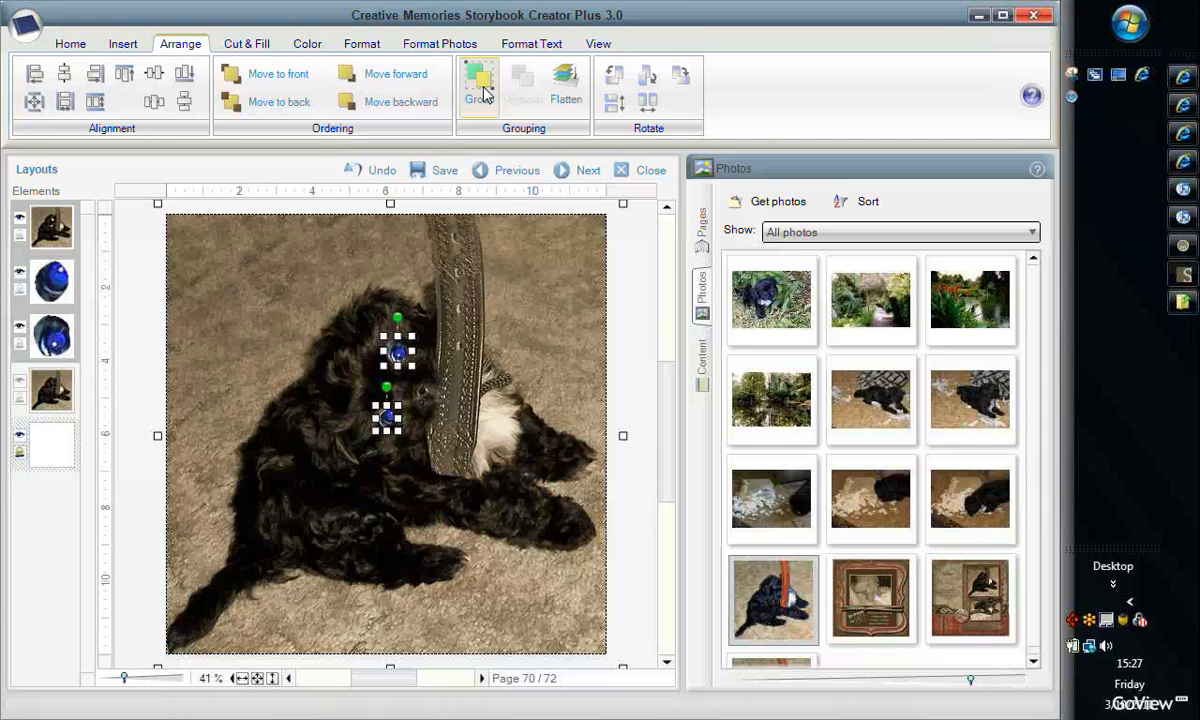
mouse_move(626, 446)
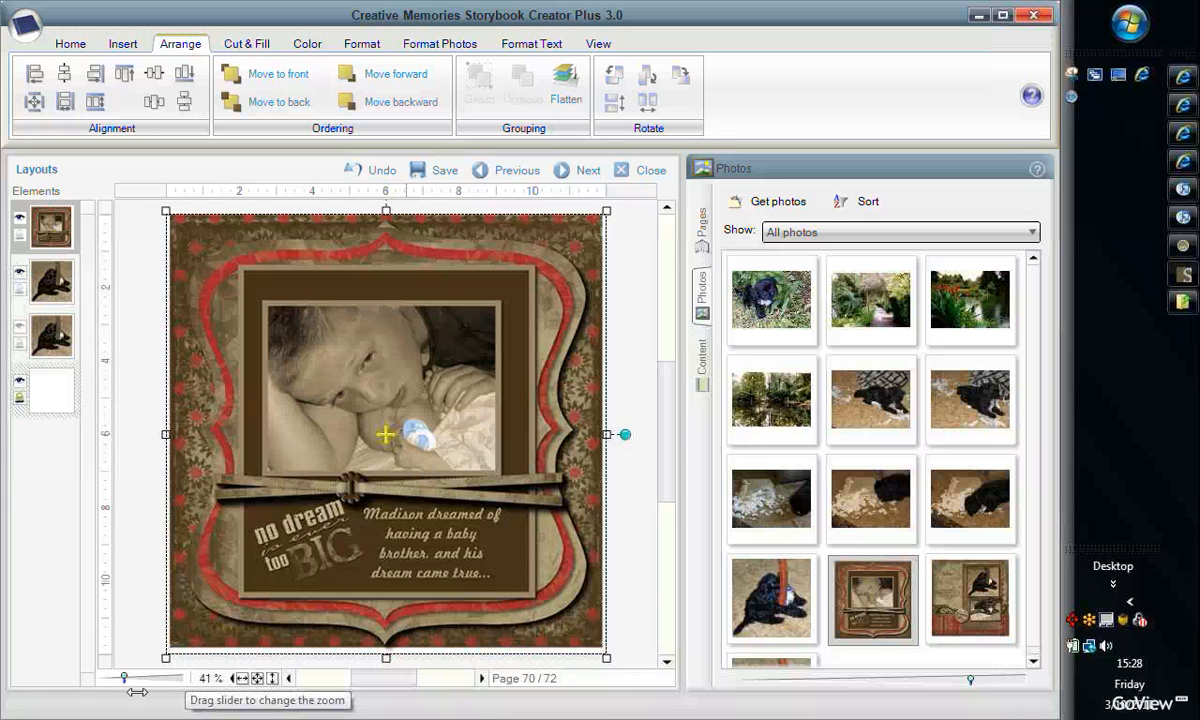
Step: Zoom in on the finished Bongo page with the two sepia blue-eyed puppy photos
left_click_drag(124, 678, 144, 678)
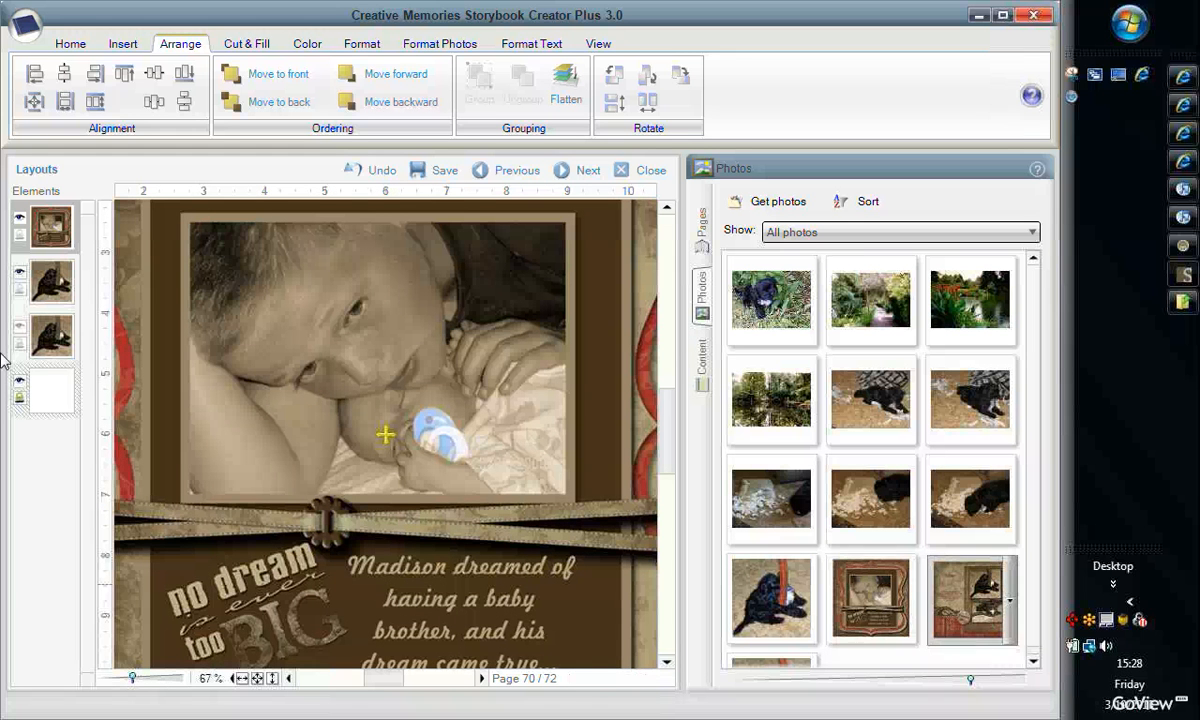
mouse_move(308, 488)
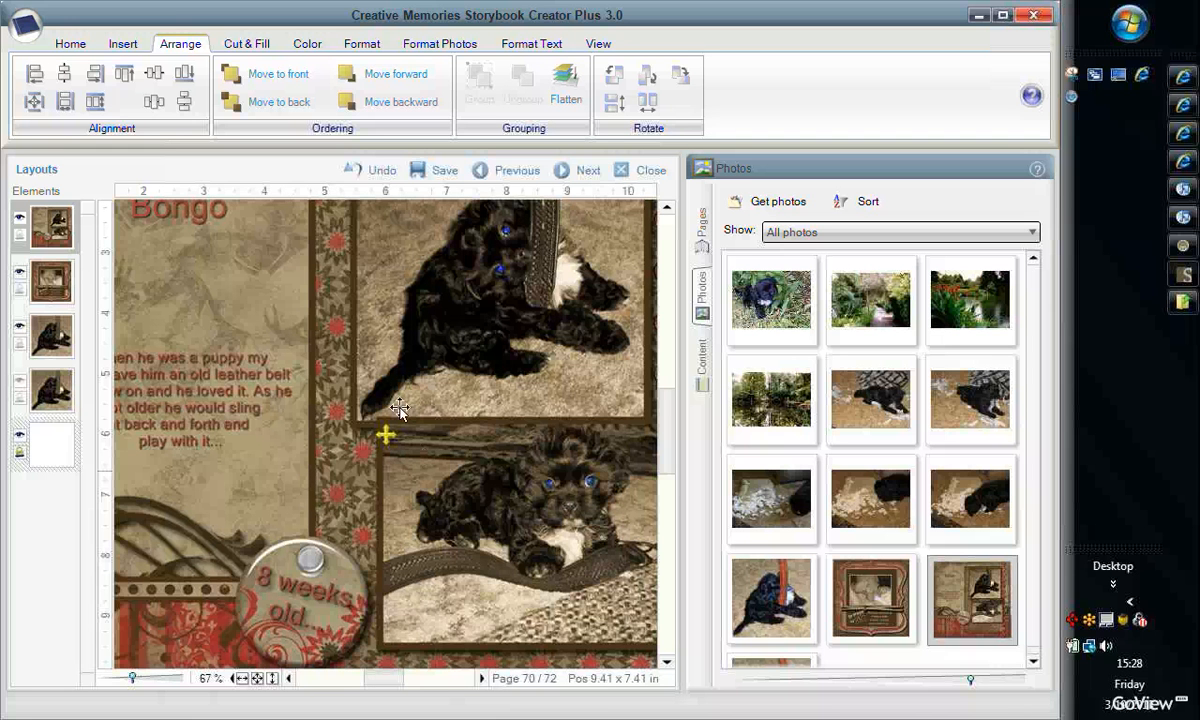
mouse_move(596, 518)
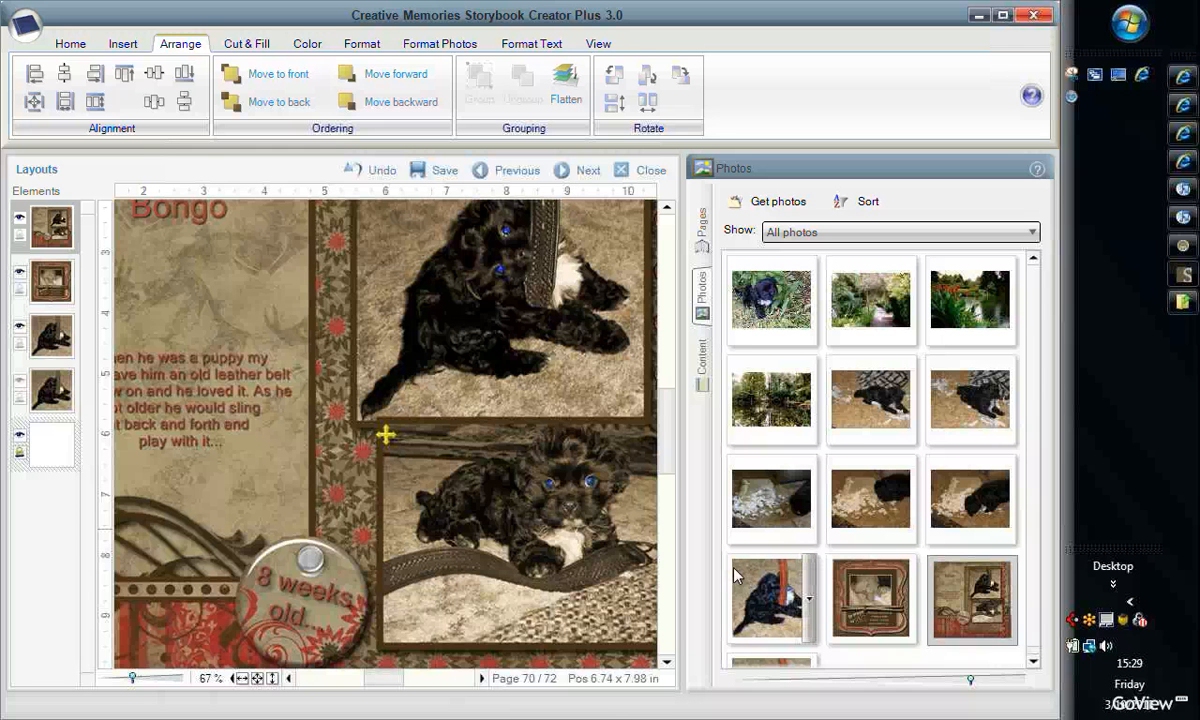
mouse_move(1158, 514)
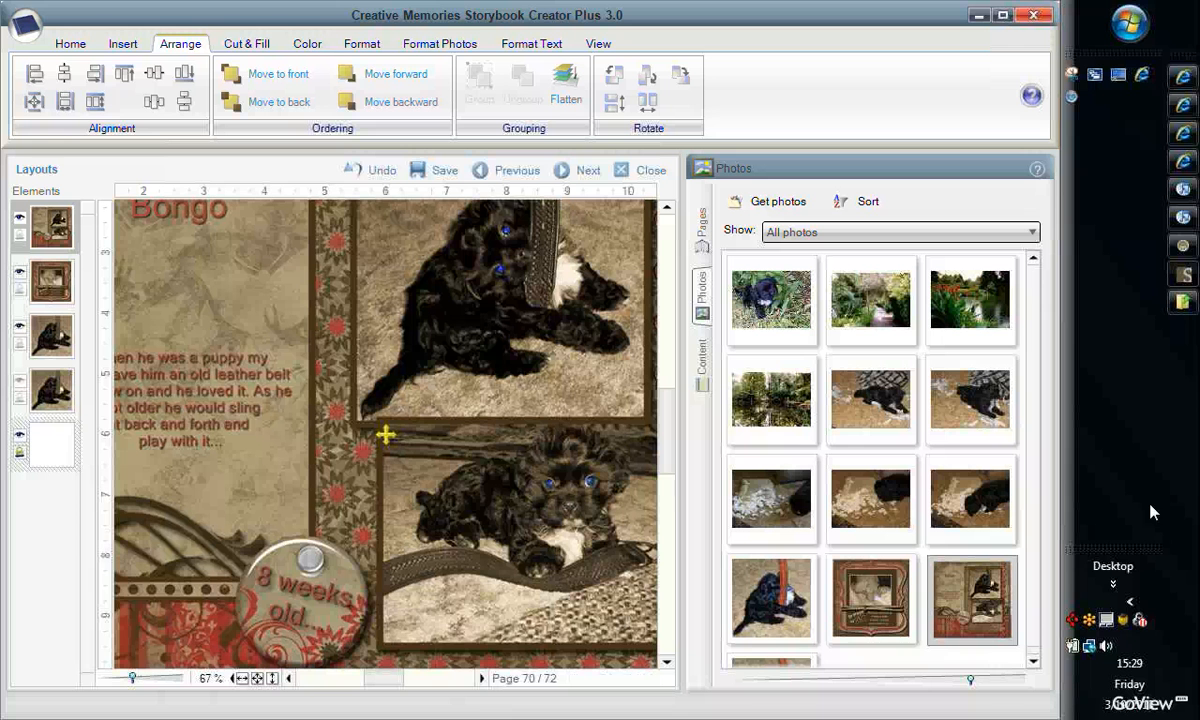
mouse_move(1136, 498)
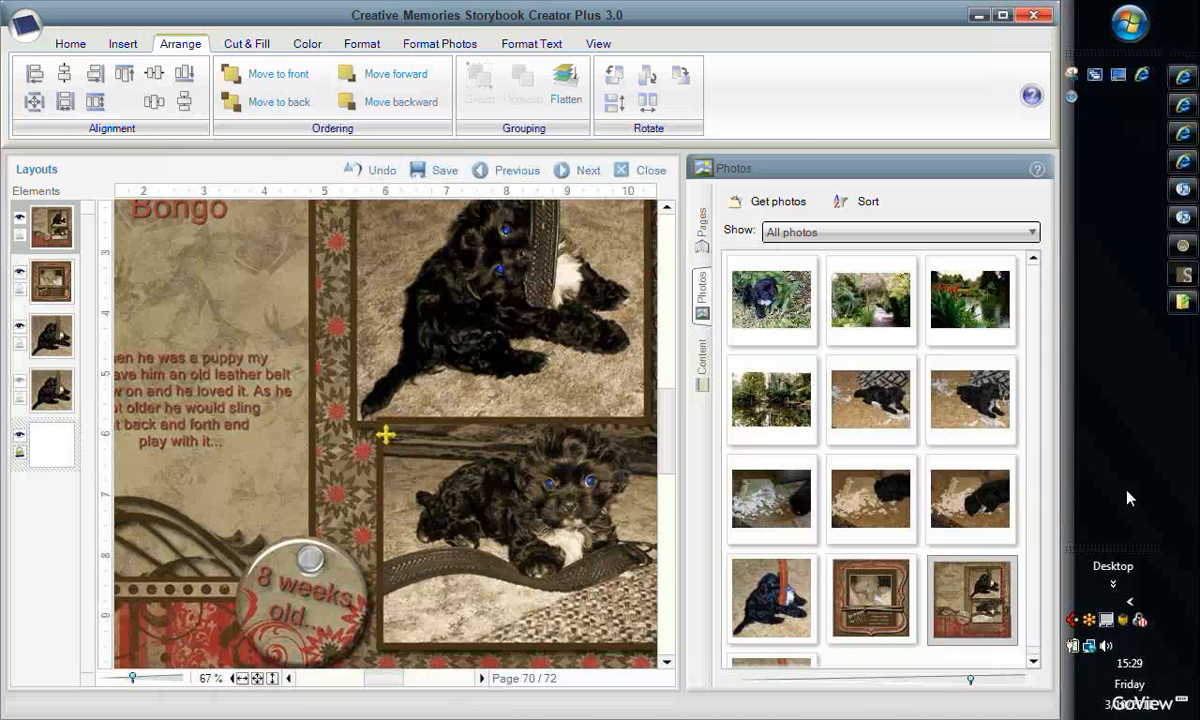
mouse_move(1136, 568)
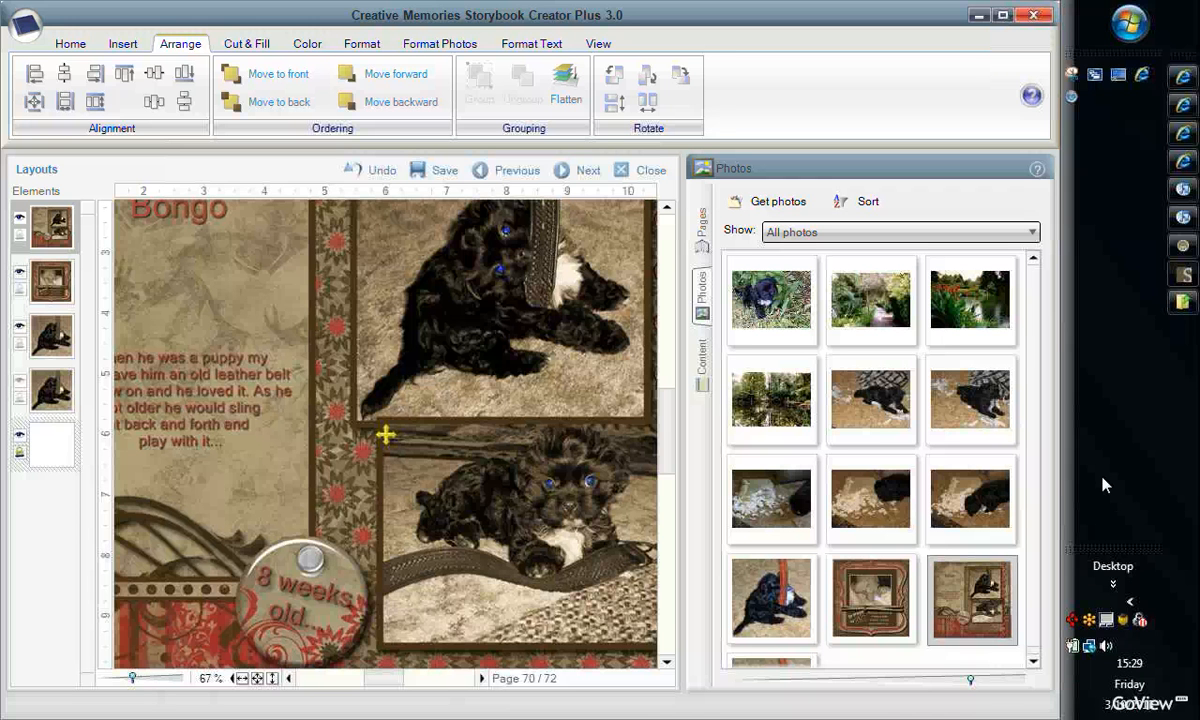
mouse_move(1112, 488)
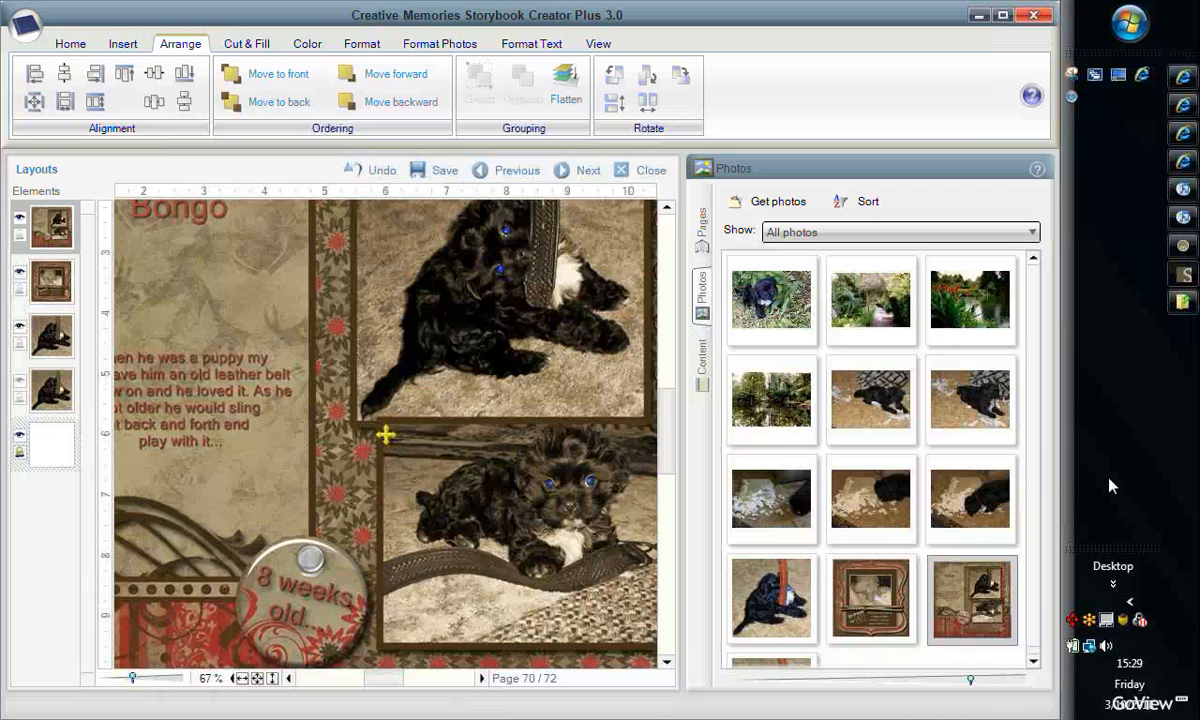
mouse_move(1106, 488)
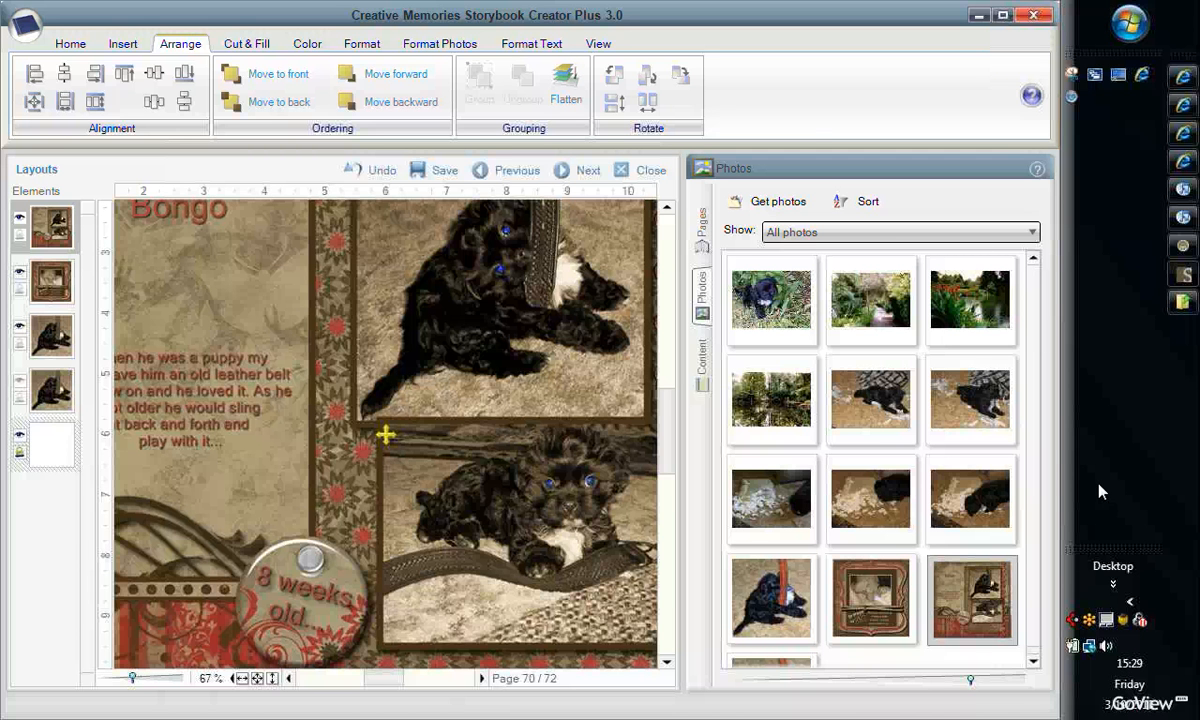
mouse_move(1096, 496)
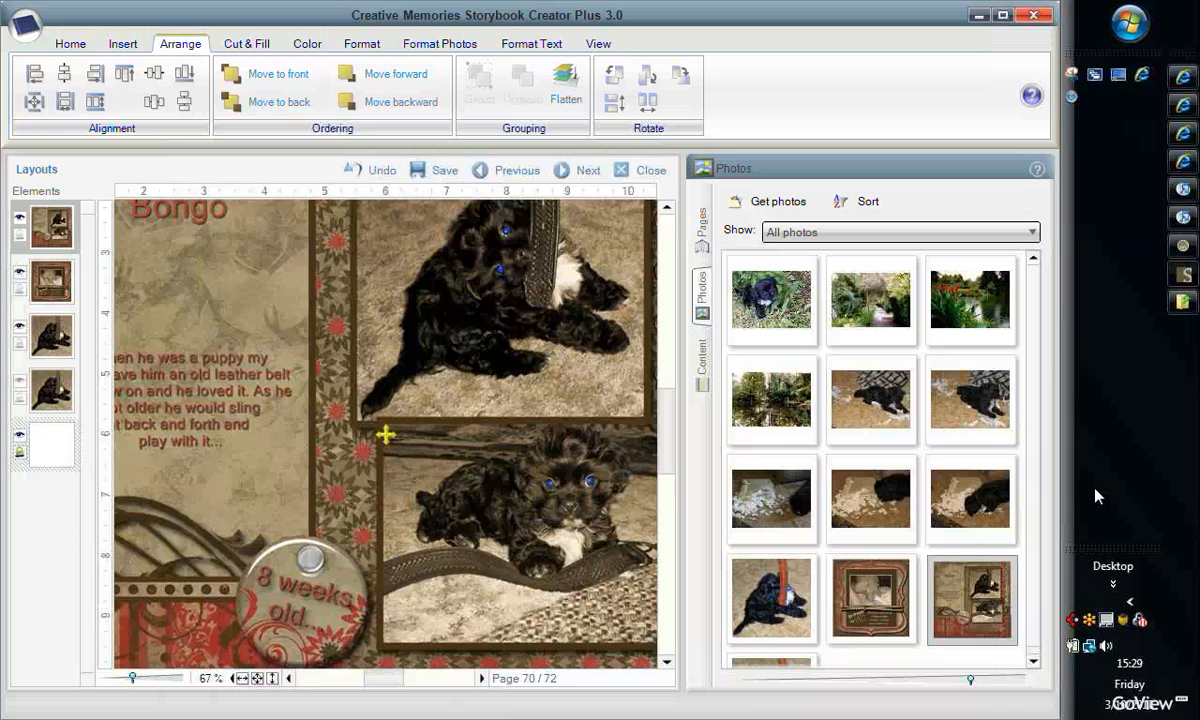
mouse_move(1110, 486)
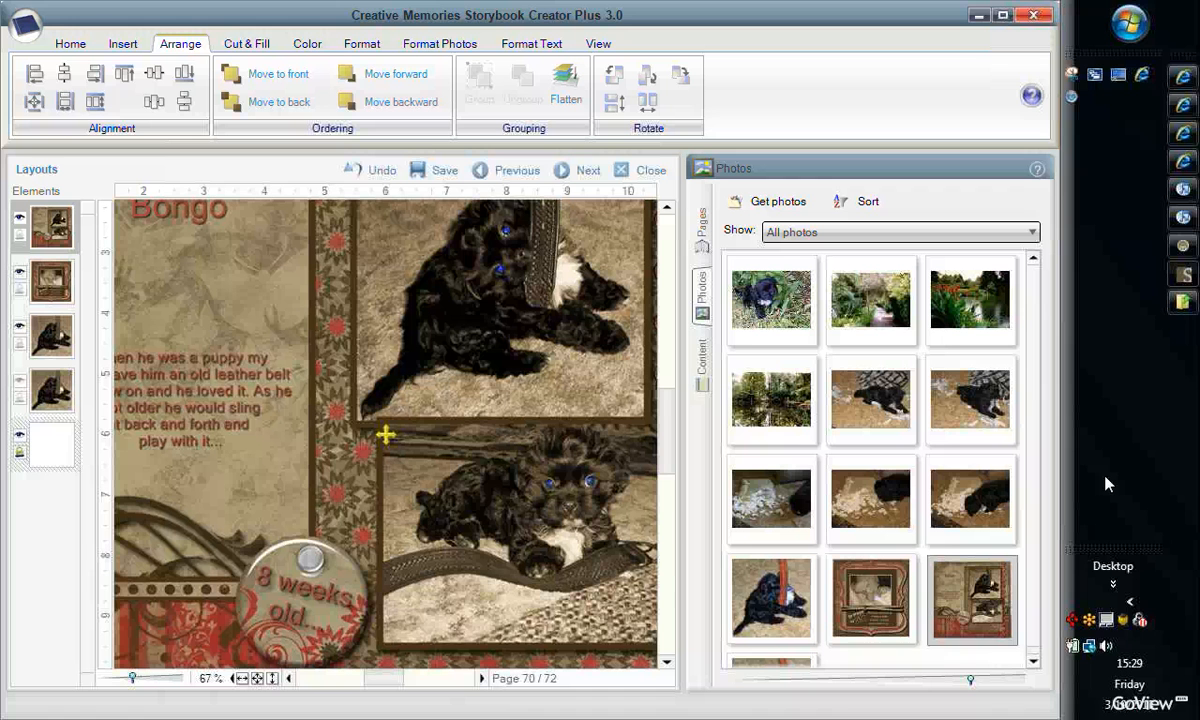
mouse_move(1102, 488)
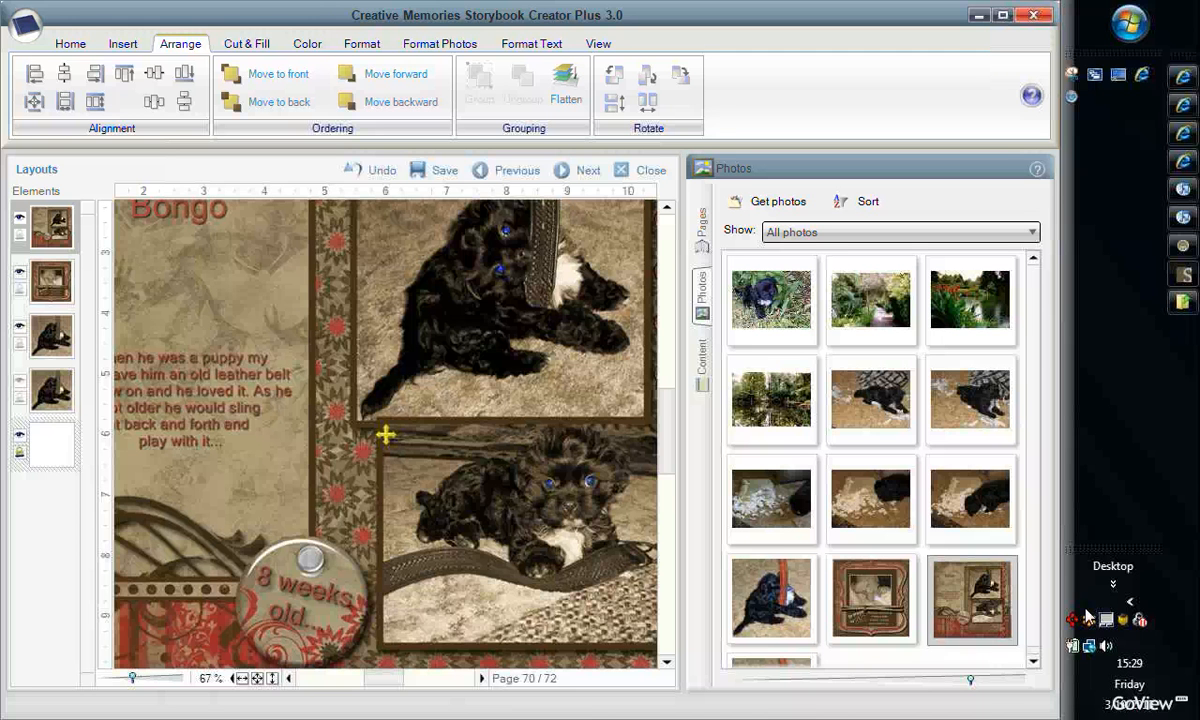
left_click(1074, 620)
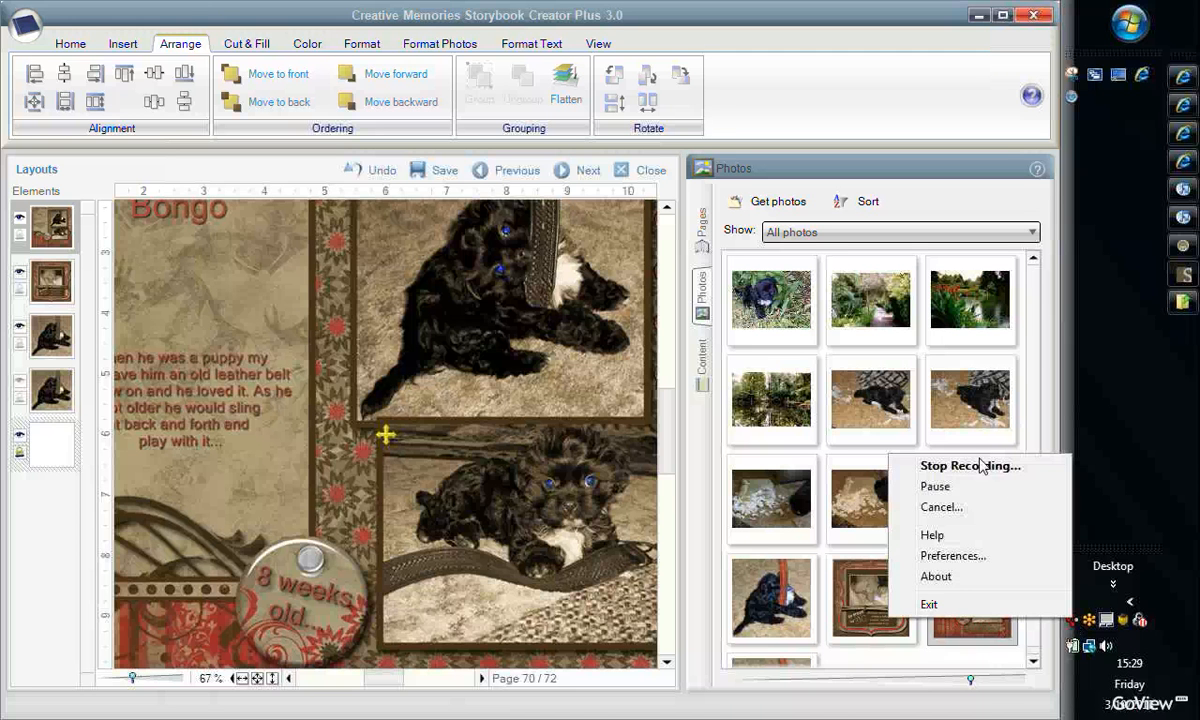
mouse_move(980, 468)
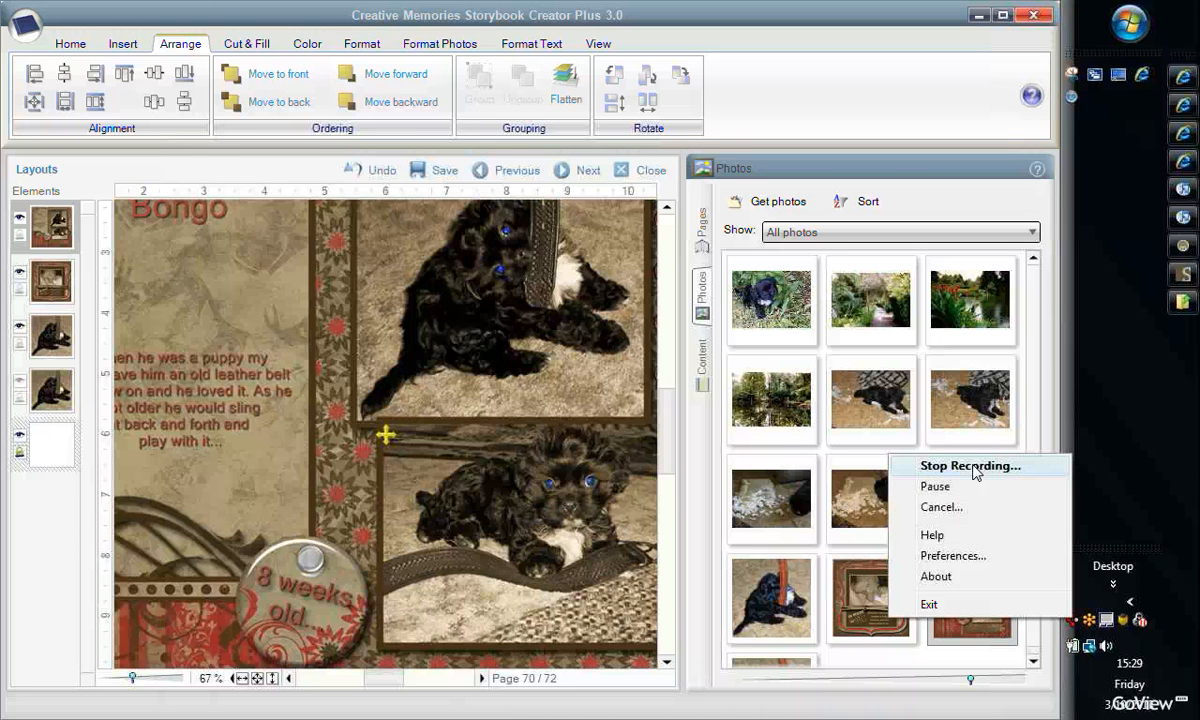